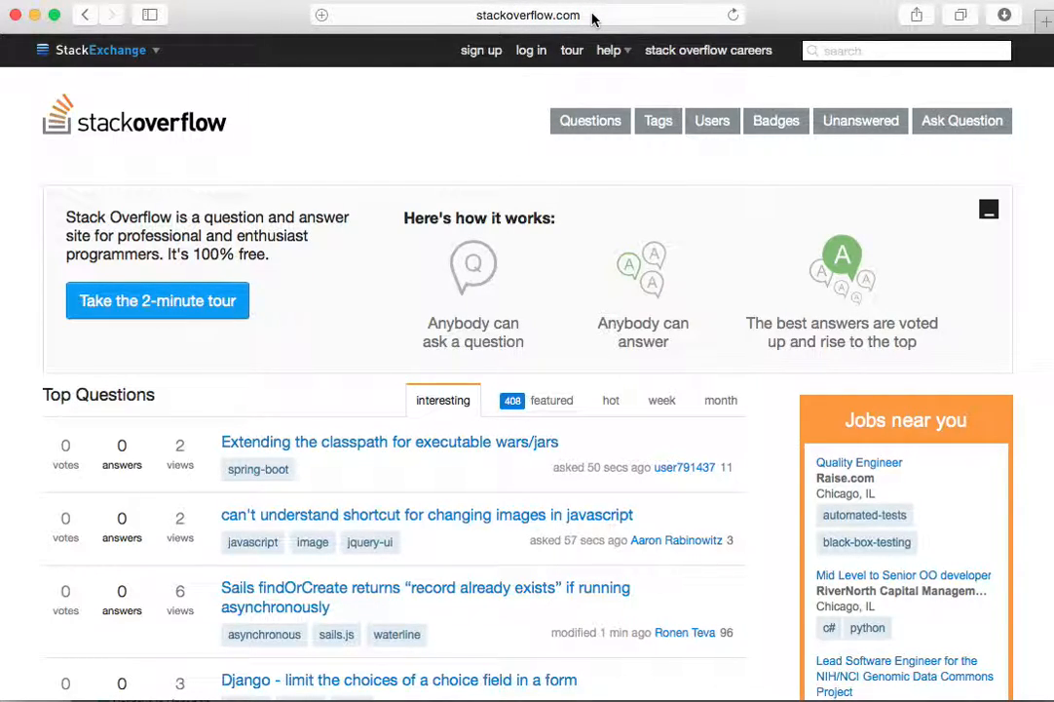
# Open the Stack Overflow sign-up page and scroll down to the registration form.
pyautogui.click(528, 15)
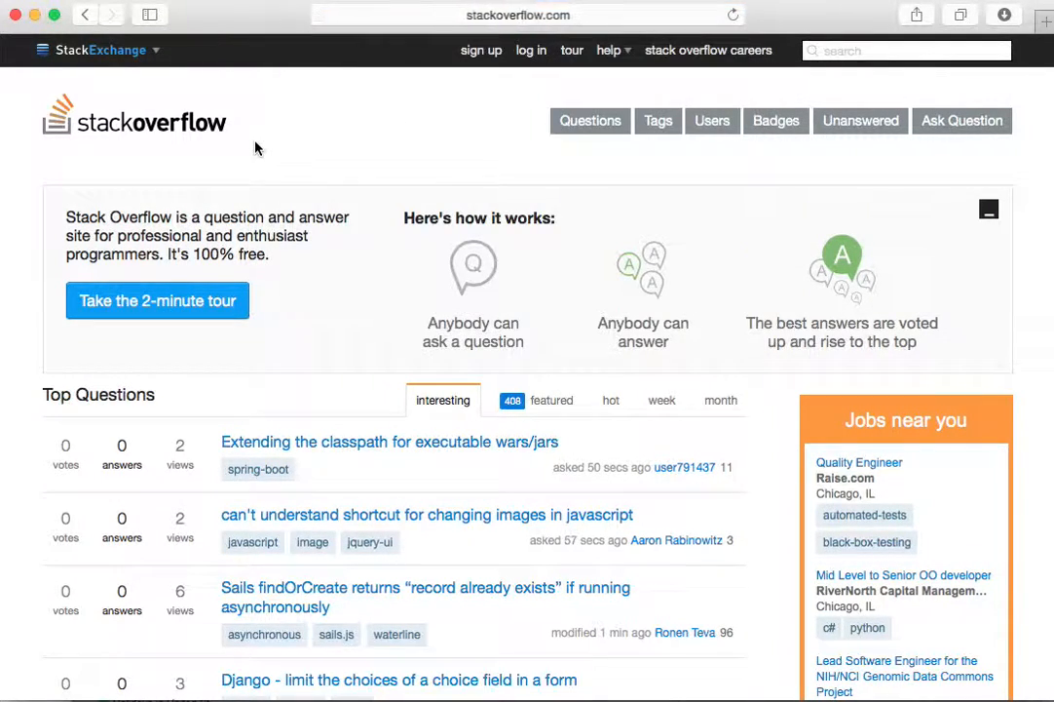
pyautogui.moveTo(482, 49)
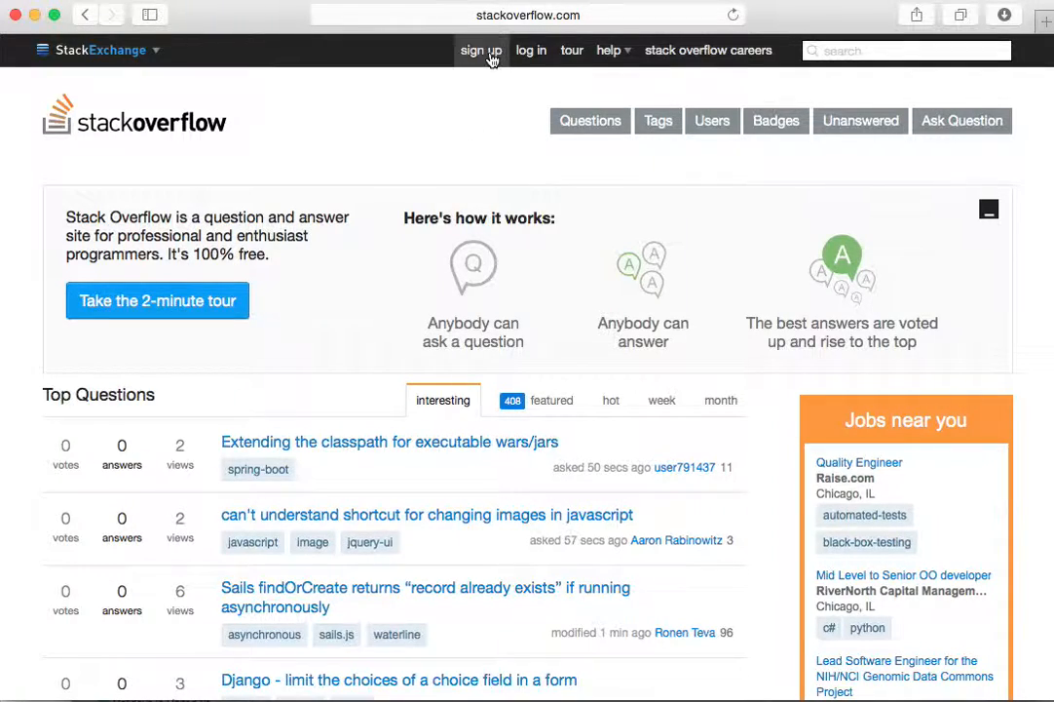
pyautogui.click(480, 50)
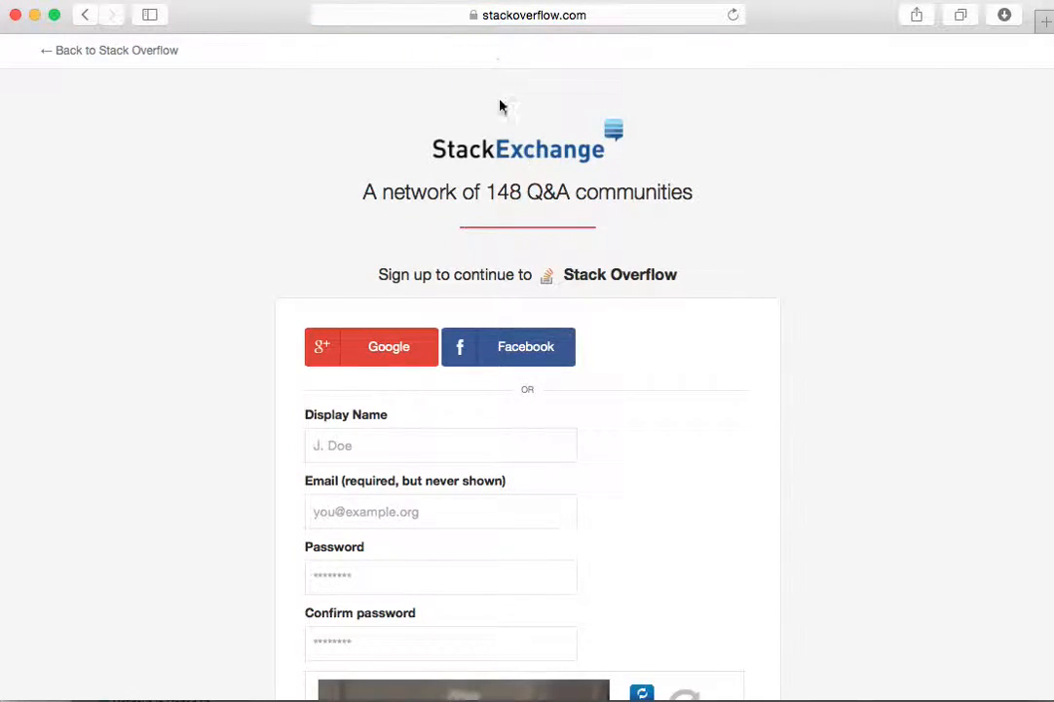
pyautogui.moveTo(404, 353)
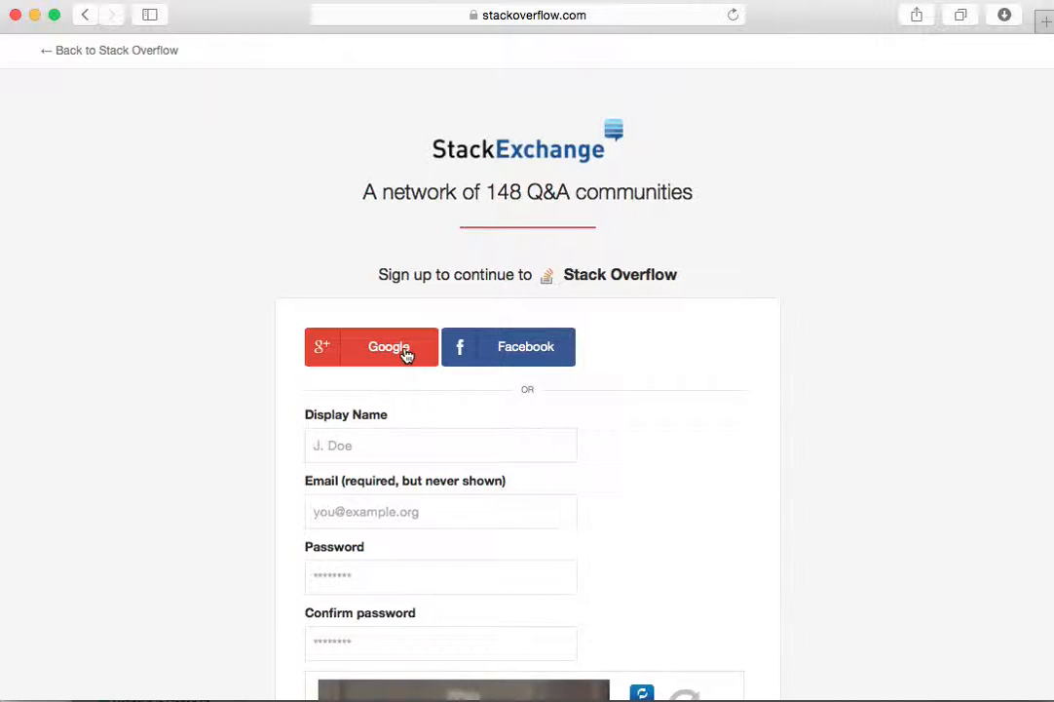
pyautogui.moveTo(531, 353)
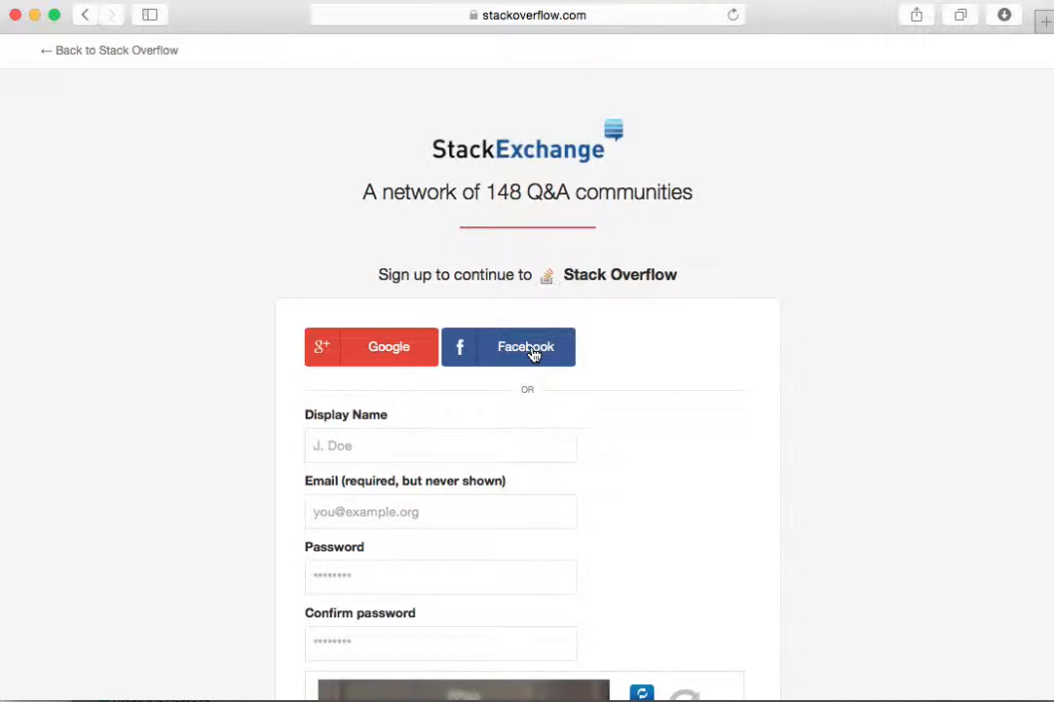
pyautogui.moveTo(690, 401)
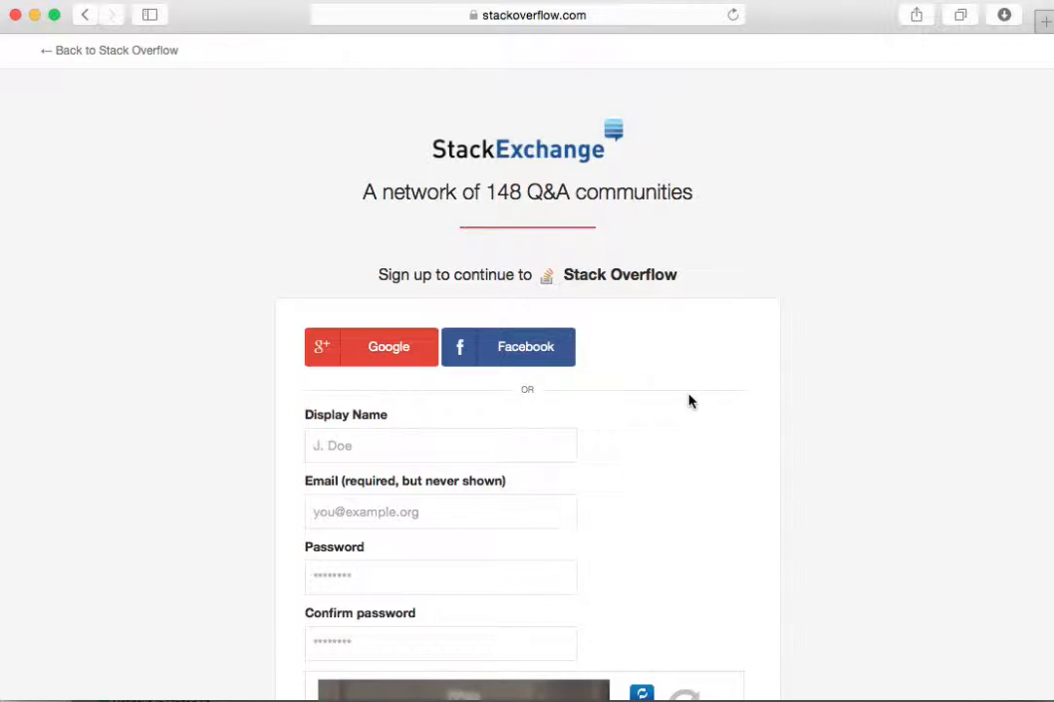
pyautogui.scroll(-3)
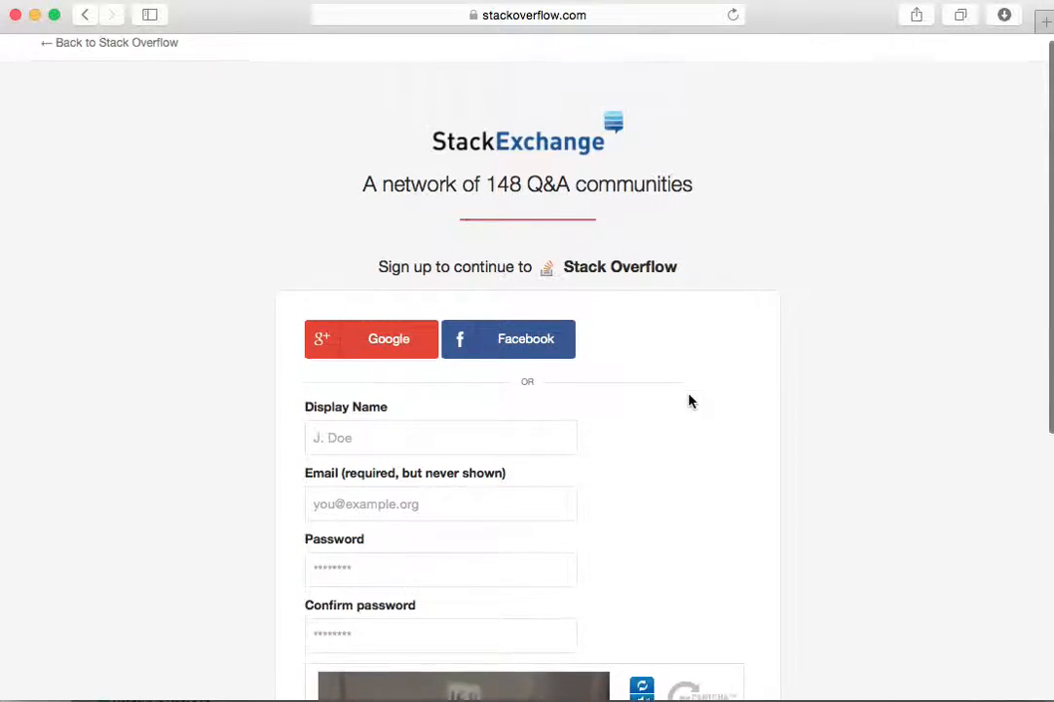
pyautogui.scroll(-3)
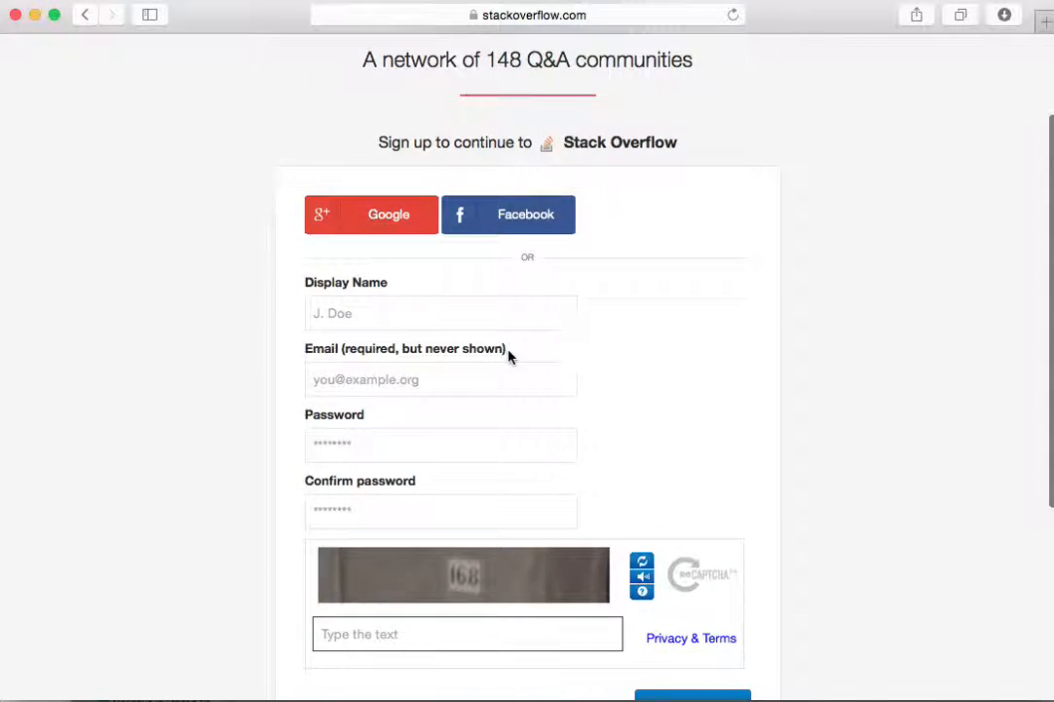
# Fill in display name ProCho, a neiu.edu email, the passwords, and captcha answer 168.
pyautogui.click(440, 313)
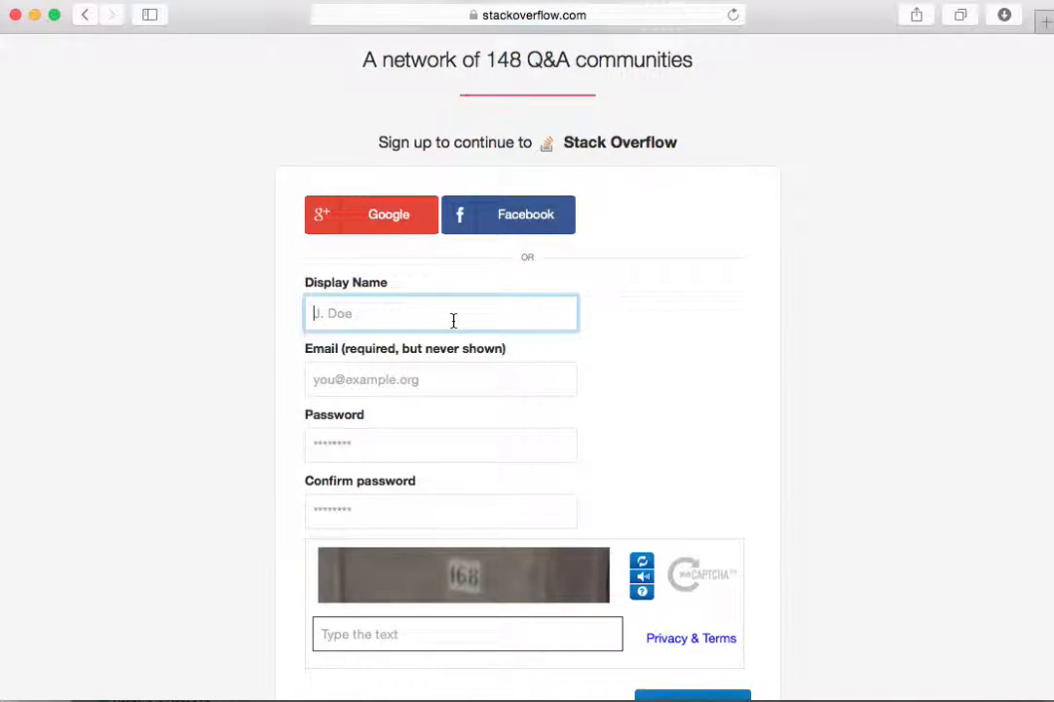
pyautogui.write('ProChopChop')
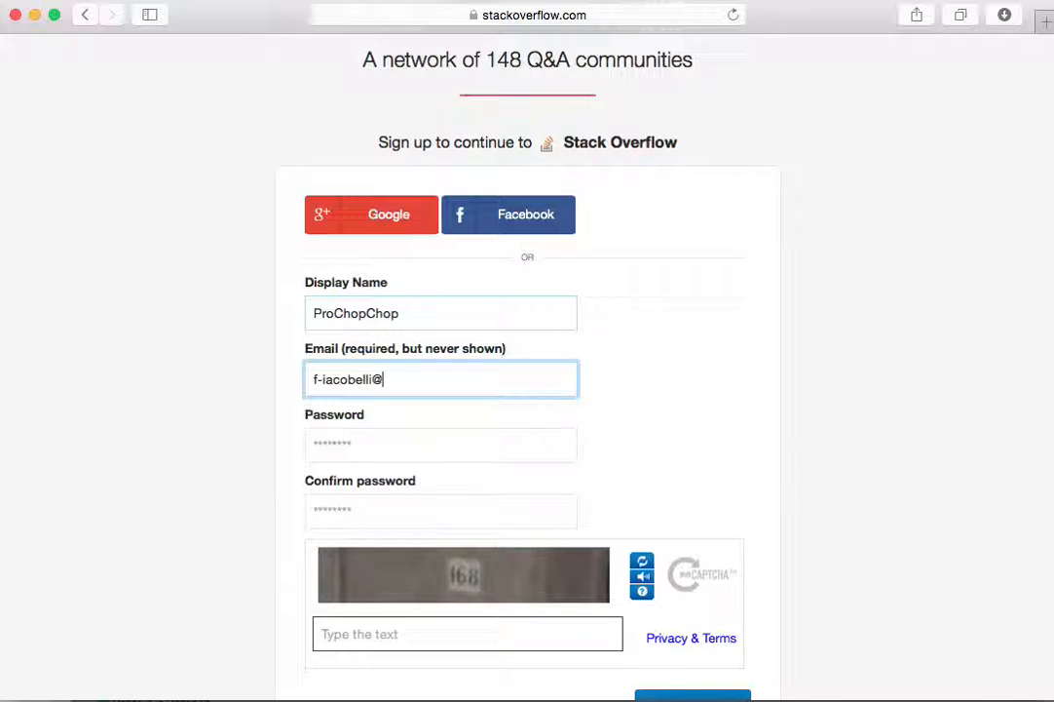
pyautogui.write('neiu.edu')
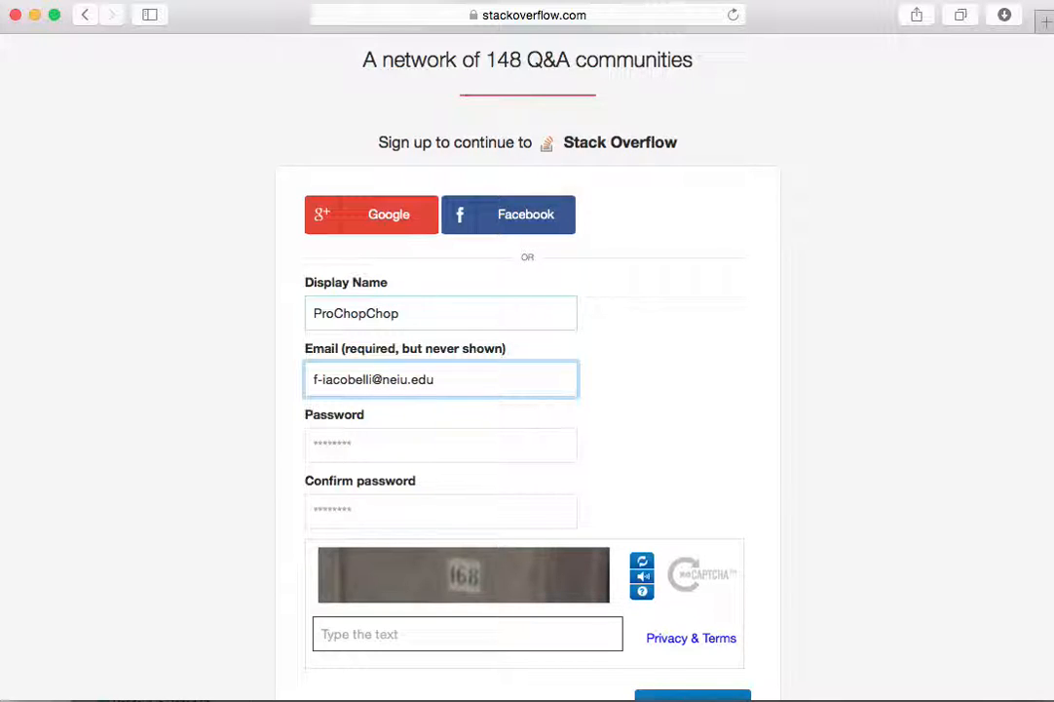
pyautogui.click(441, 444)
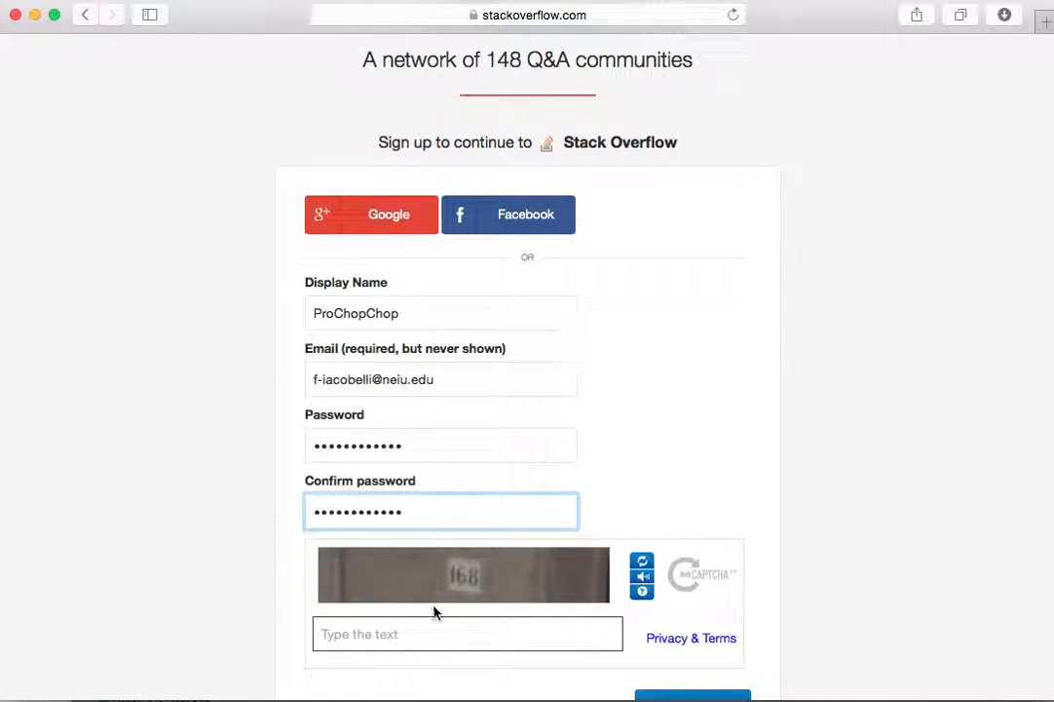
pyautogui.click(467, 634)
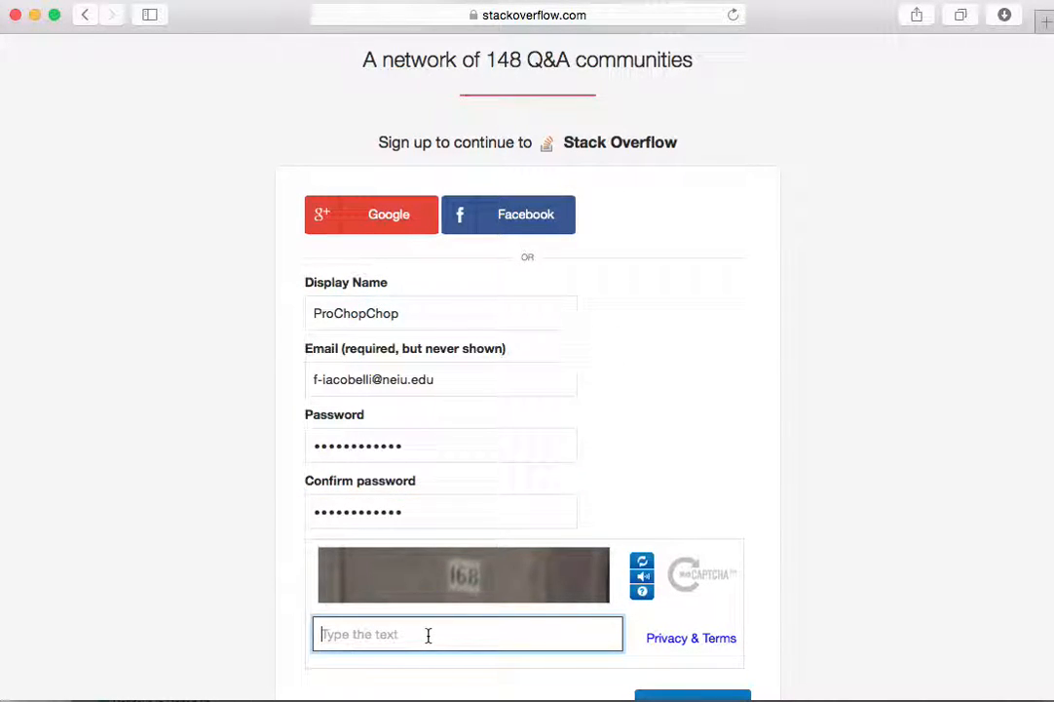
pyautogui.write('168')
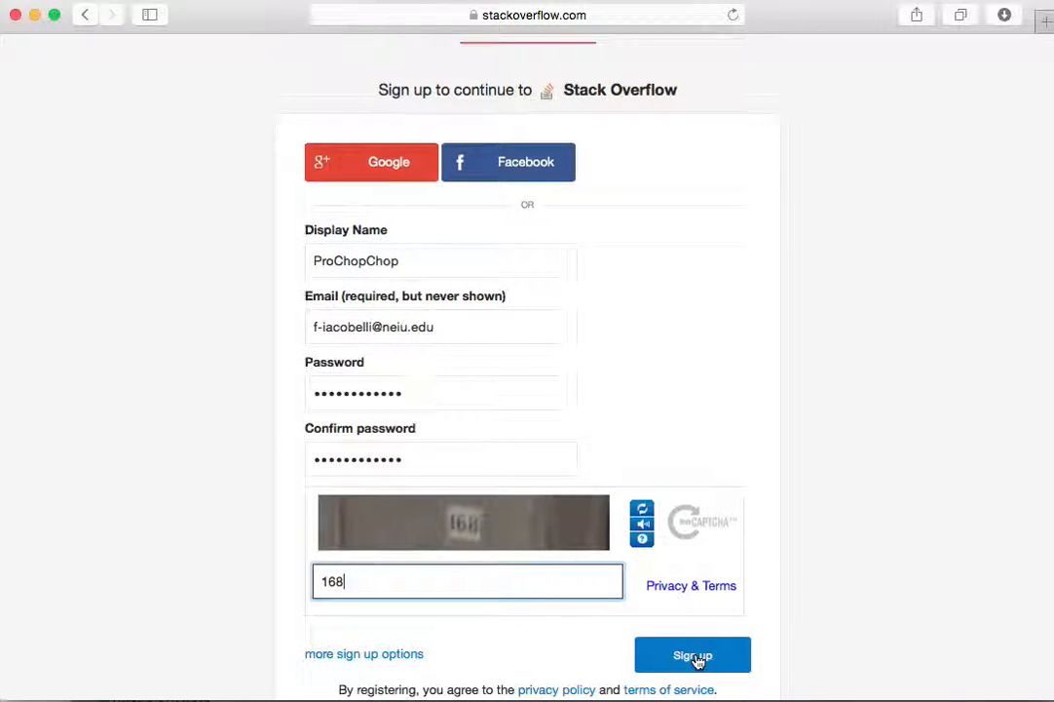
# Submit the sign-up form and save the new password in Safari.
pyautogui.click(692, 655)
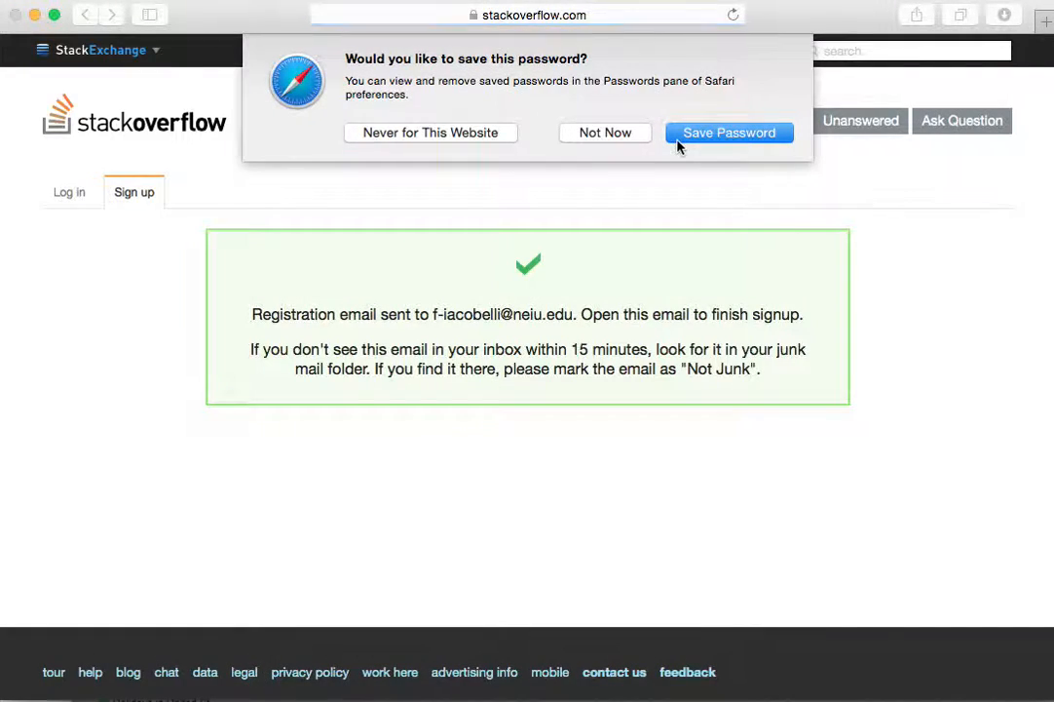
pyautogui.click(729, 132)
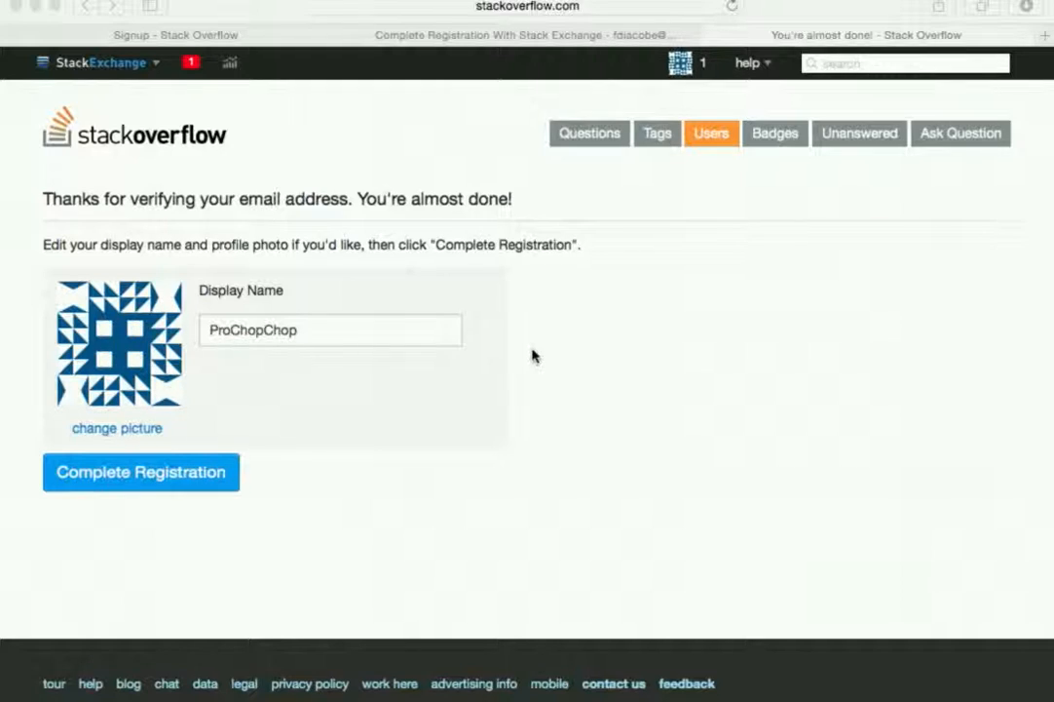
pyautogui.moveTo(208, 342)
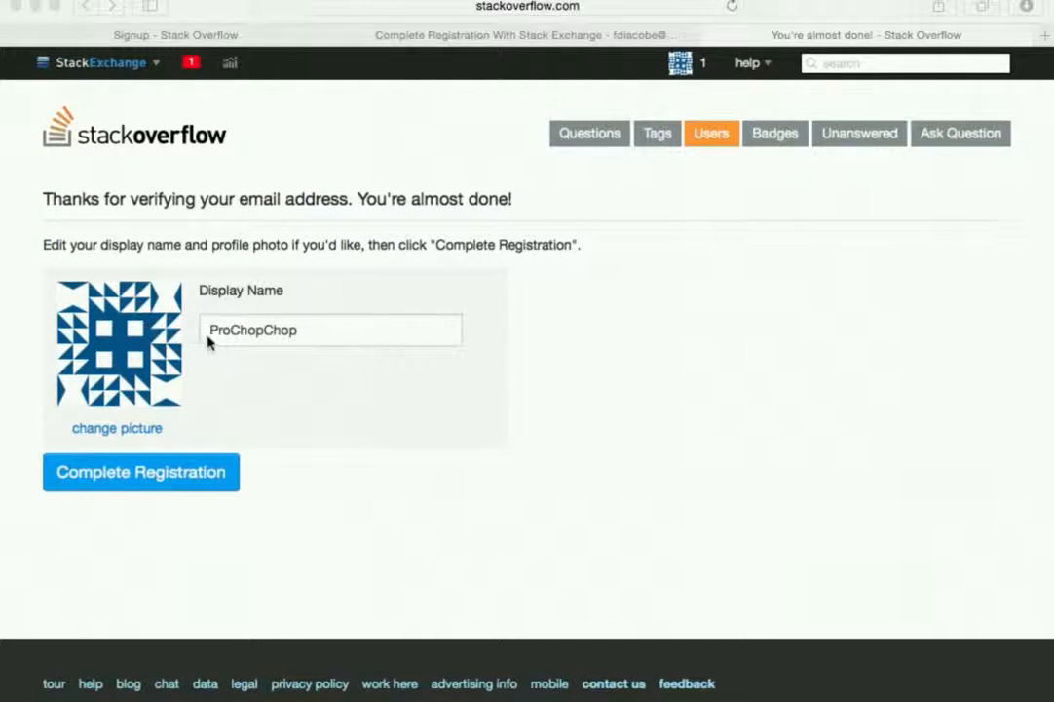
pyautogui.click(314, 330)
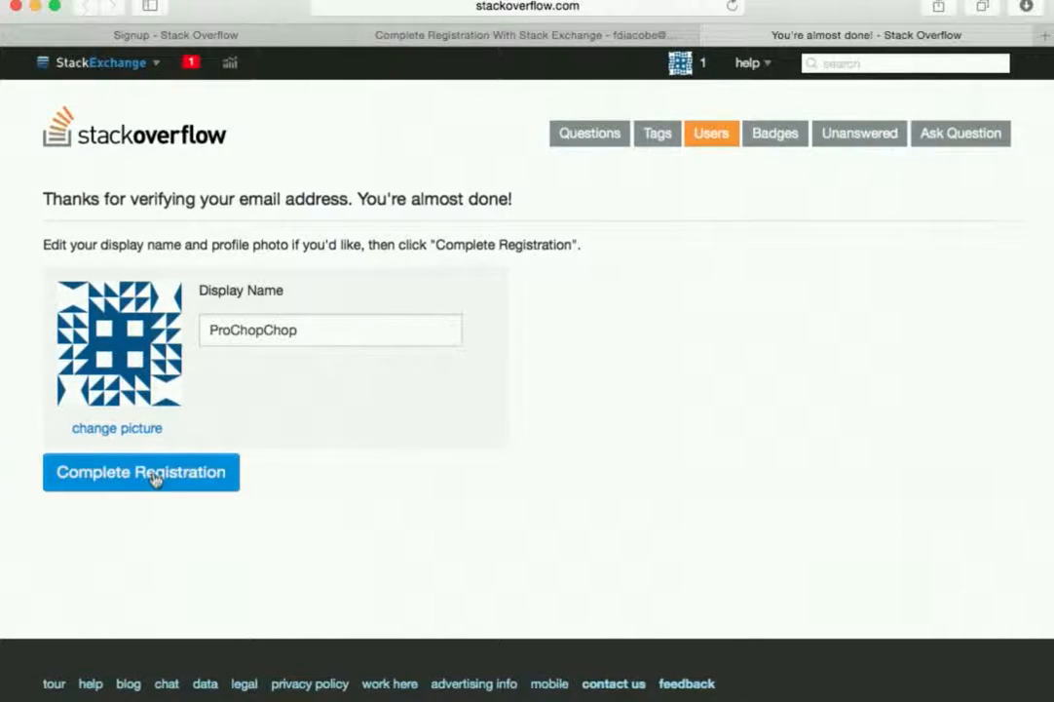
# Complete the registration and scroll through the Welcome to Stack Overflow tour page.
pyautogui.click(142, 472)
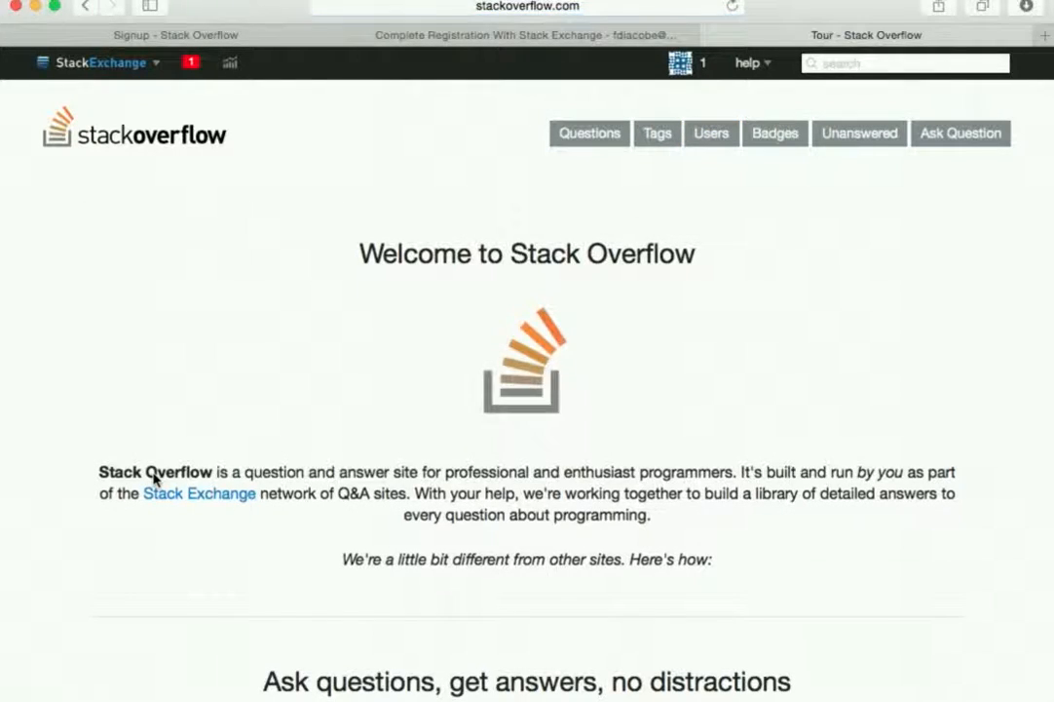
pyautogui.moveTo(616, 459)
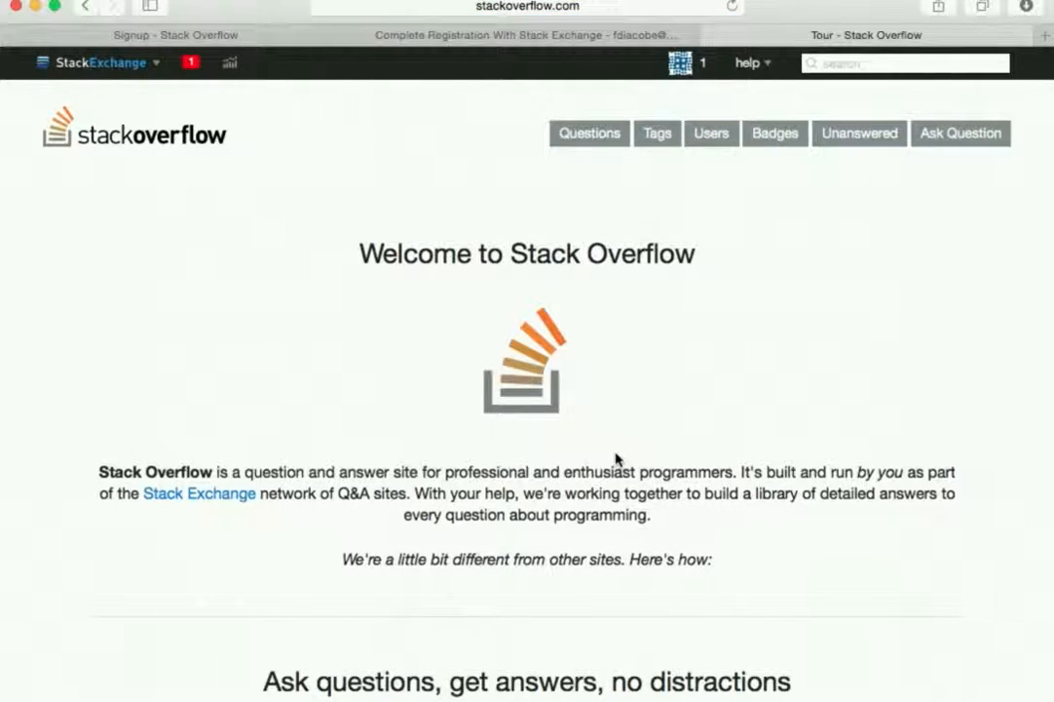
pyautogui.scroll(-3)
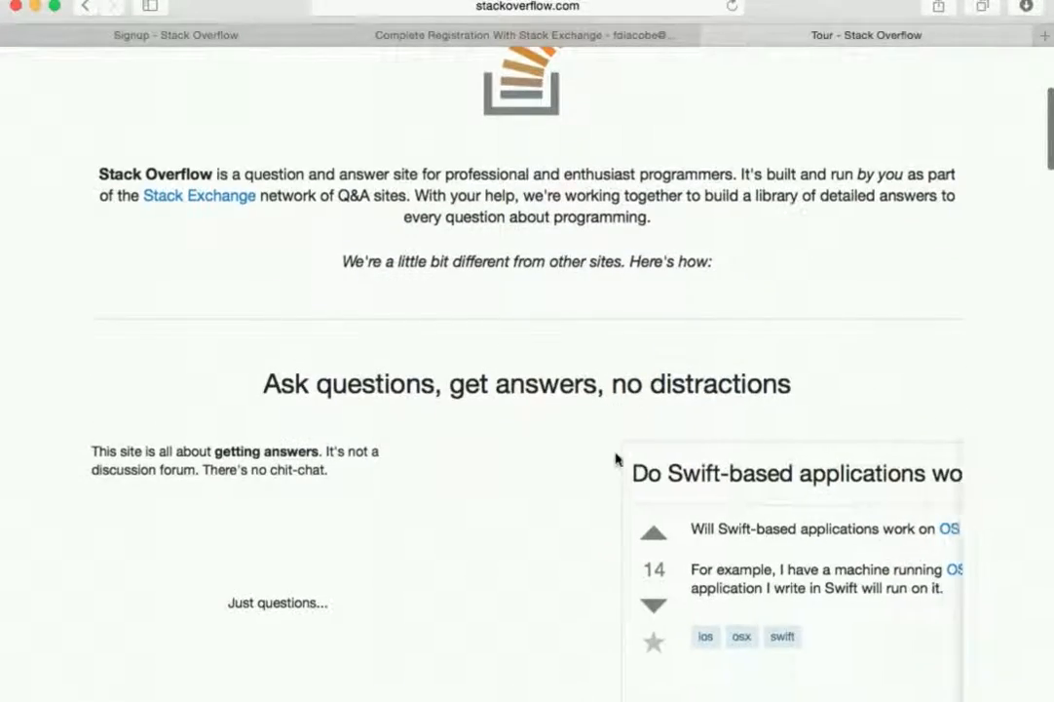
pyautogui.scroll(-3)
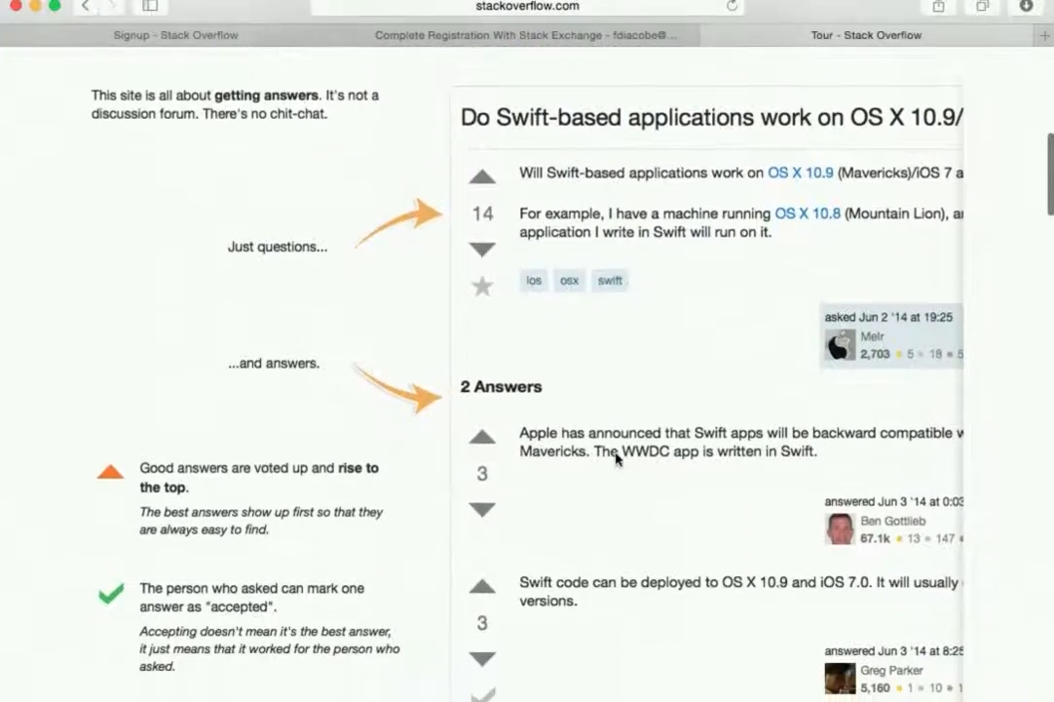
pyautogui.scroll(-3)
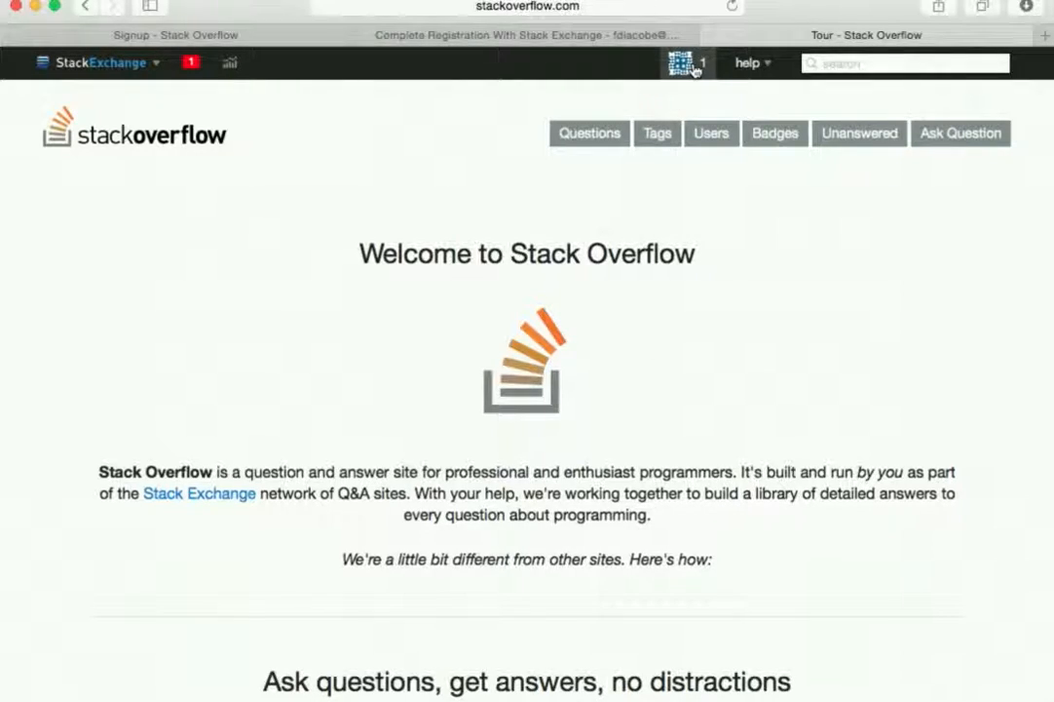
# Open the new account's profile, select its user number, and view the activity page.
pyautogui.click(712, 132)
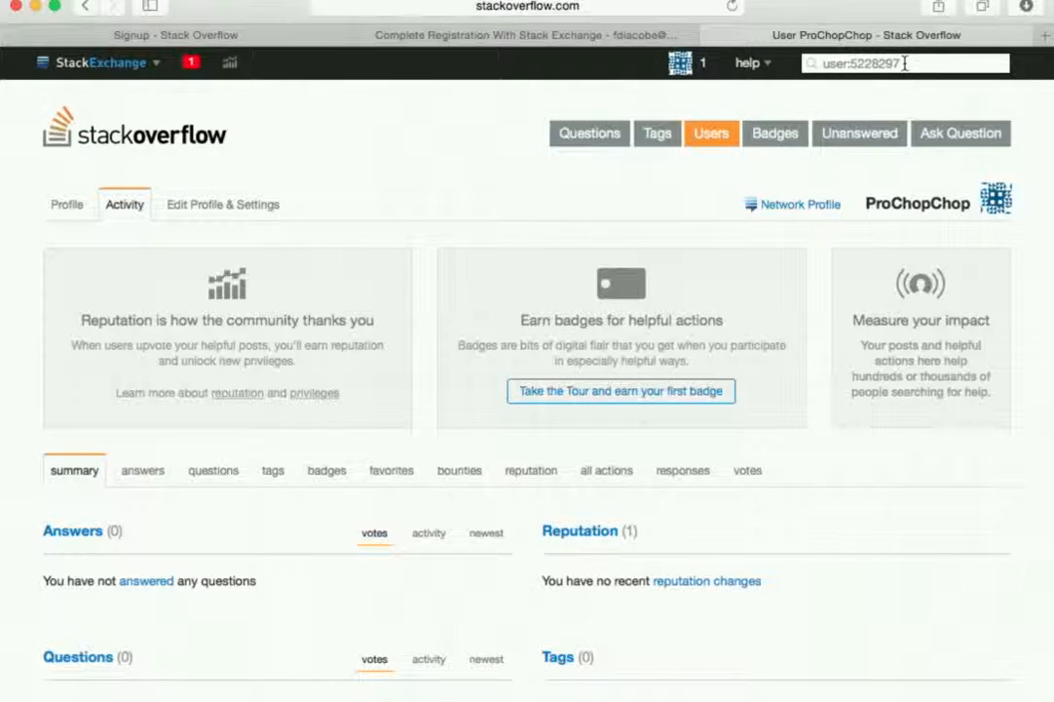
pyautogui.doubleClick(867, 63)
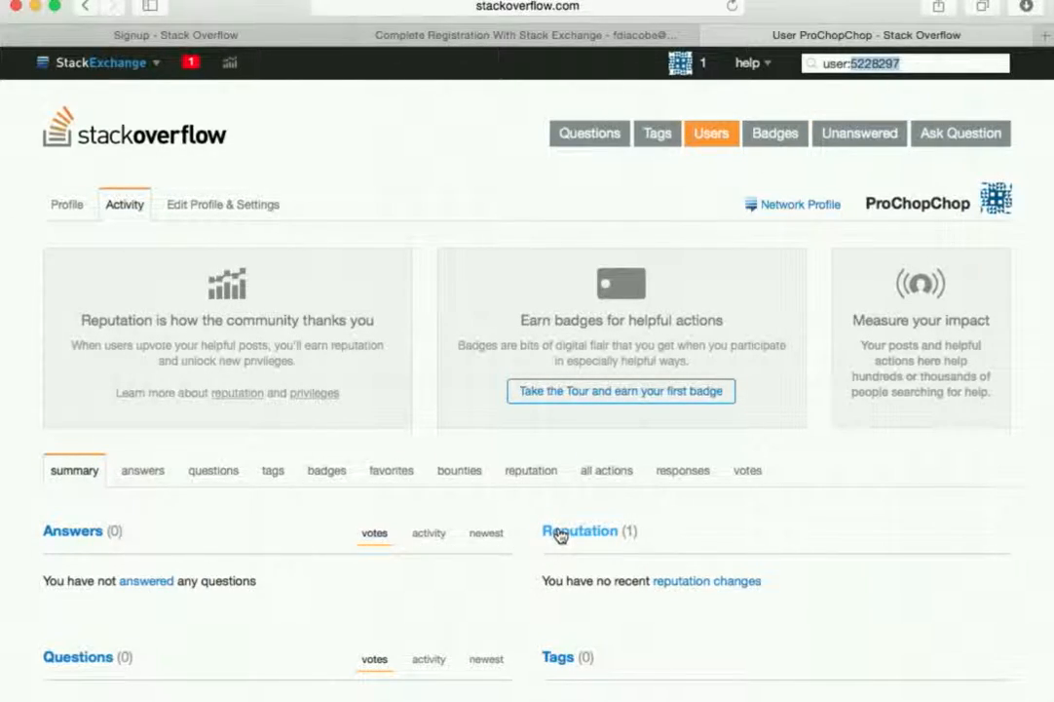
pyautogui.moveTo(362, 598)
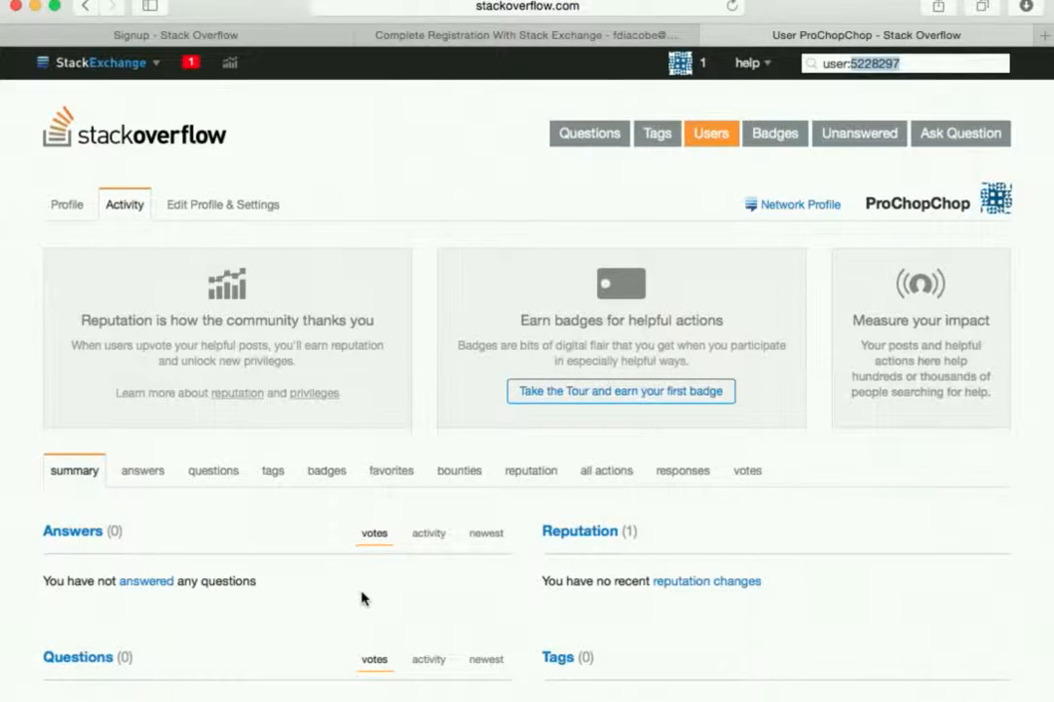
pyautogui.scroll(-3)
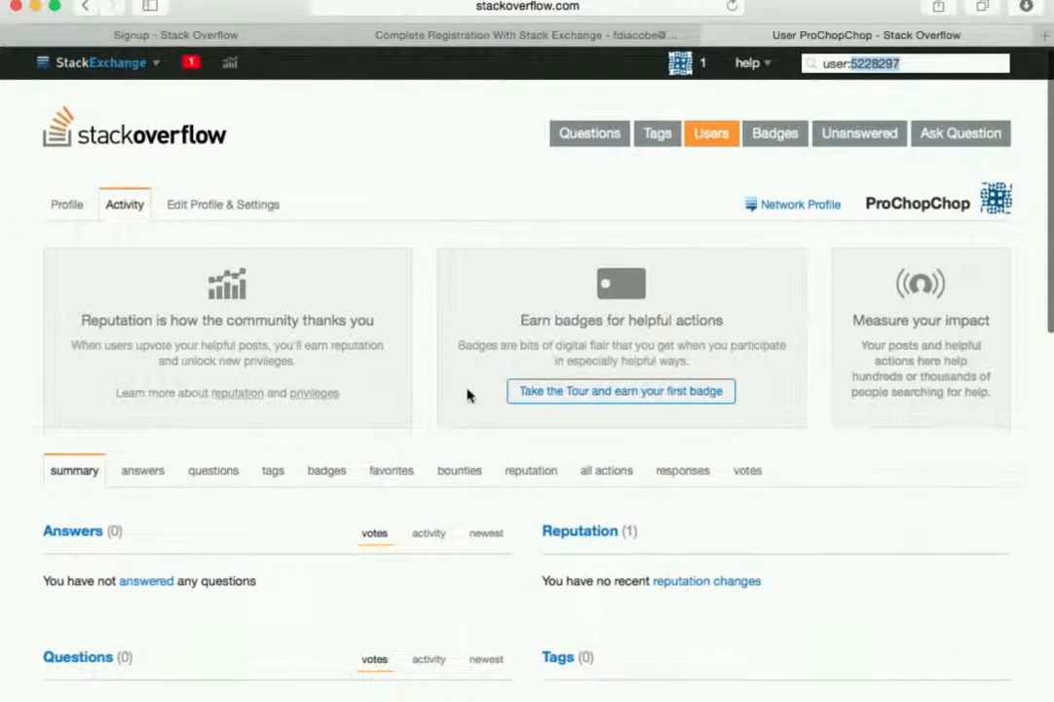
pyautogui.moveTo(524, 313)
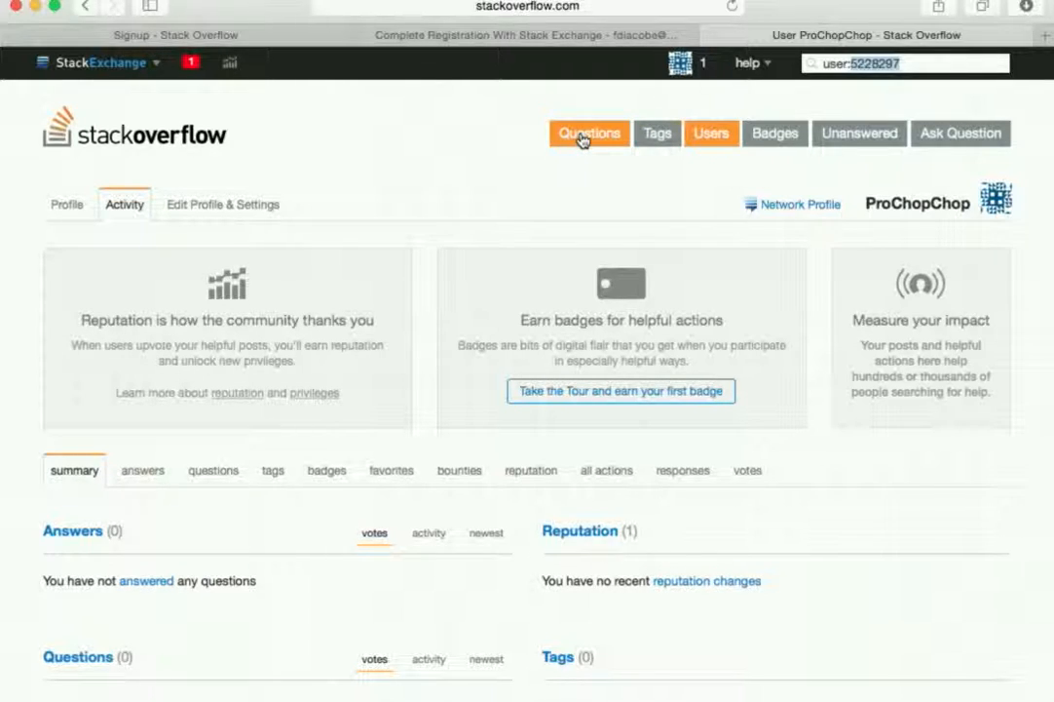
# Show All Questions sorted by newest and return to the top of the list.
pyautogui.click(589, 132)
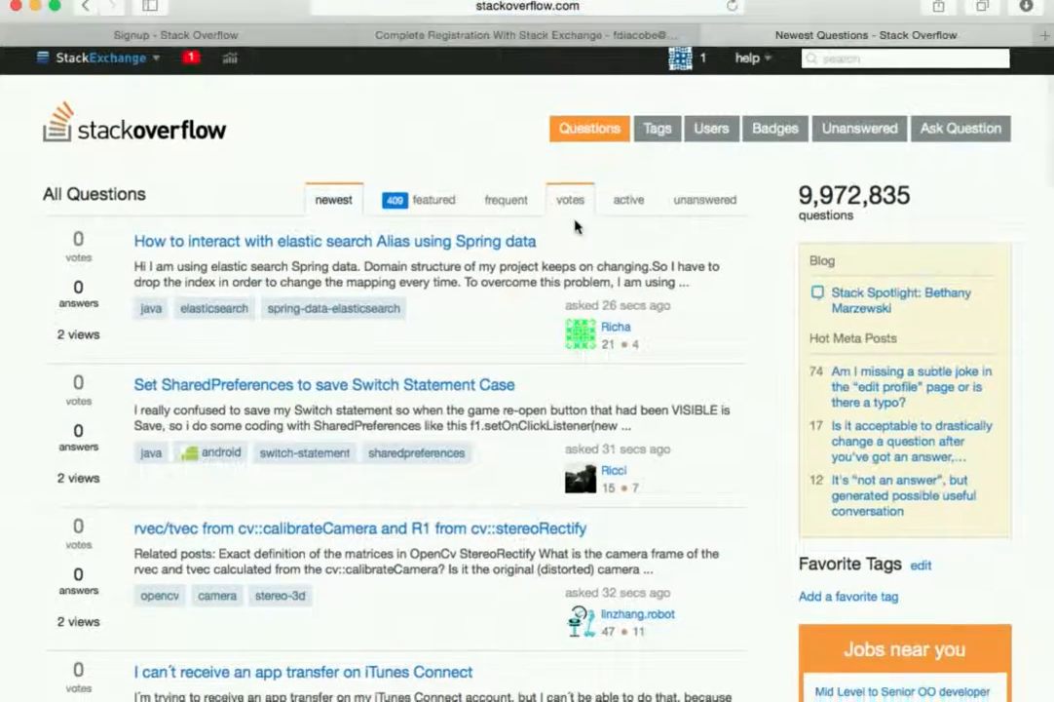
pyautogui.scroll(-3)
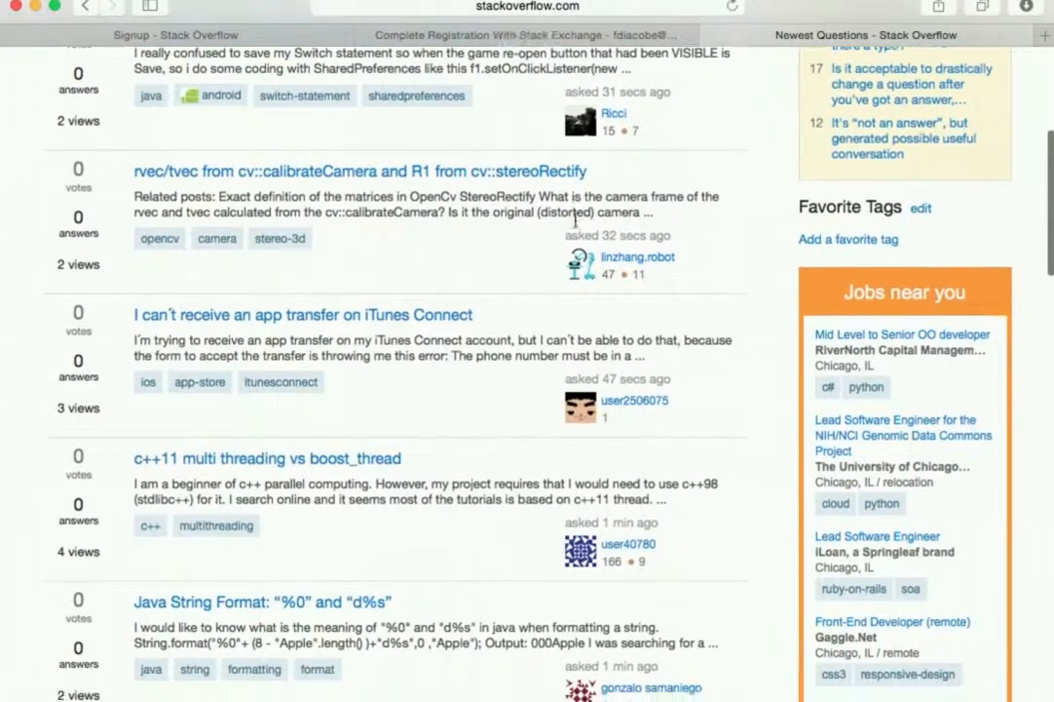
pyautogui.scroll(3)
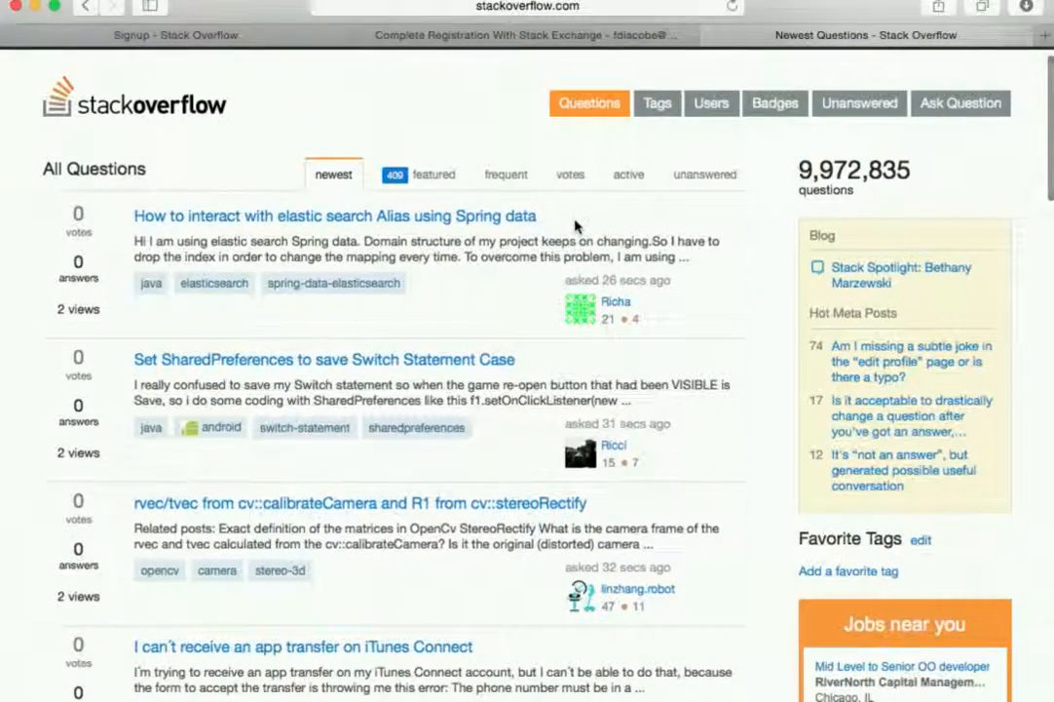
pyautogui.moveTo(570, 174)
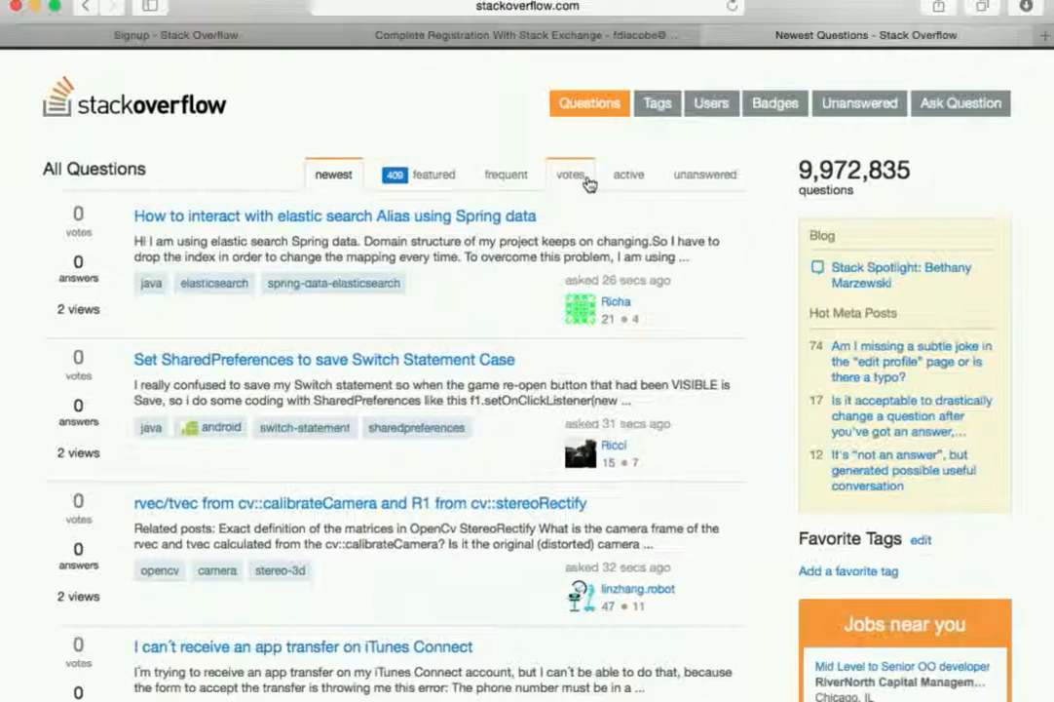
# Switch the question list to the 'unanswered' tab and browse it.
pyautogui.click(704, 174)
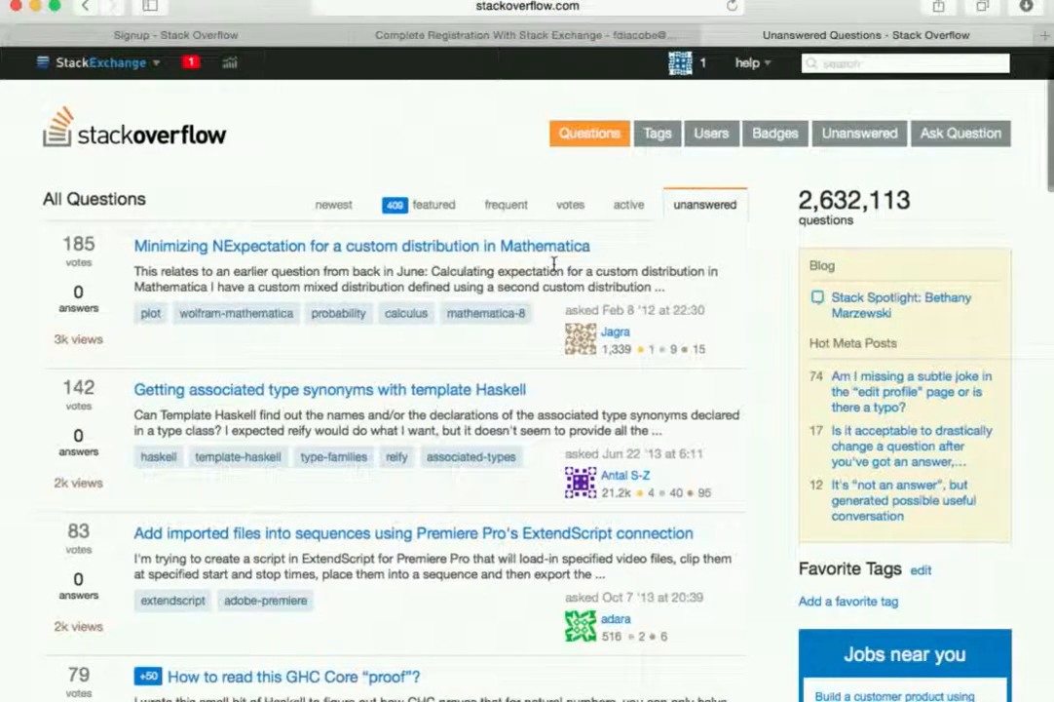
pyautogui.scroll(-3)
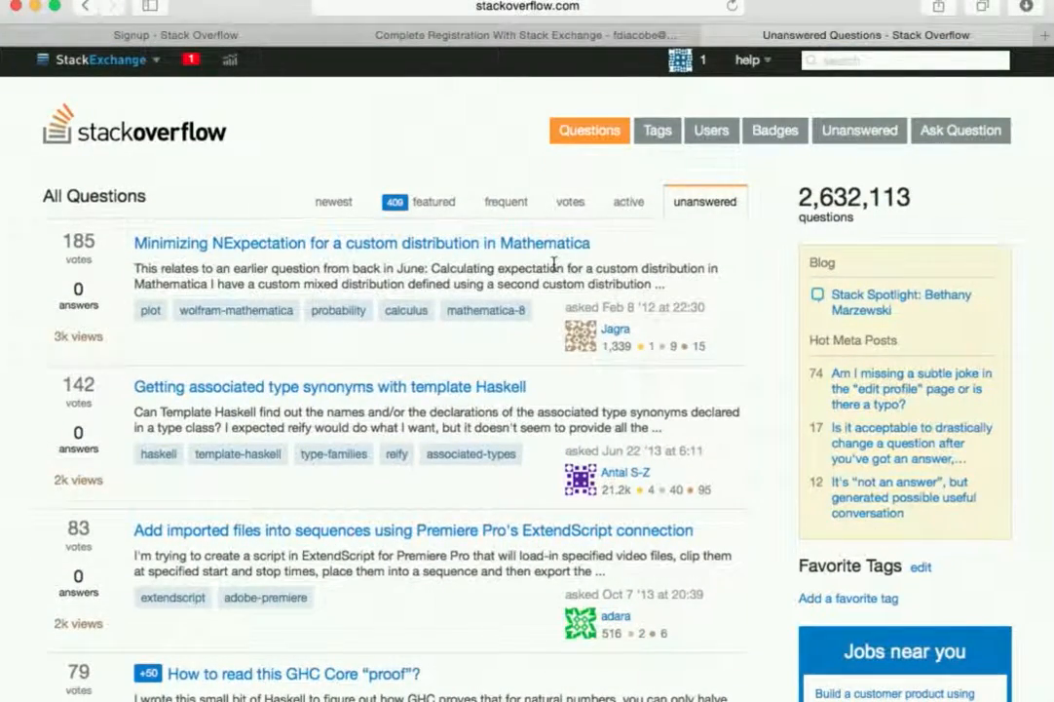
pyautogui.moveTo(609, 282)
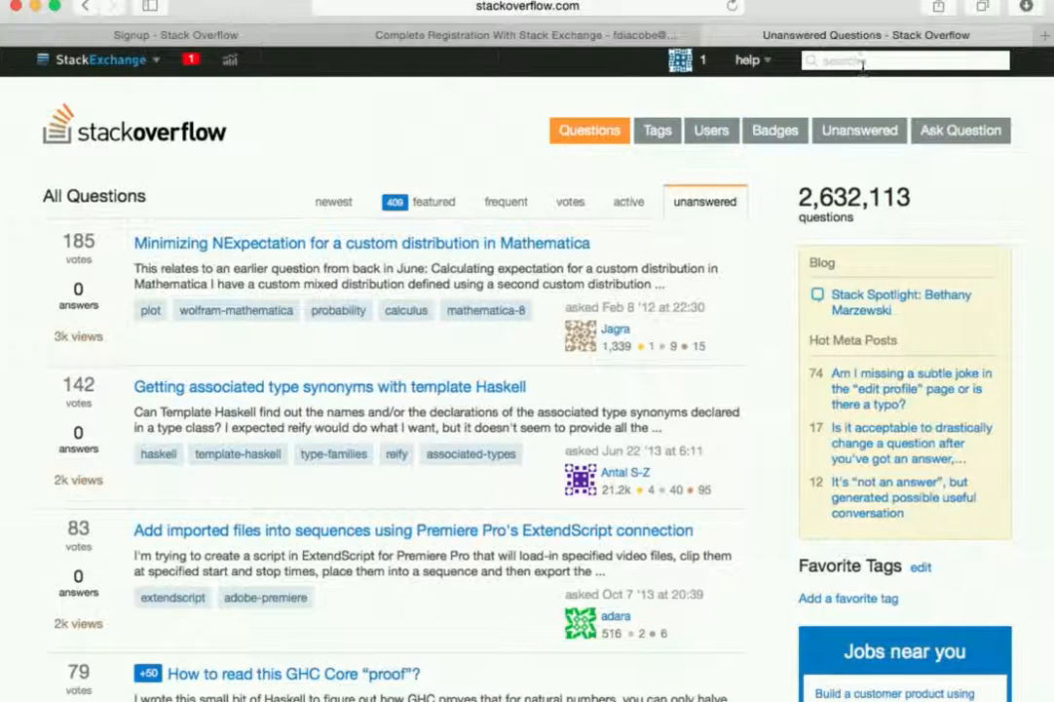
# Search 'java' to list the 222,048 java-tagged unanswered questions and scroll through them.
pyautogui.write('java]')
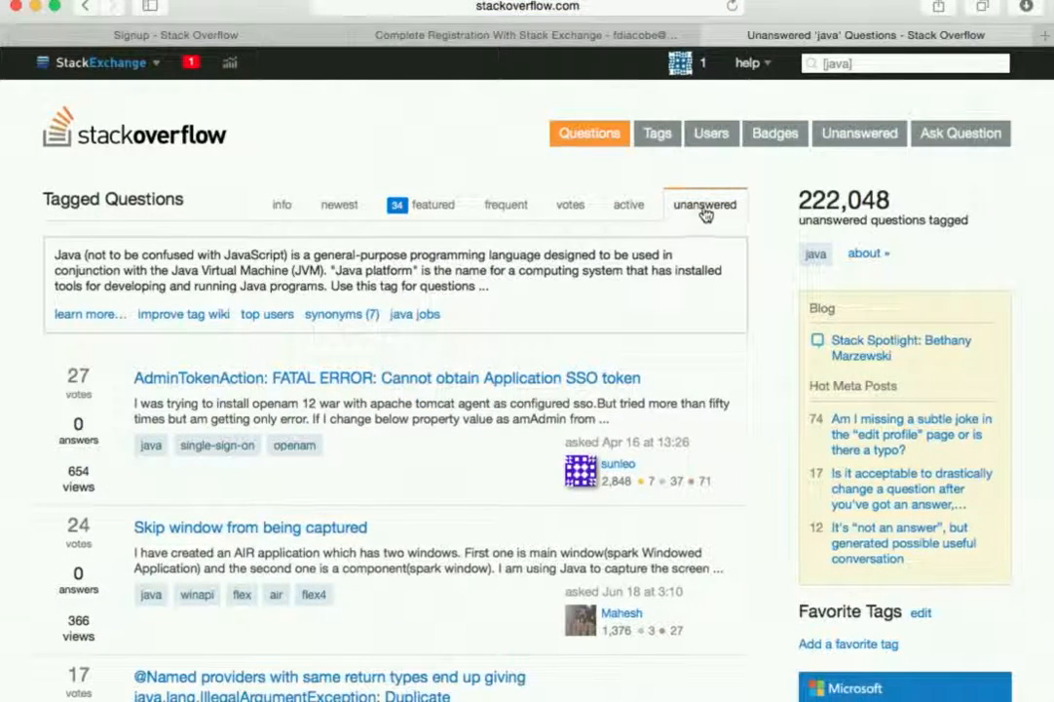
pyautogui.moveTo(483, 387)
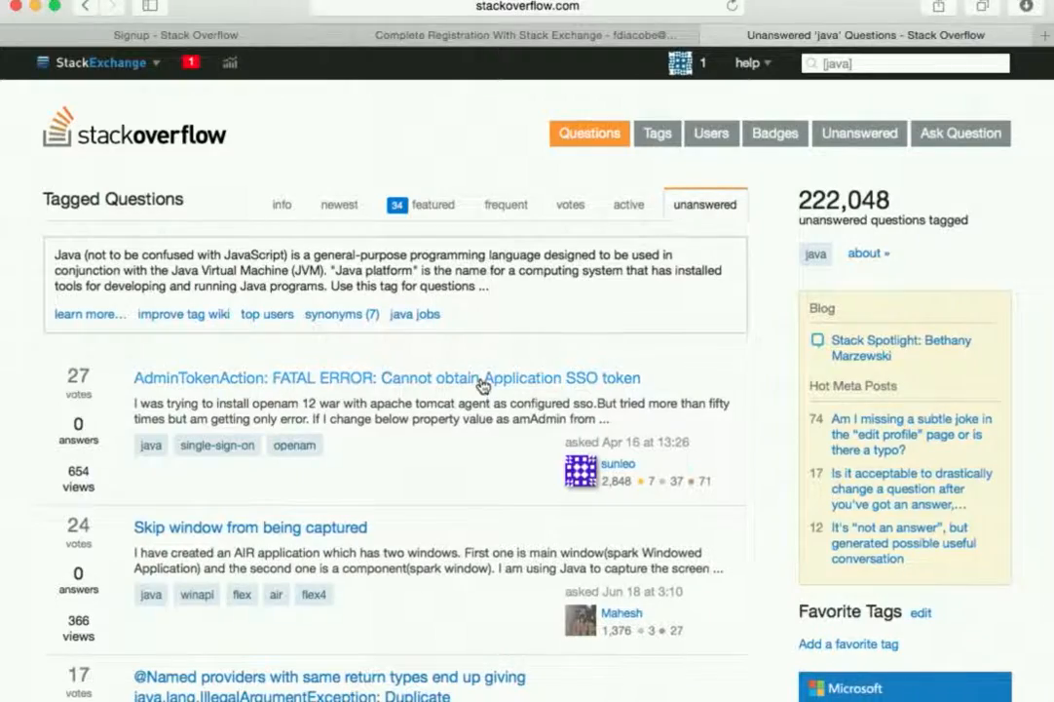
pyautogui.scroll(-3)
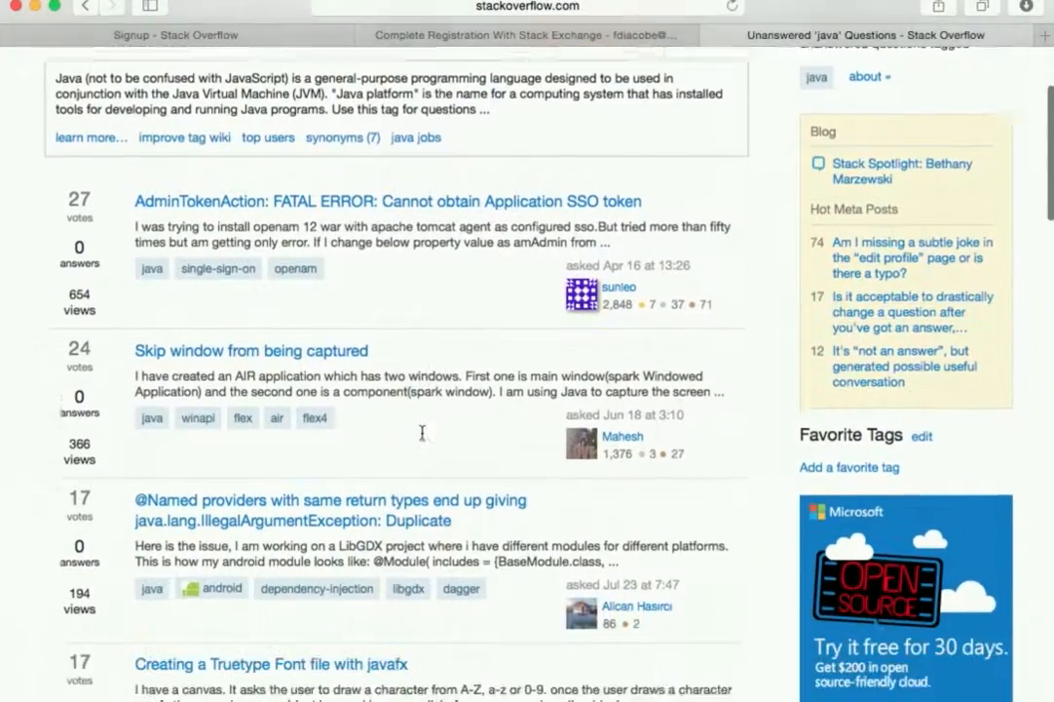
pyautogui.scroll(-3)
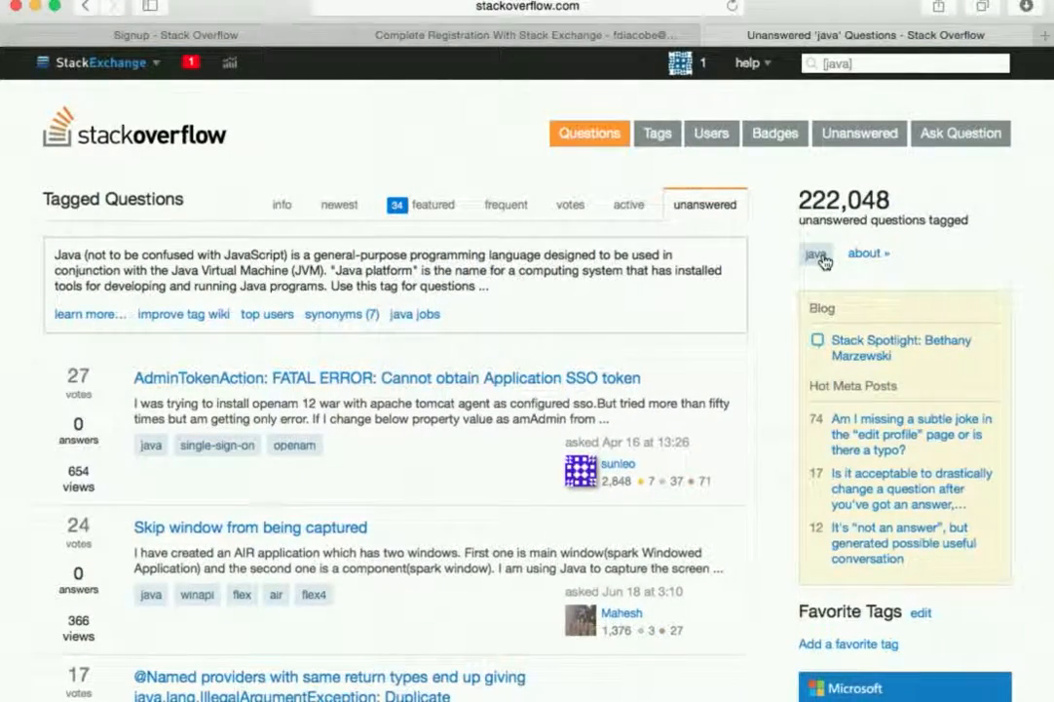
pyautogui.moveTo(817, 254)
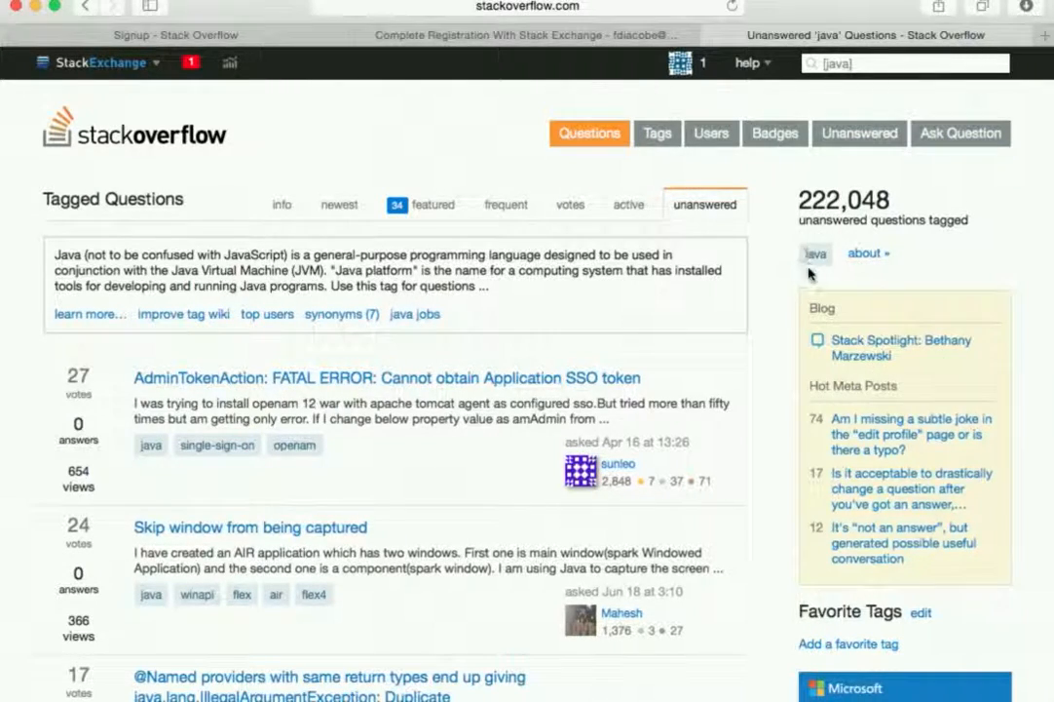
pyautogui.scroll(-3)
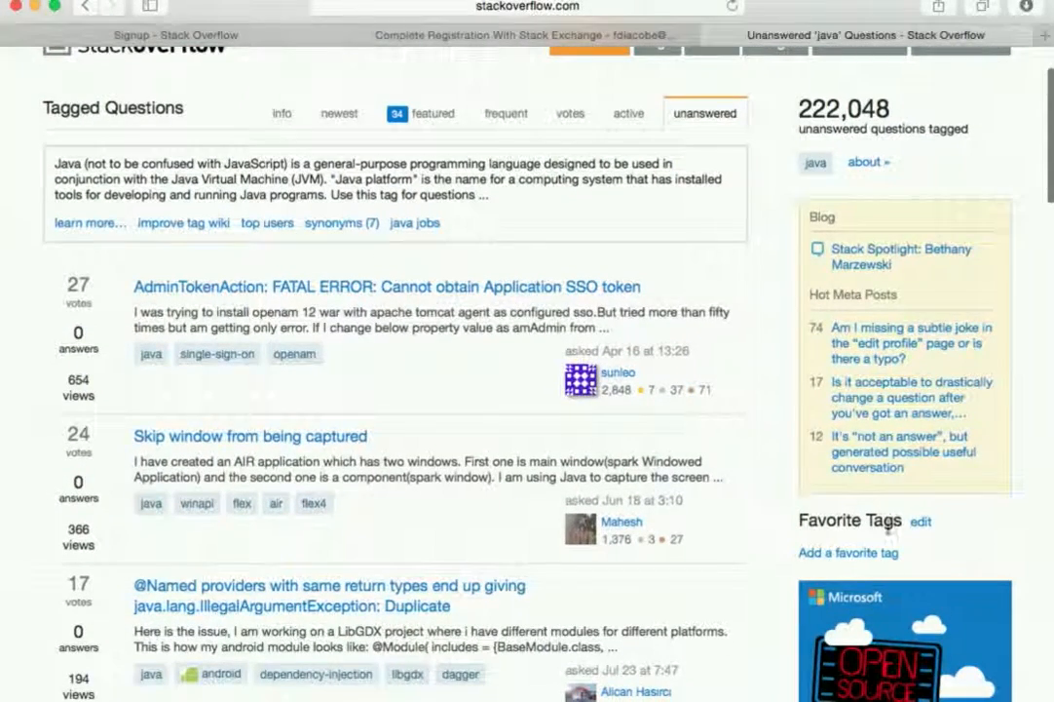
pyautogui.scroll(3)
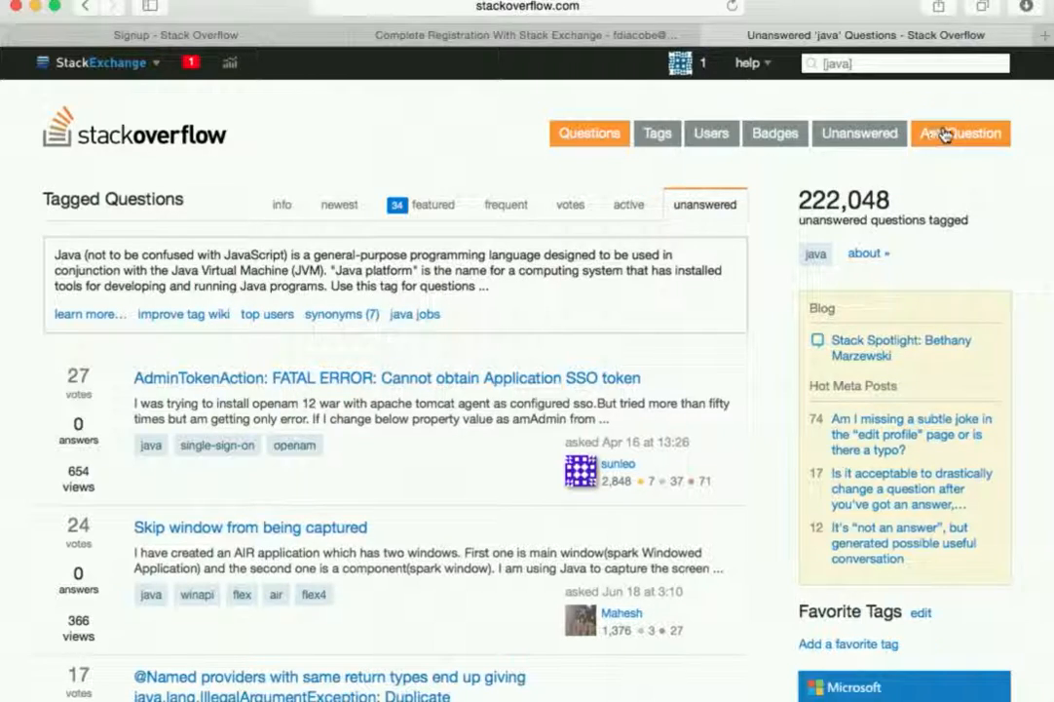
# Start asking a question and scroll through the How to Ask page.
pyautogui.click(960, 134)
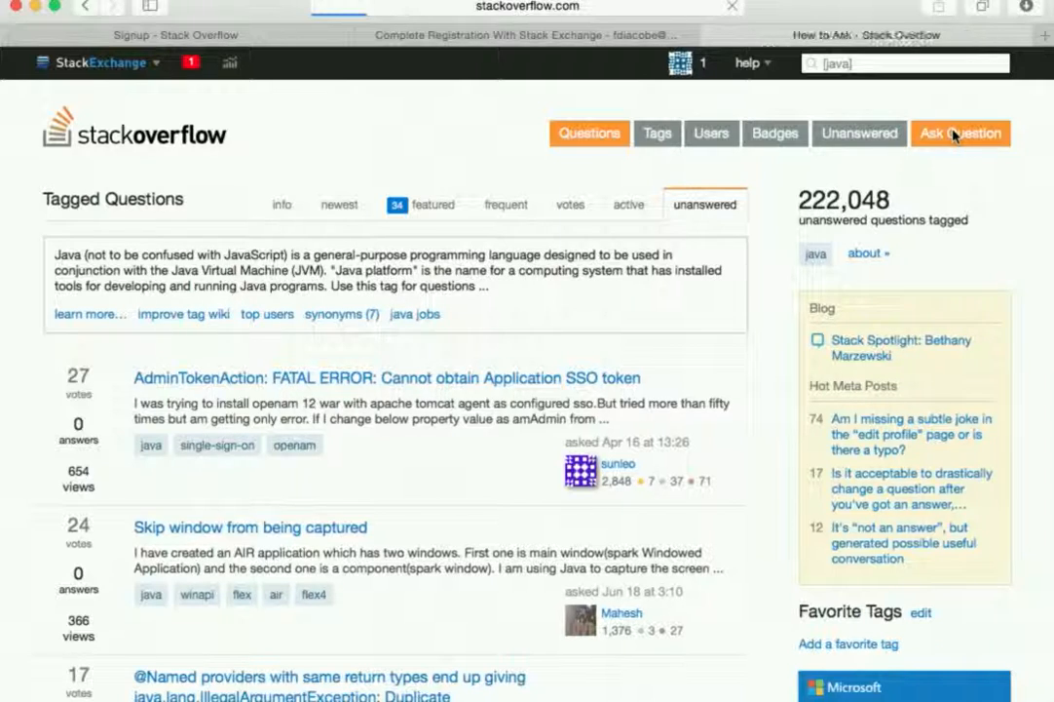
pyautogui.click(960, 133)
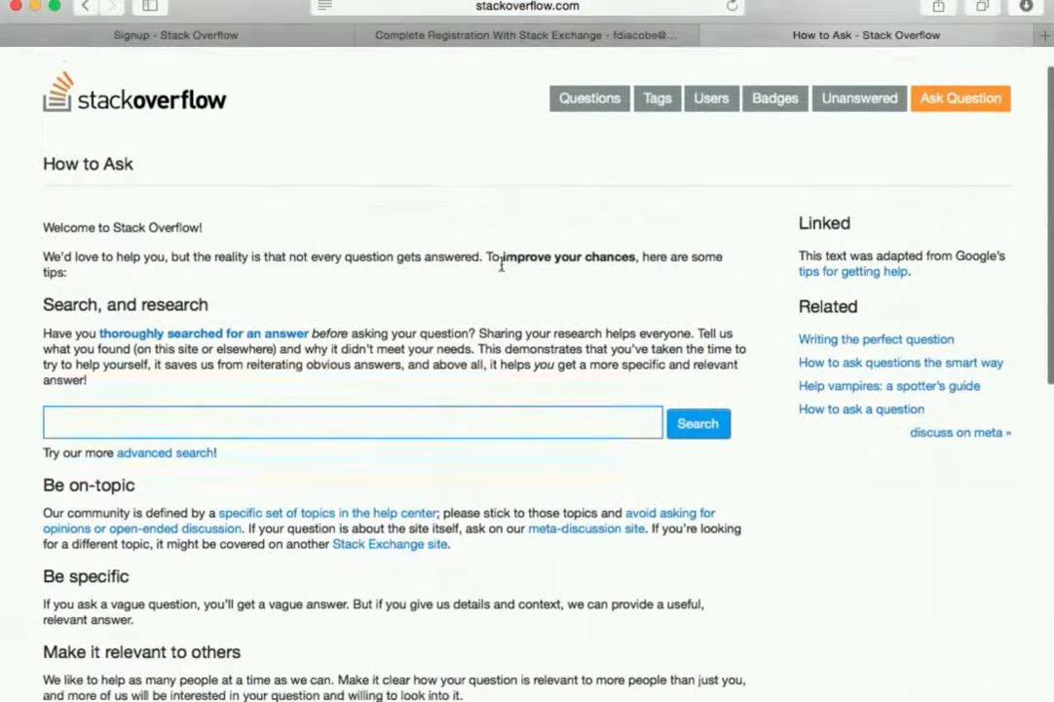
pyautogui.scroll(-3)
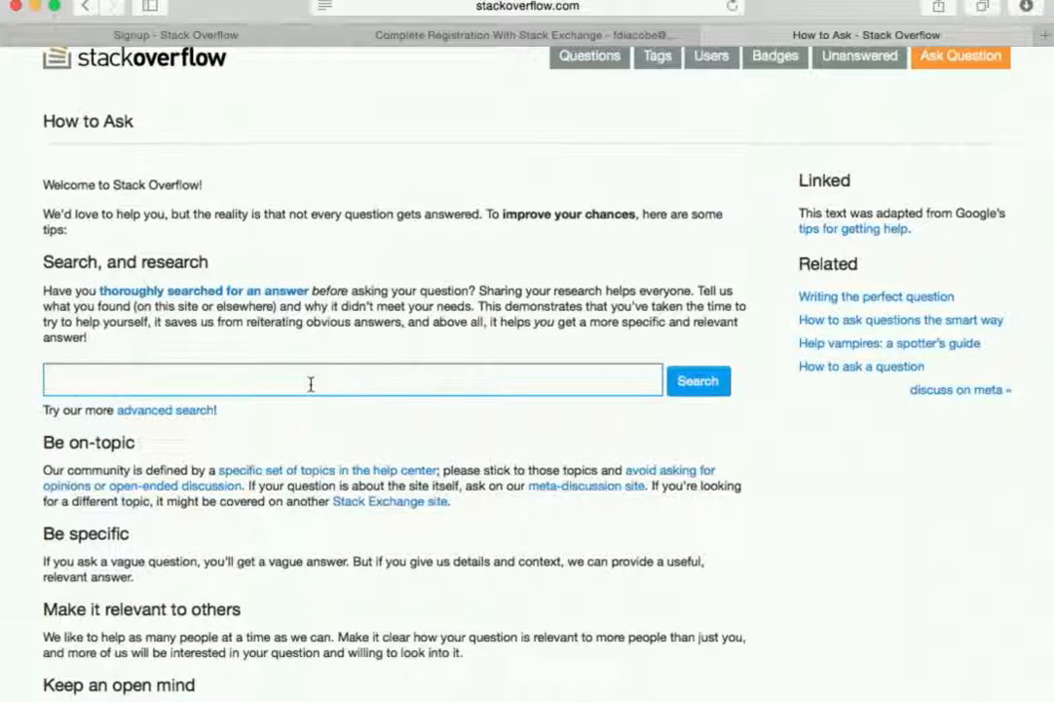
pyautogui.scroll(-3)
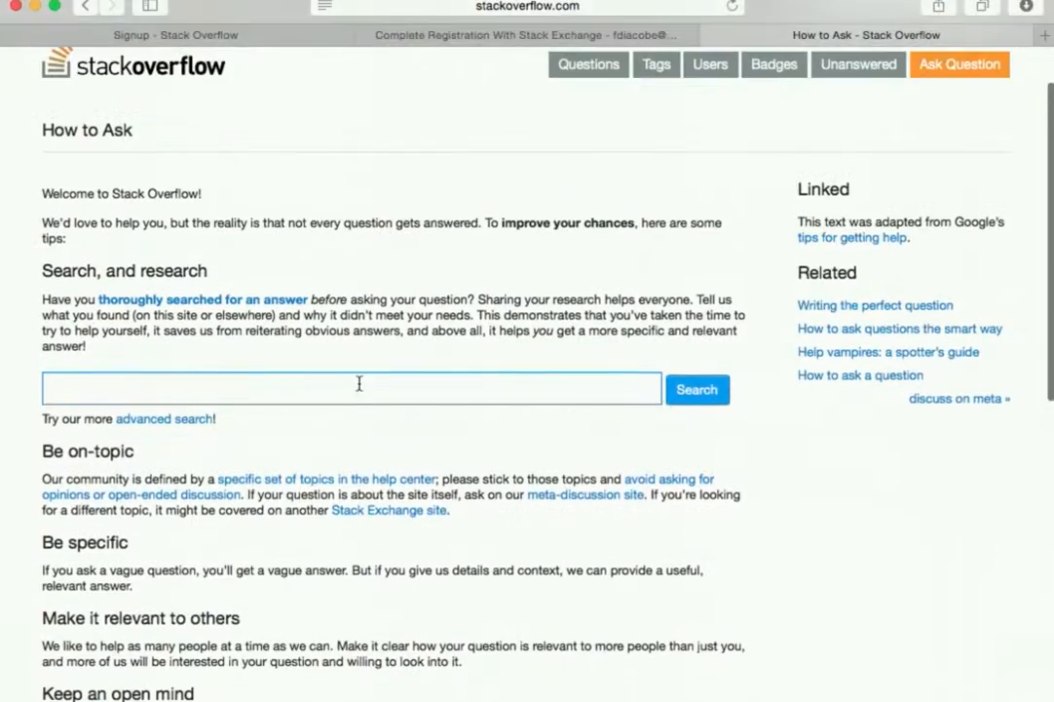
pyautogui.scroll(-3)
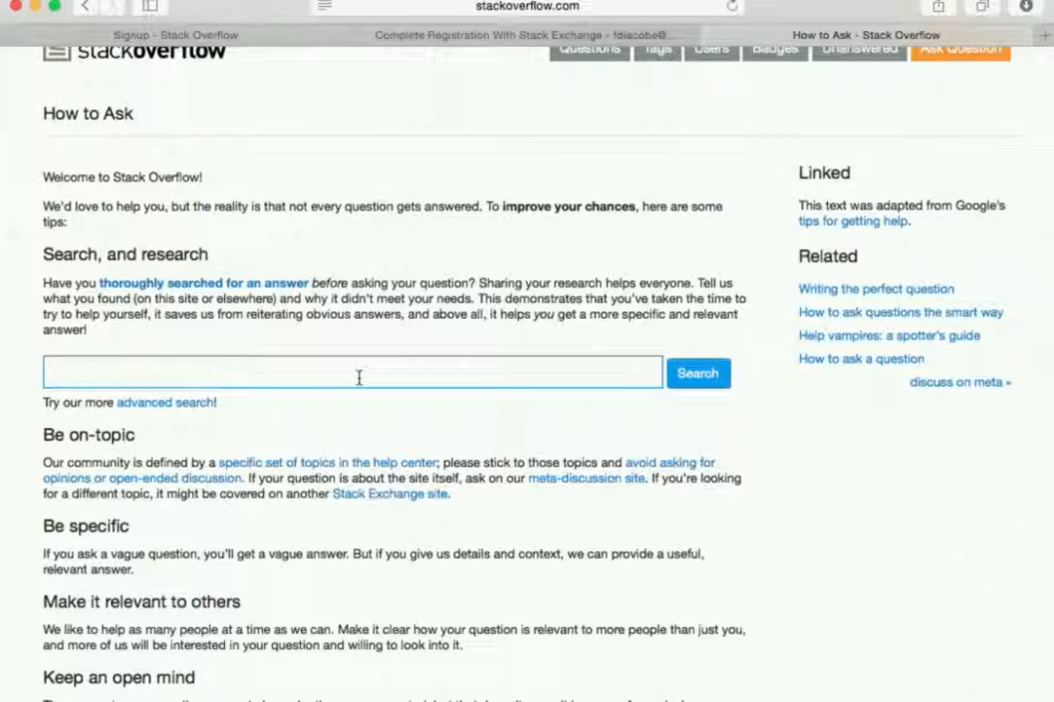
# Search 'how to prevent the newline character in Scanner' in the research box.
pyautogui.write('how to preven')
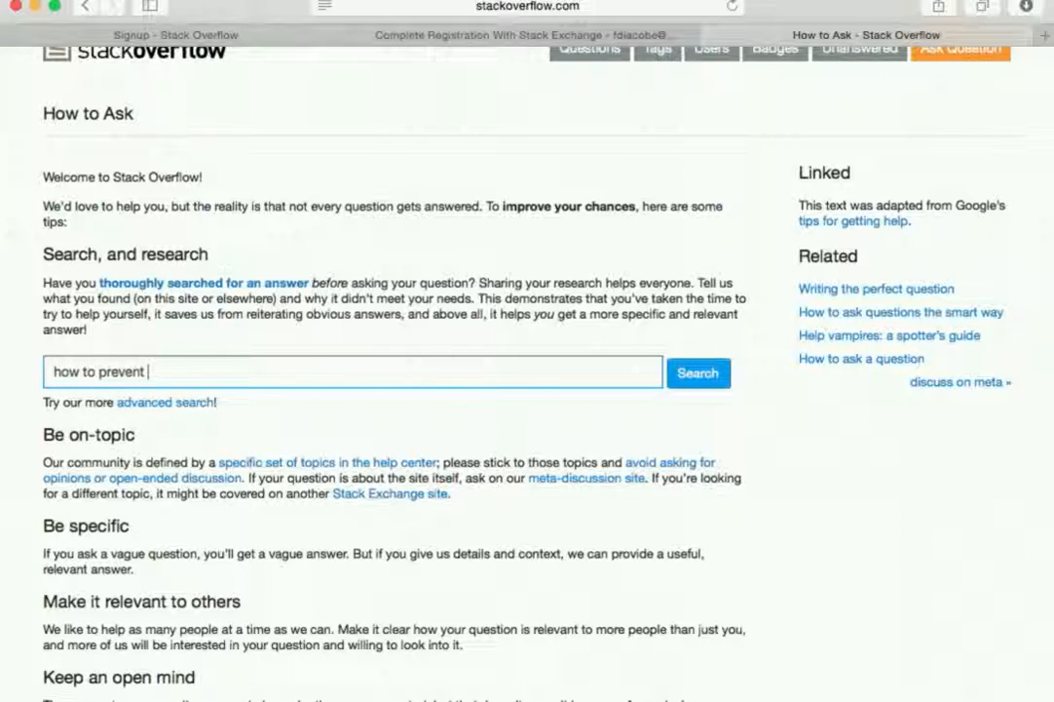
pyautogui.write('the newline character')
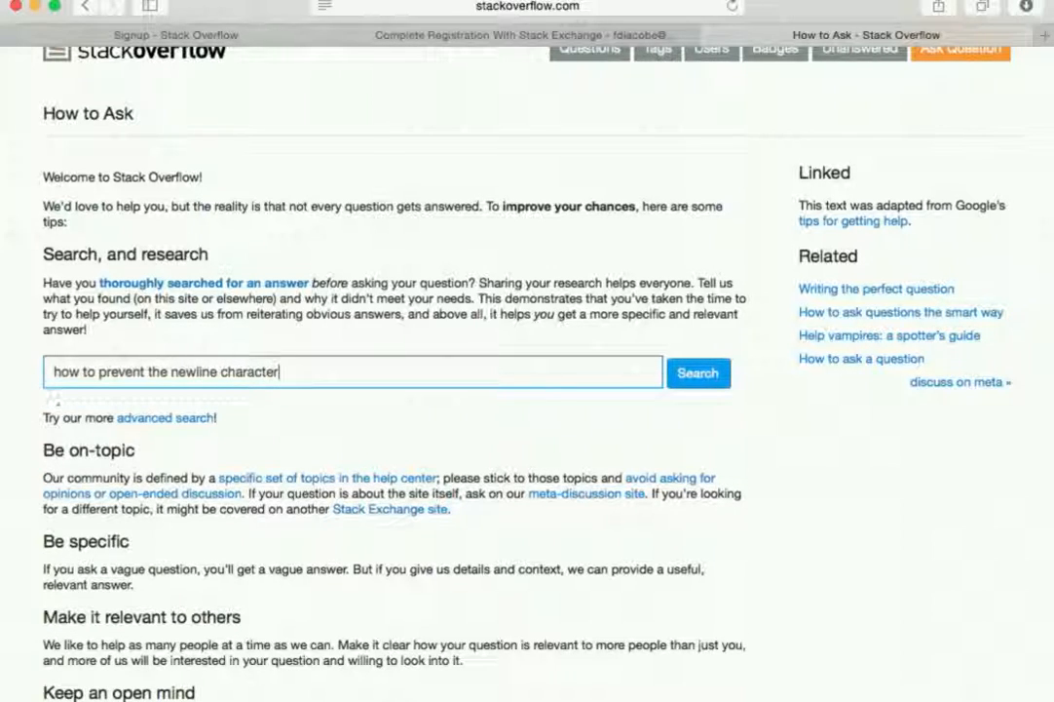
pyautogui.write('in Scan')
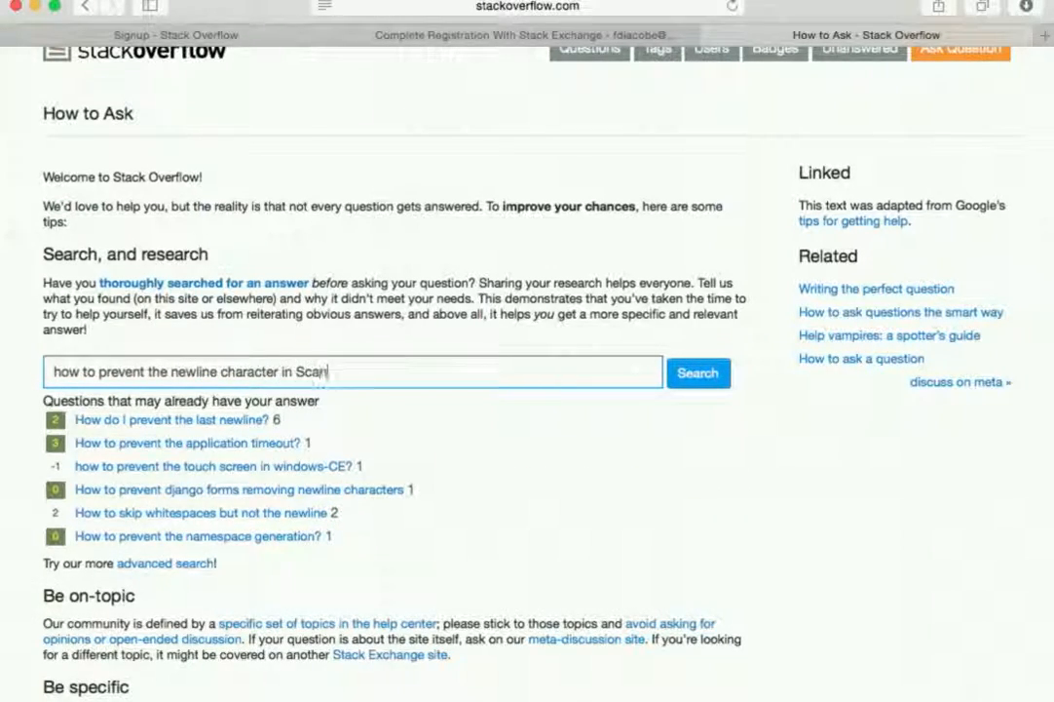
pyautogui.write('ner')
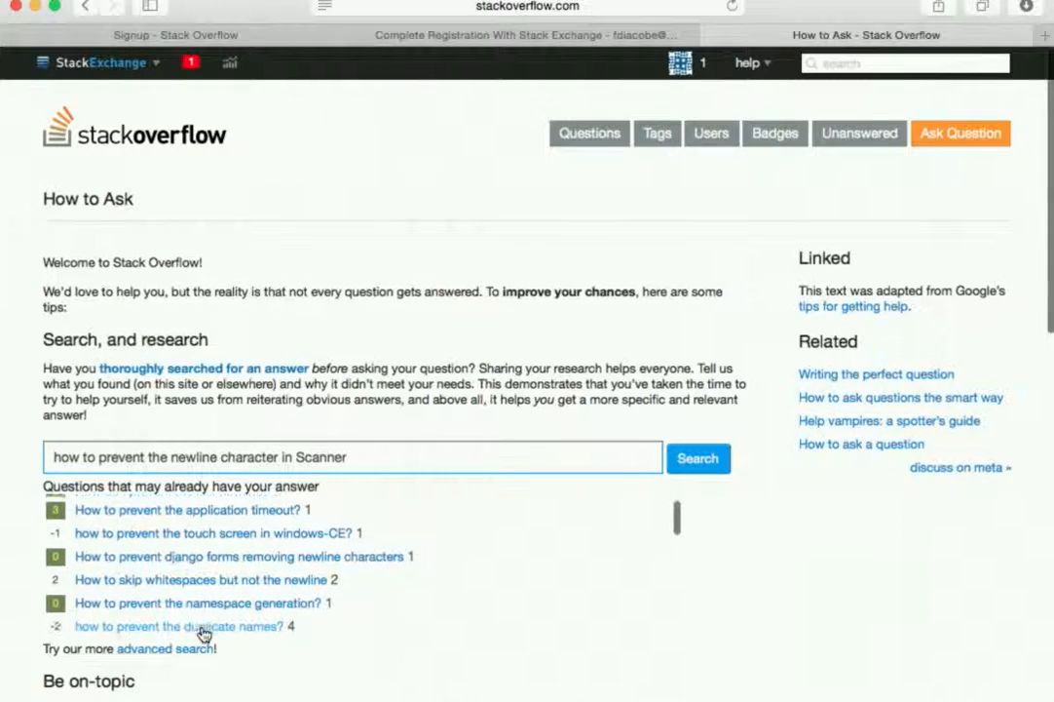
# Review the similar-question suggestions, tick the asking-tips checkbox, and proceed to the question form.
pyautogui.scroll(-3)
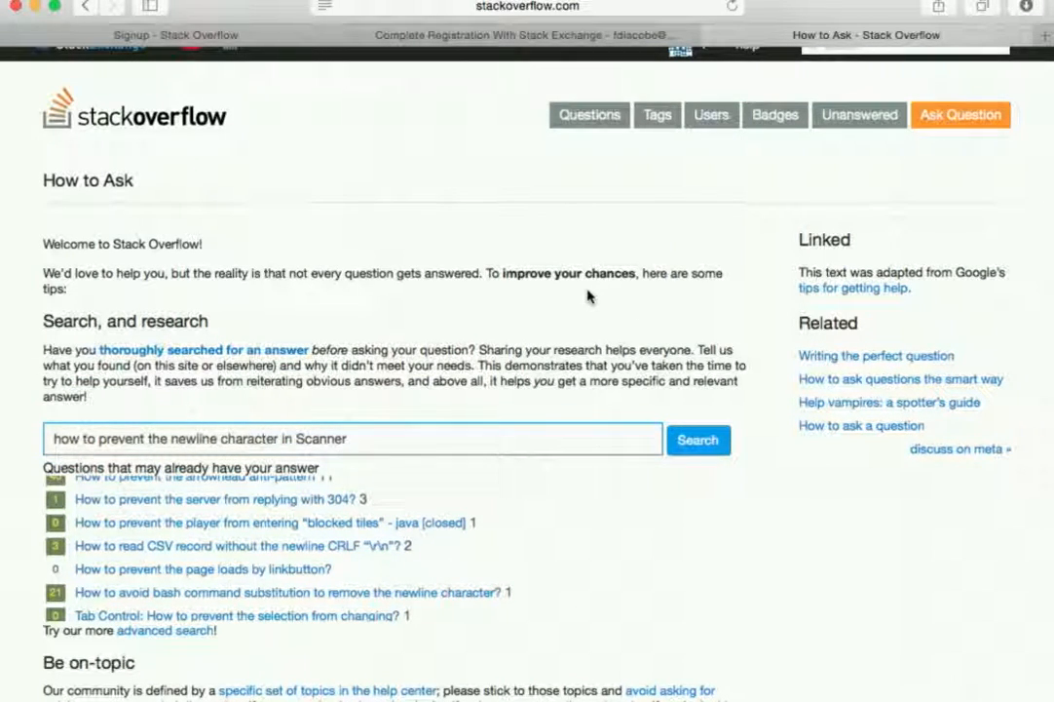
pyautogui.scroll(-3)
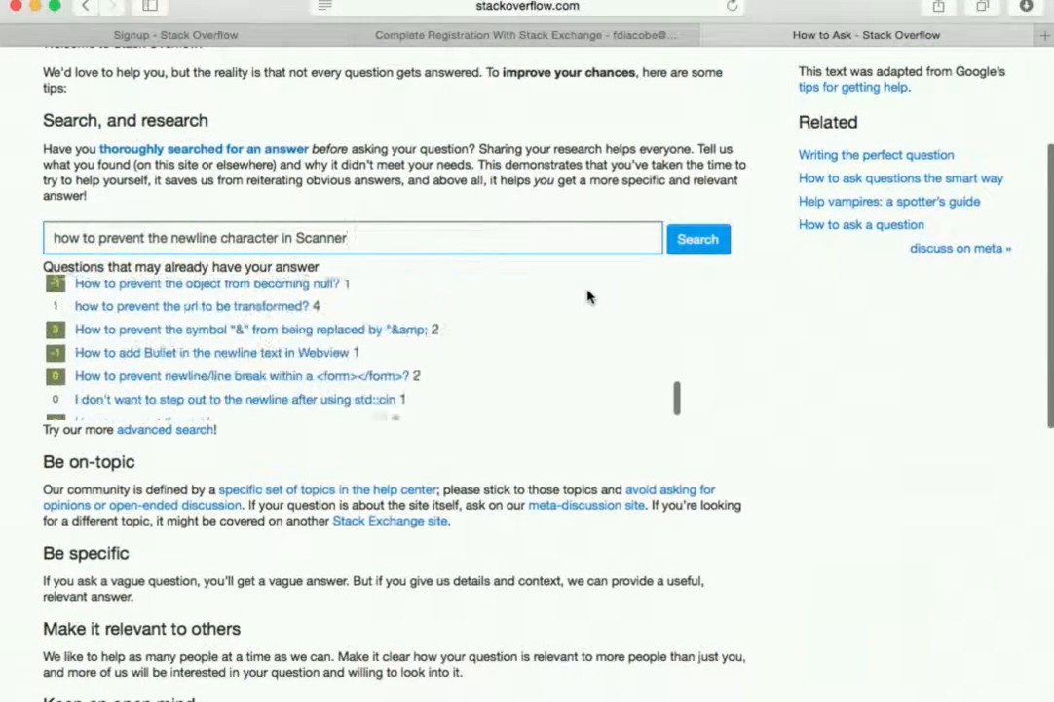
pyautogui.scroll(-3)
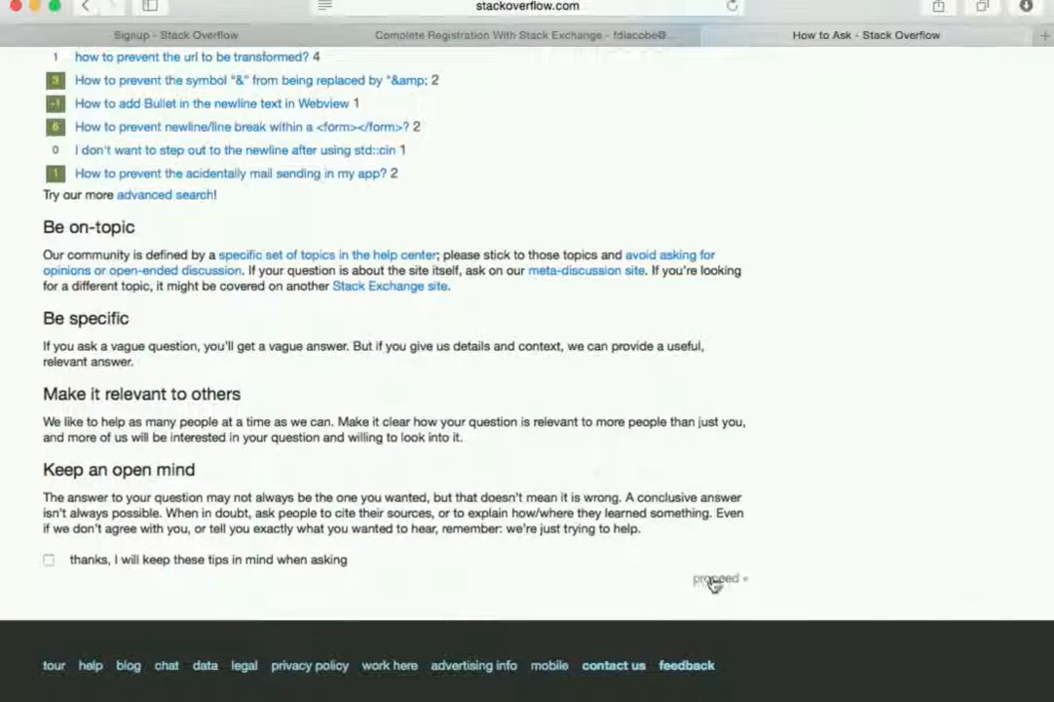
pyautogui.scroll(-3)
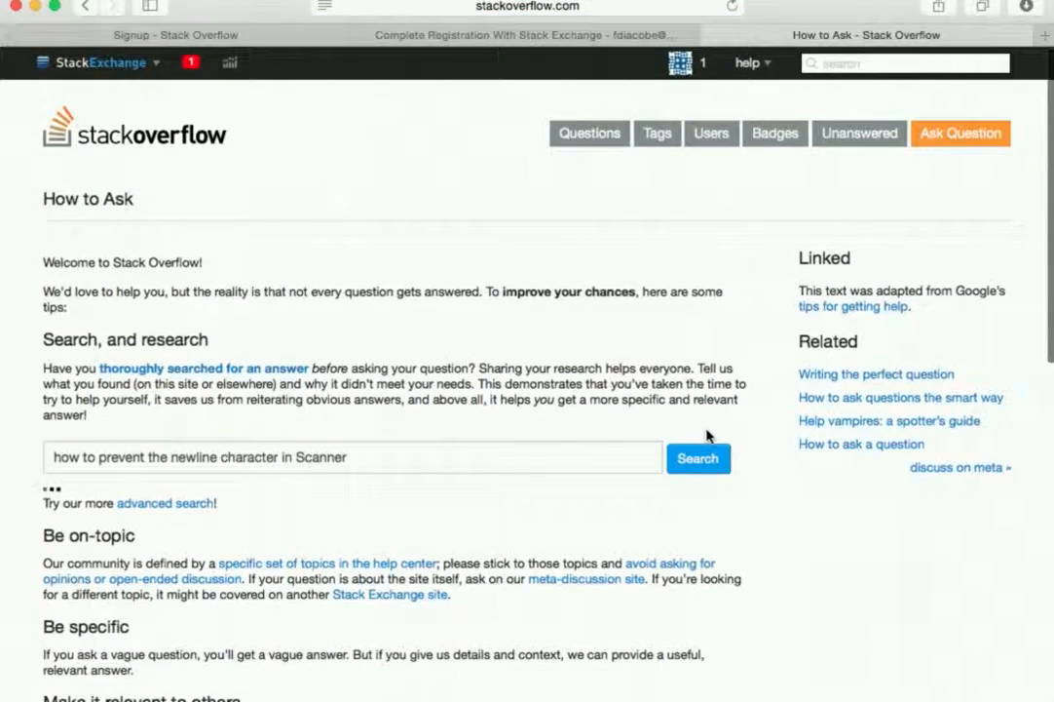
pyautogui.scroll(-3)
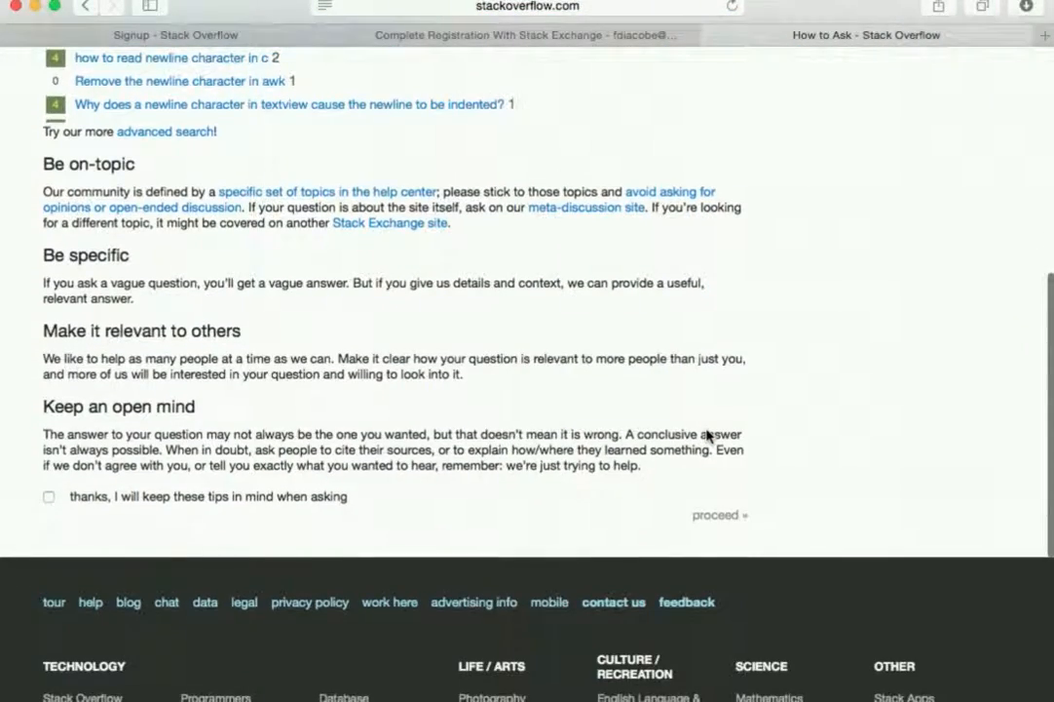
pyautogui.click(49, 497)
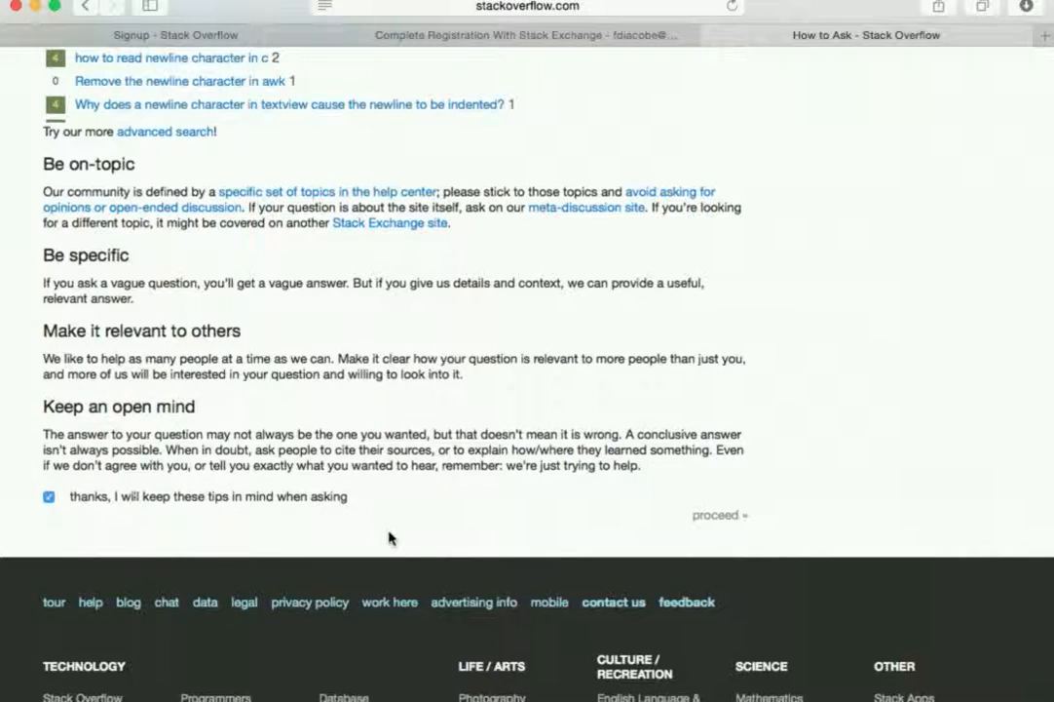
pyautogui.click(719, 514)
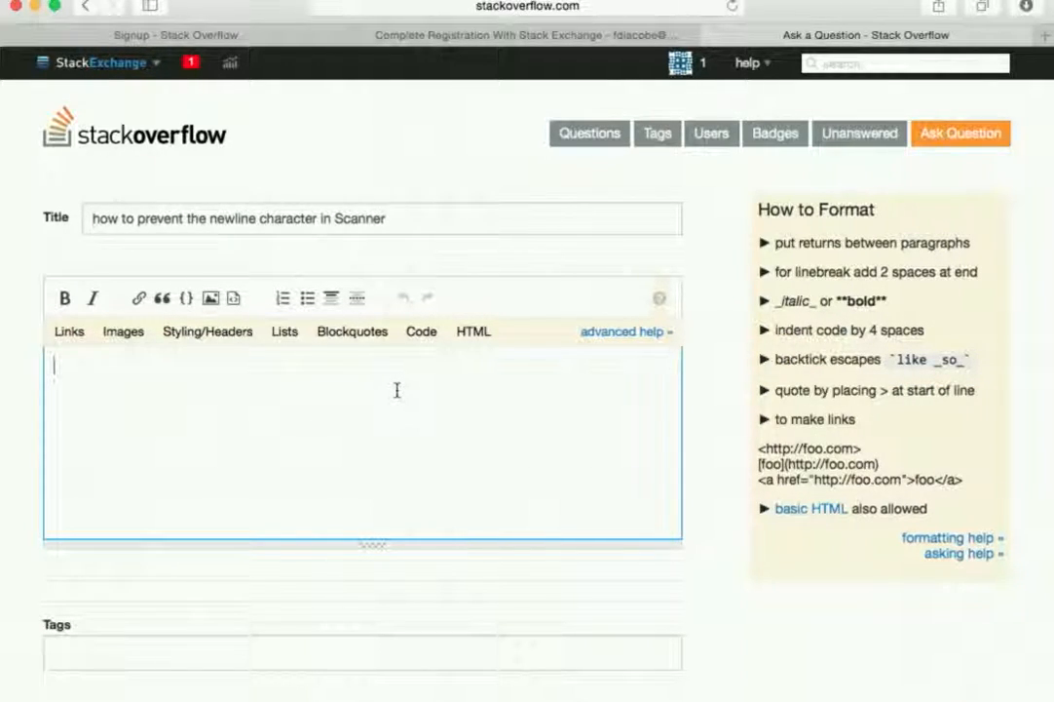
# Write the intro explaining the Scanner setup, leading into 'Here's my code'.
pyautogui.write('I created')
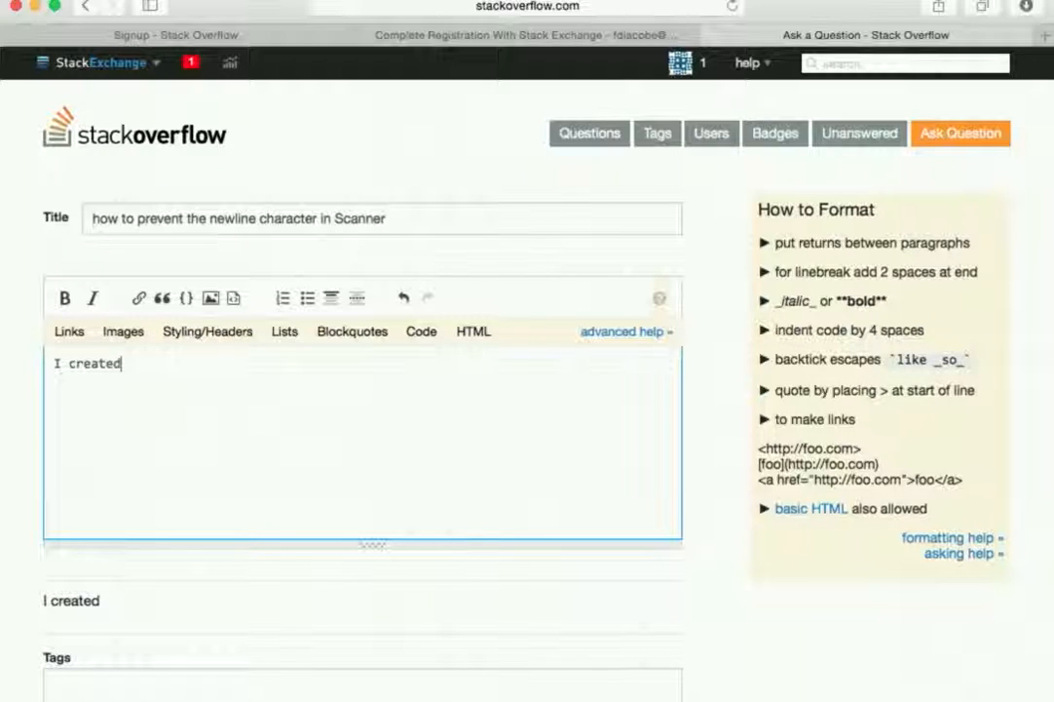
pyautogui.write('a Scanner and a newline snea')
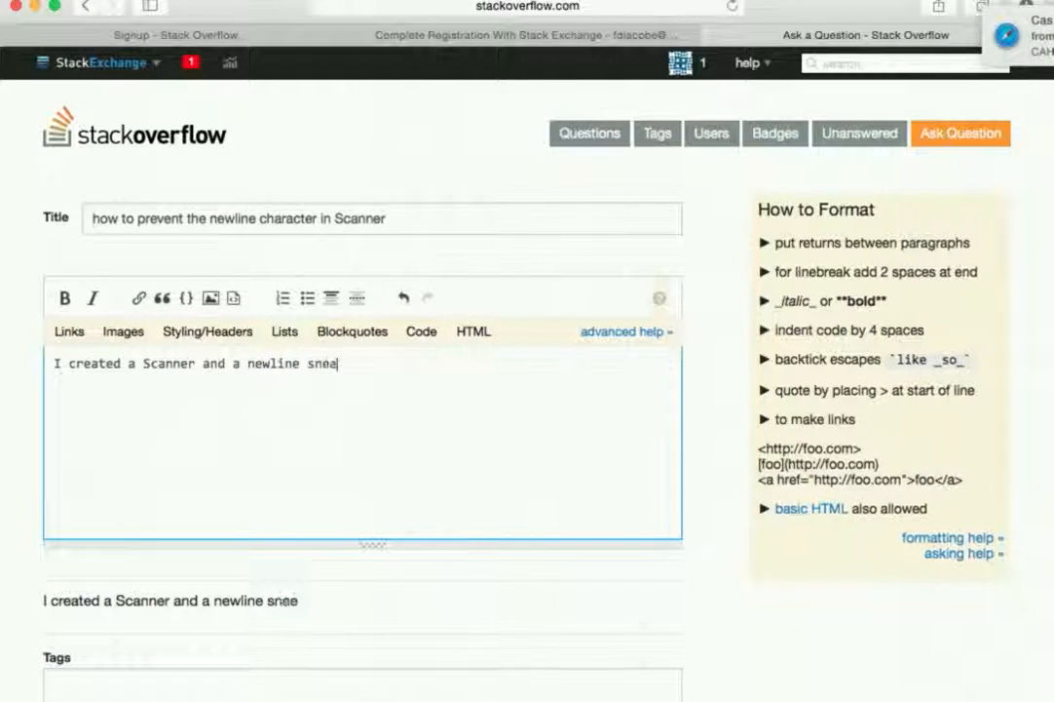
pyautogui.write('ks in.')
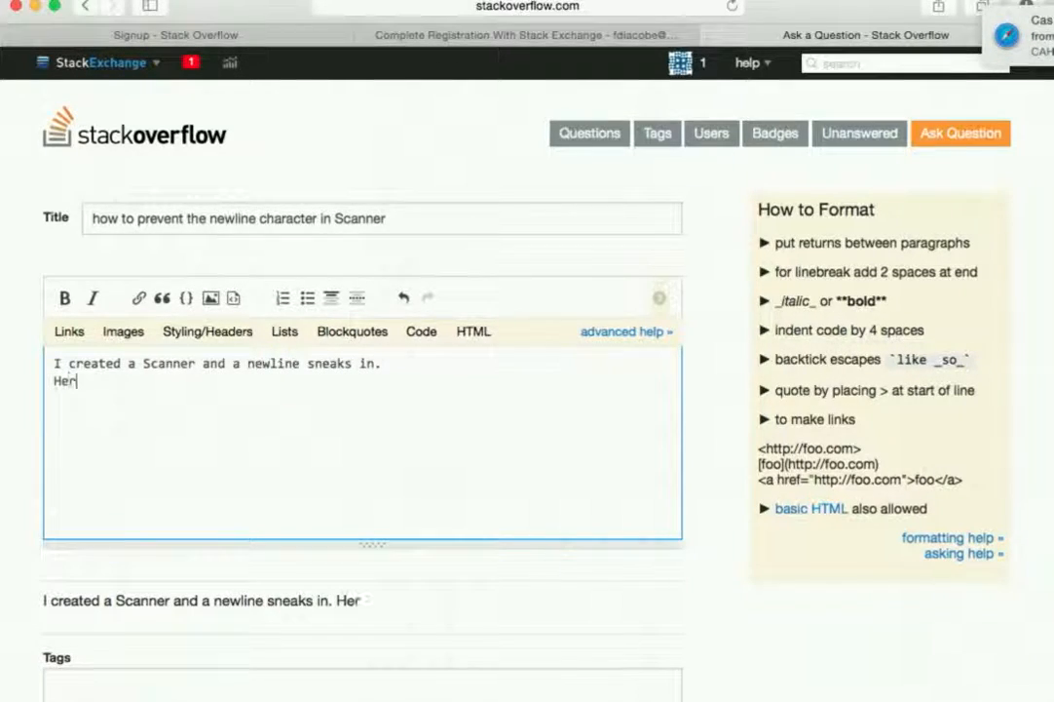
pyautogui.write("e's my code")
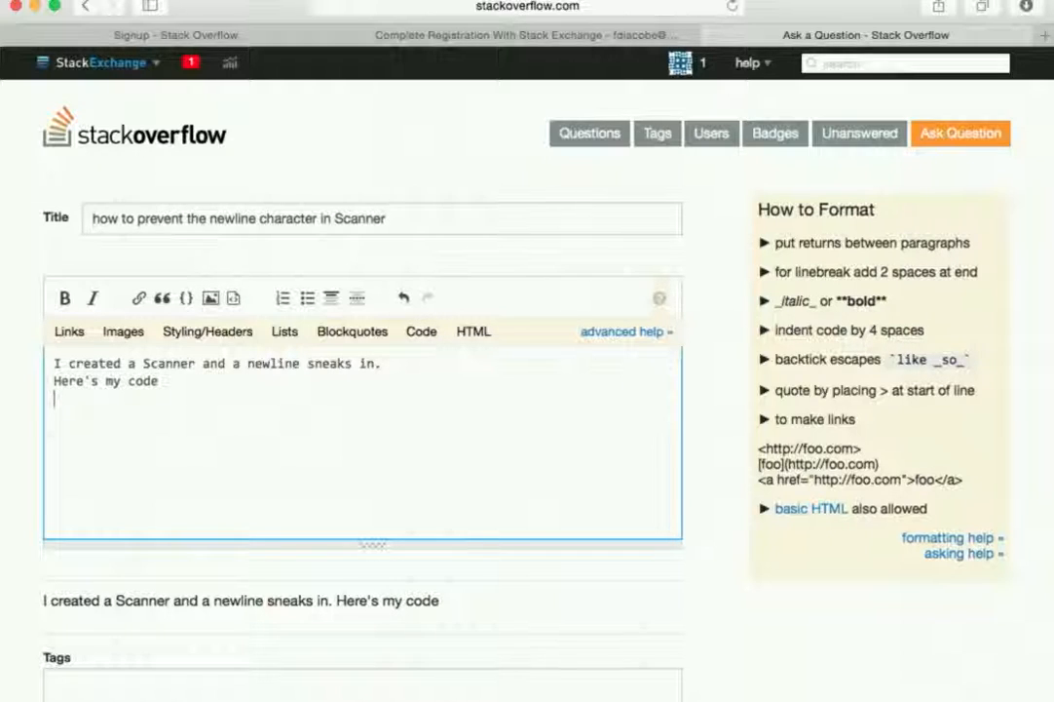
# Type the Scanner code lines: kb = new Scanner() and kb.next().
pyautogui.write('new S')
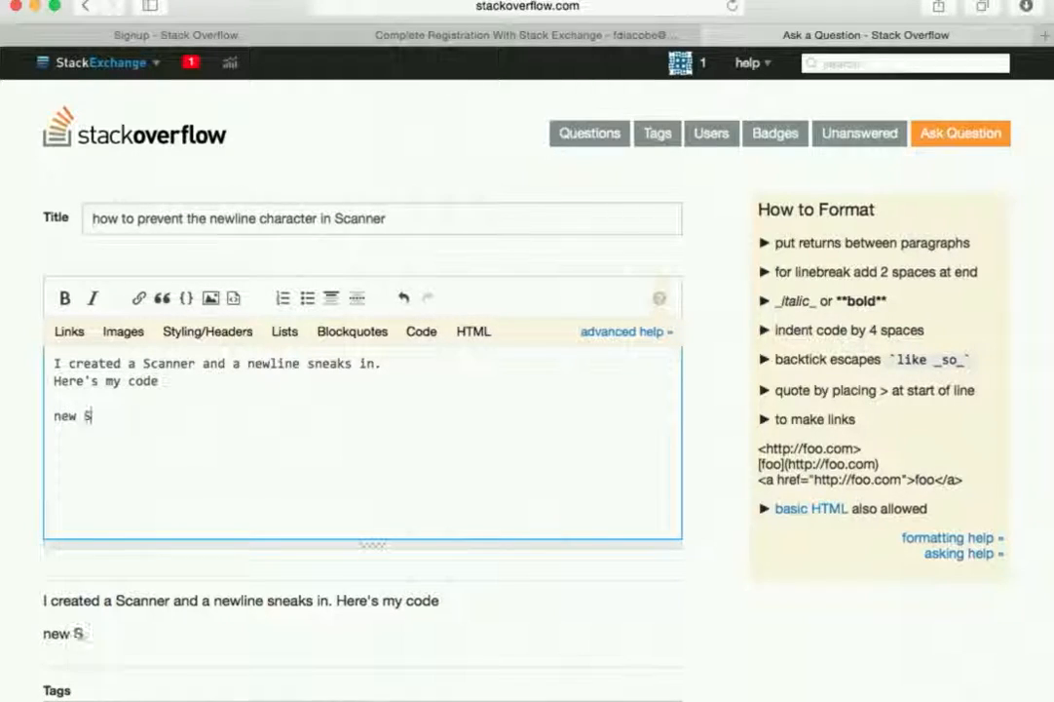
pyautogui.write('canner')
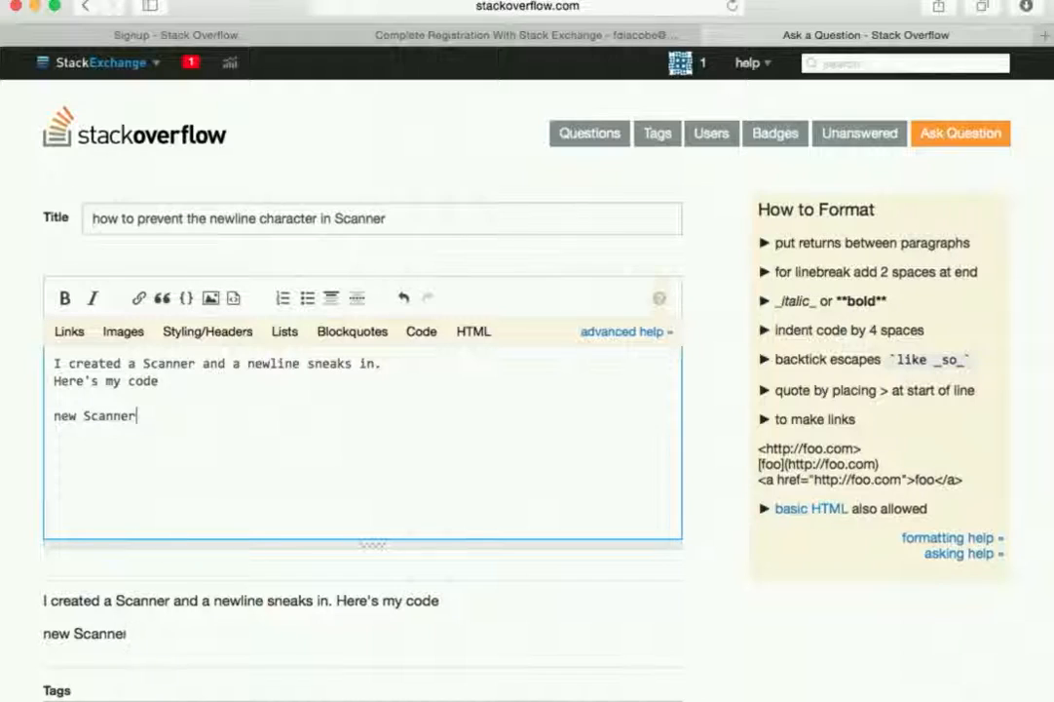
pyautogui.write('();')
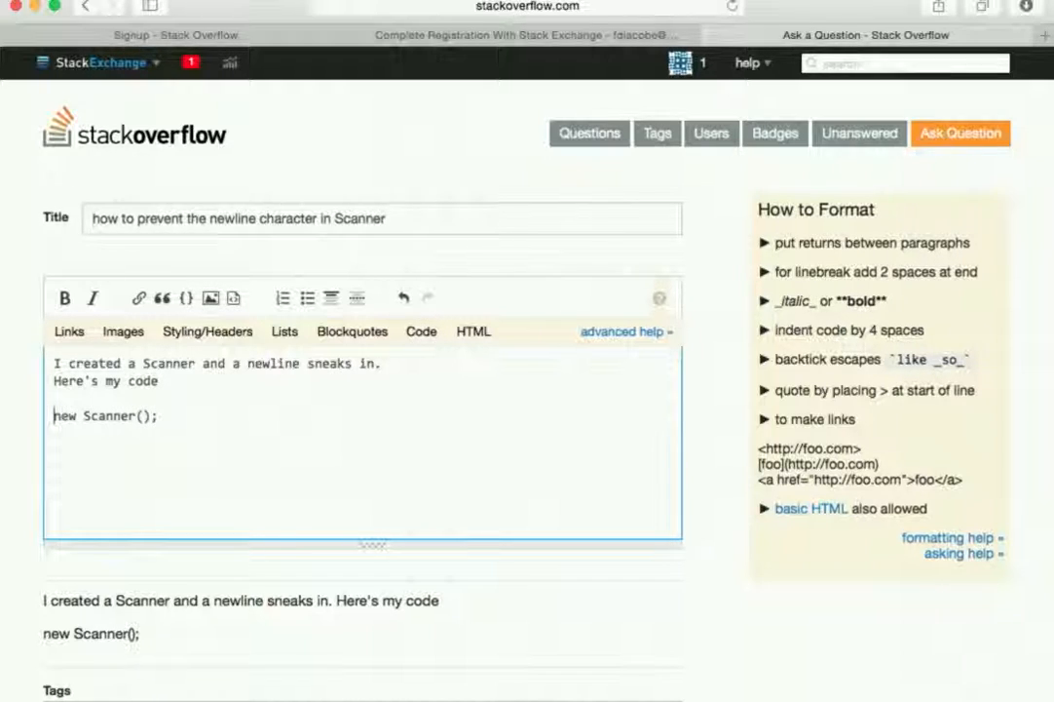
pyautogui.write('kb=')
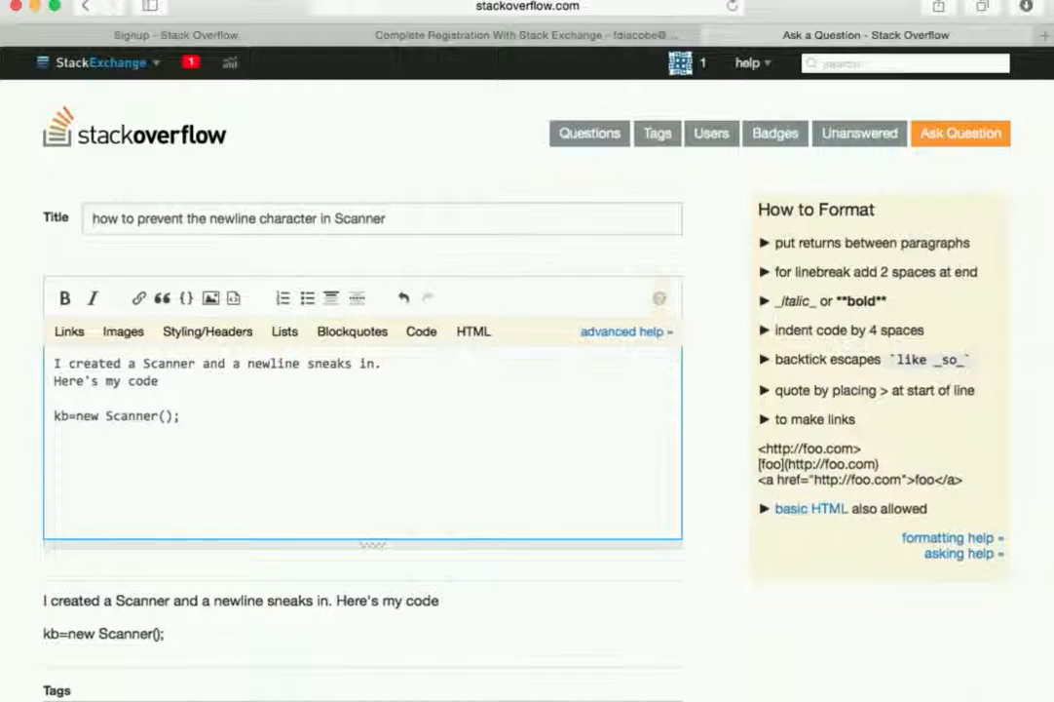
pyautogui.write('kb.ne')
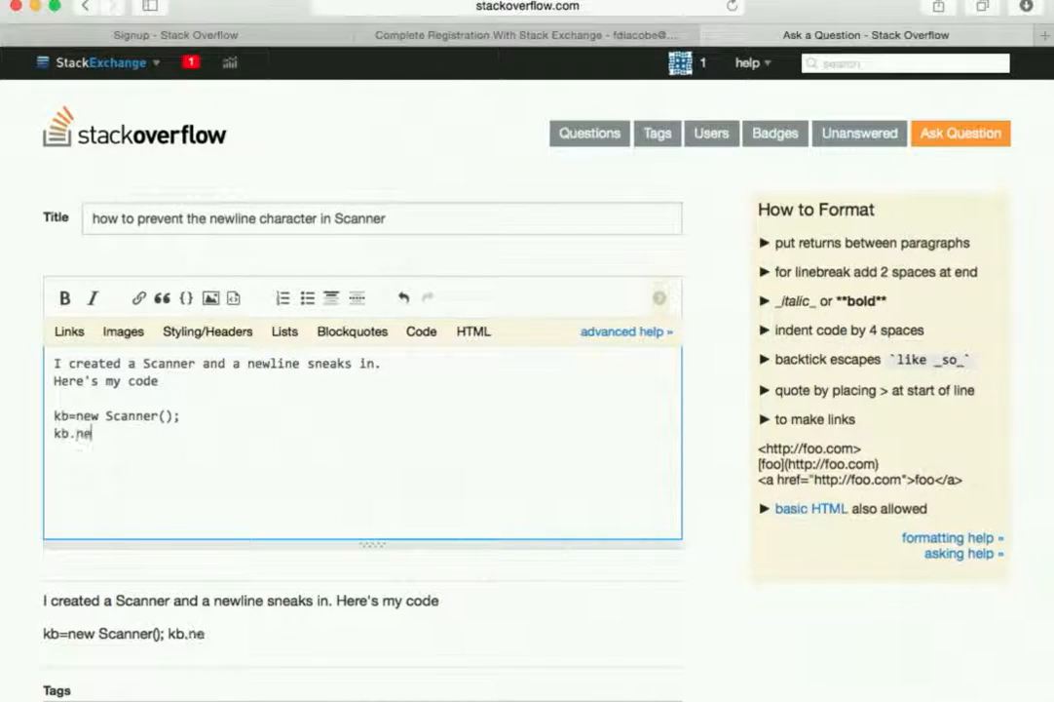
pyautogui.write('xt()')
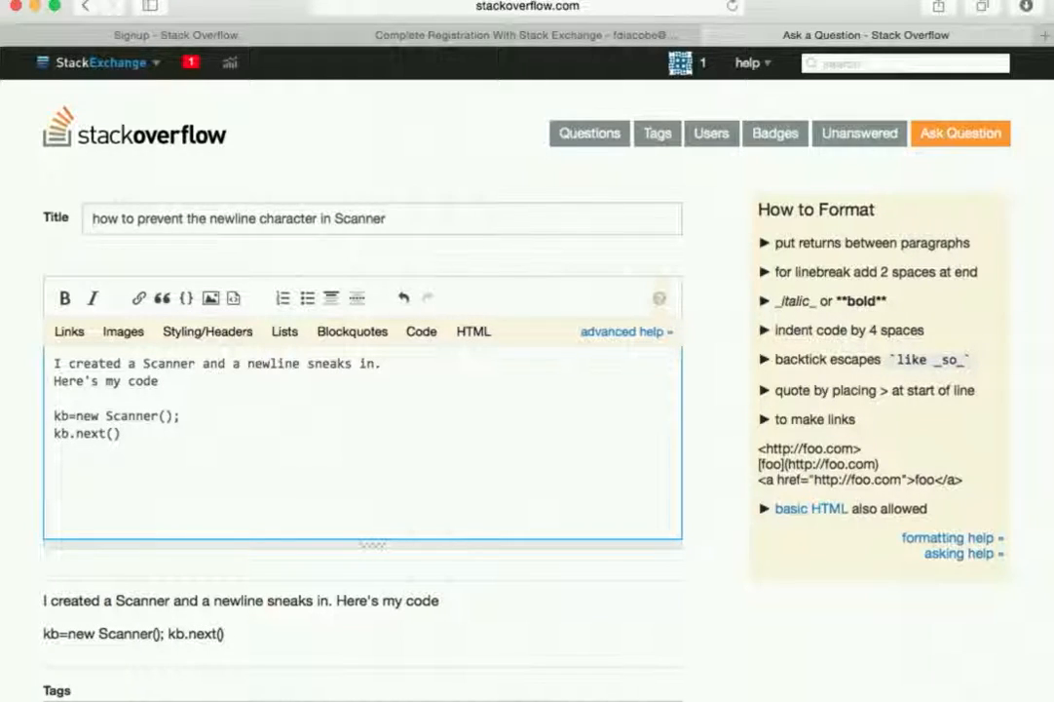
# Add the System.out.println(kb.next()) line and the closing sentences about the newline.
pyautogui.write('System.')
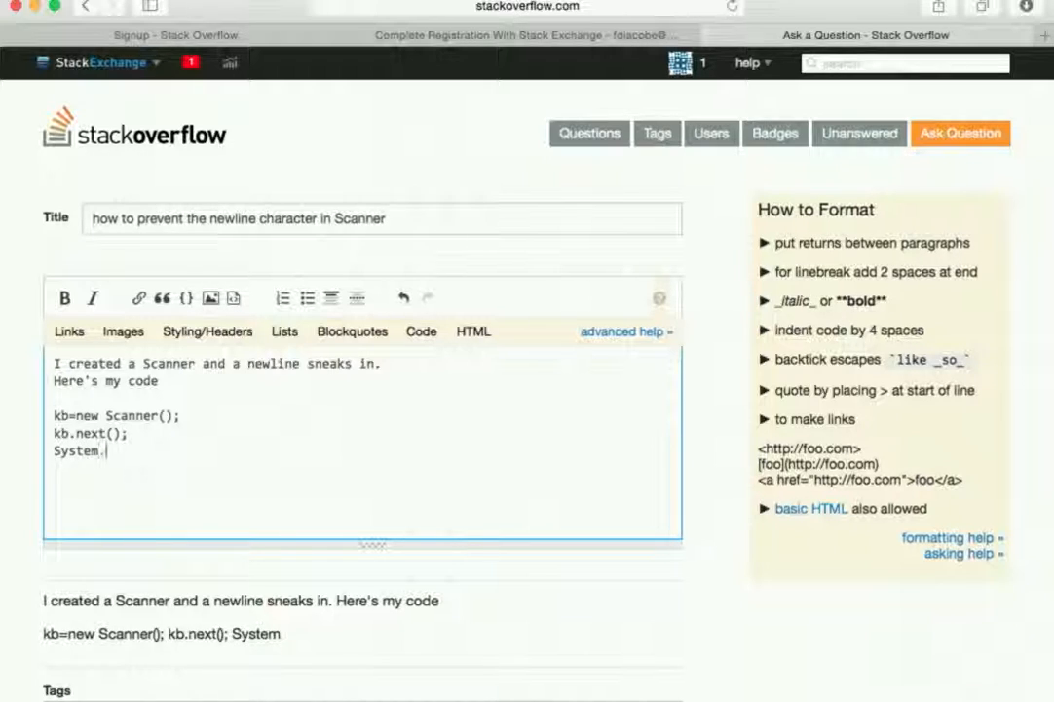
pyautogui.write('.out.println(')
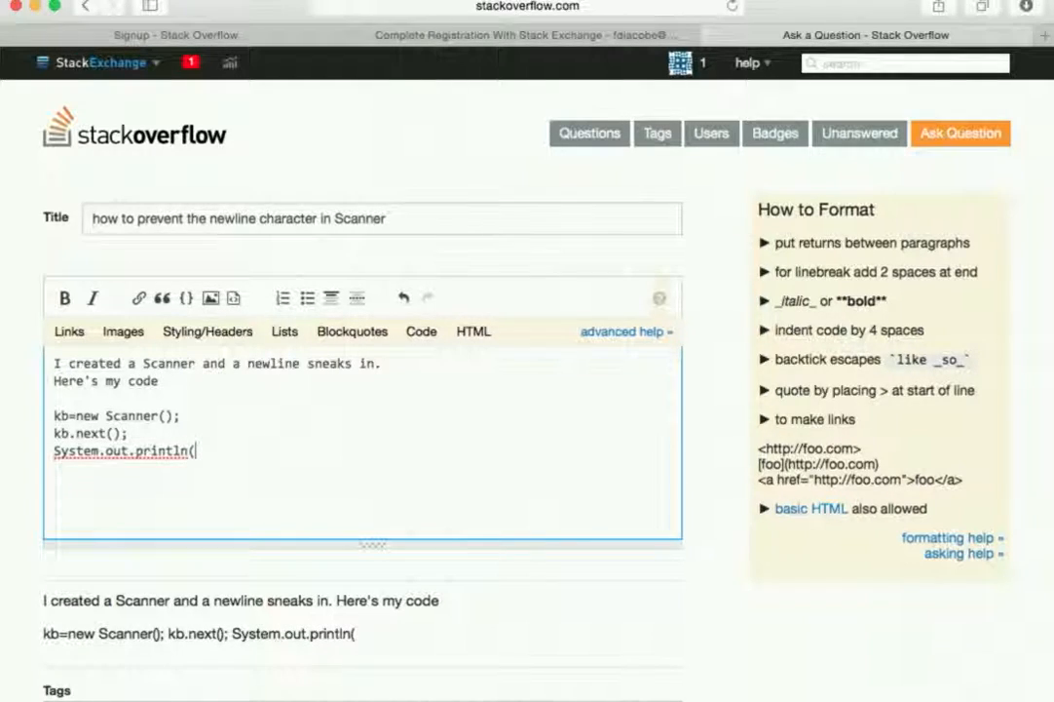
pyautogui.write('kb')
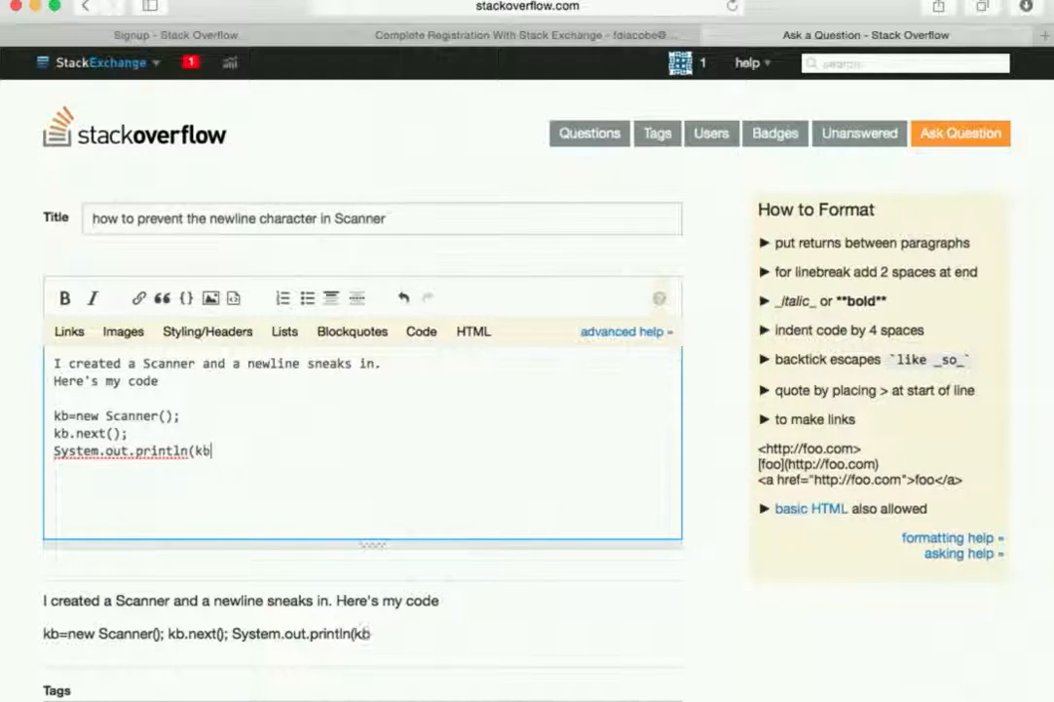
pyautogui.write('.next()); //prini')
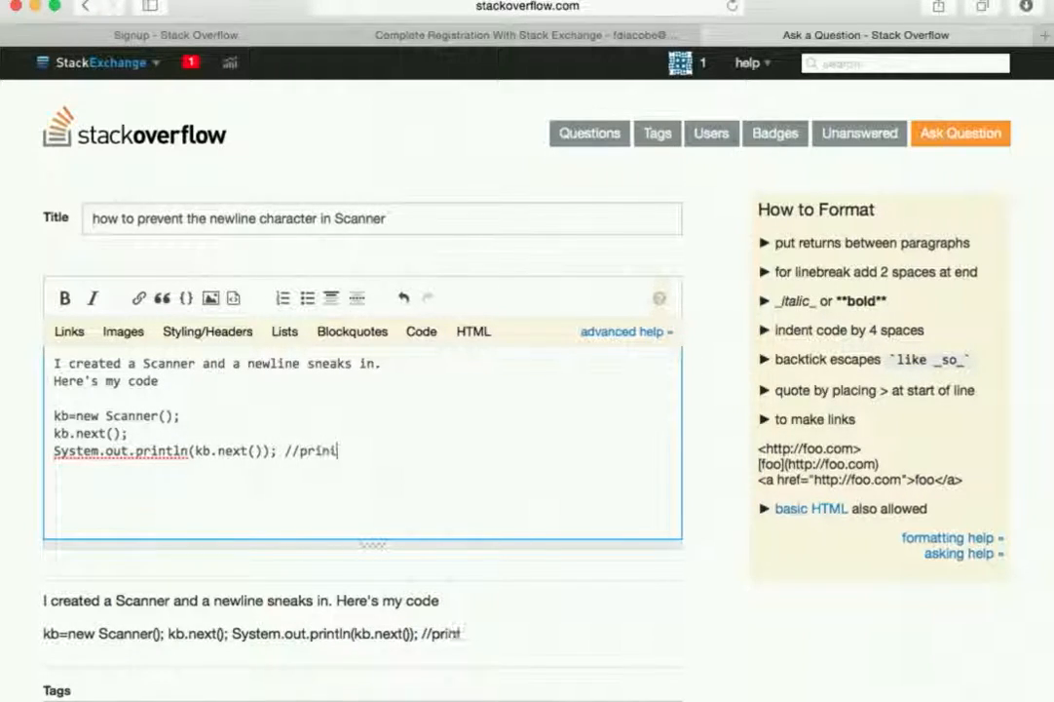
pyautogui.write('s a newline.')
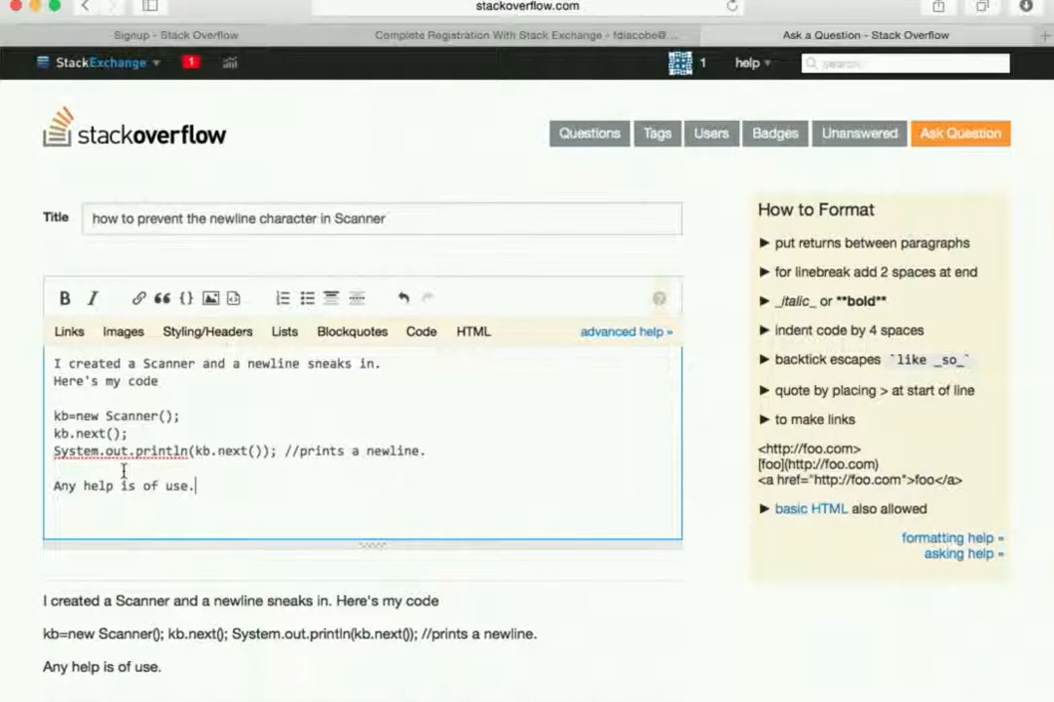
# Format the three Scanner code lines as a code block and check the preview.
pyautogui.moveTo(53, 416); pyautogui.dragTo(425, 450)
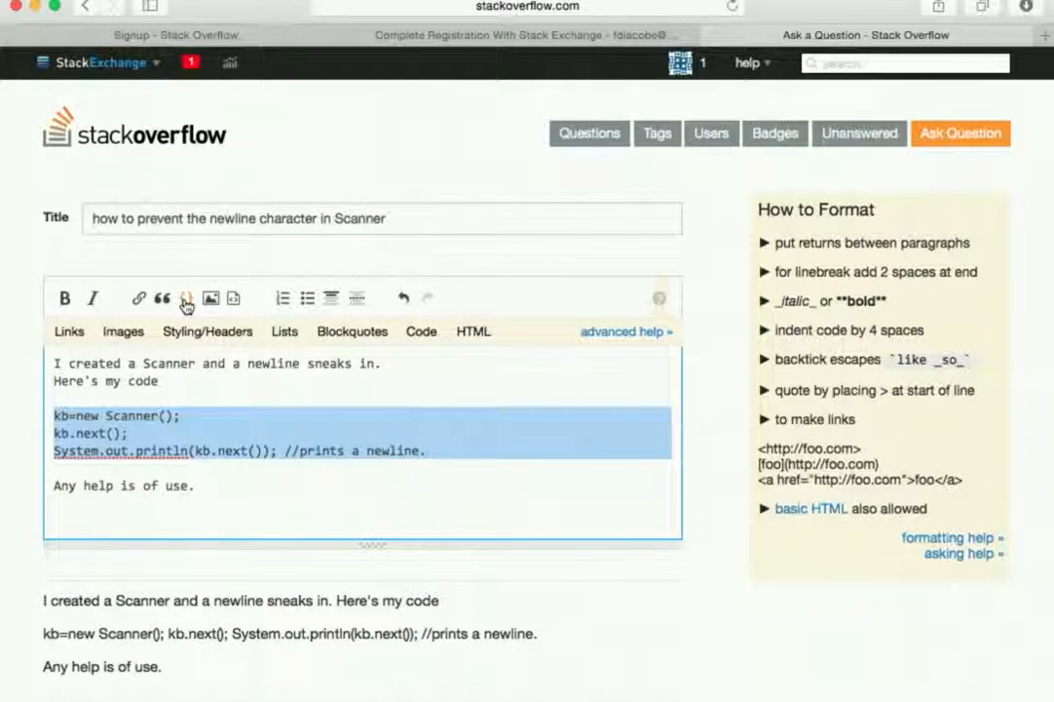
pyautogui.click(187, 299)
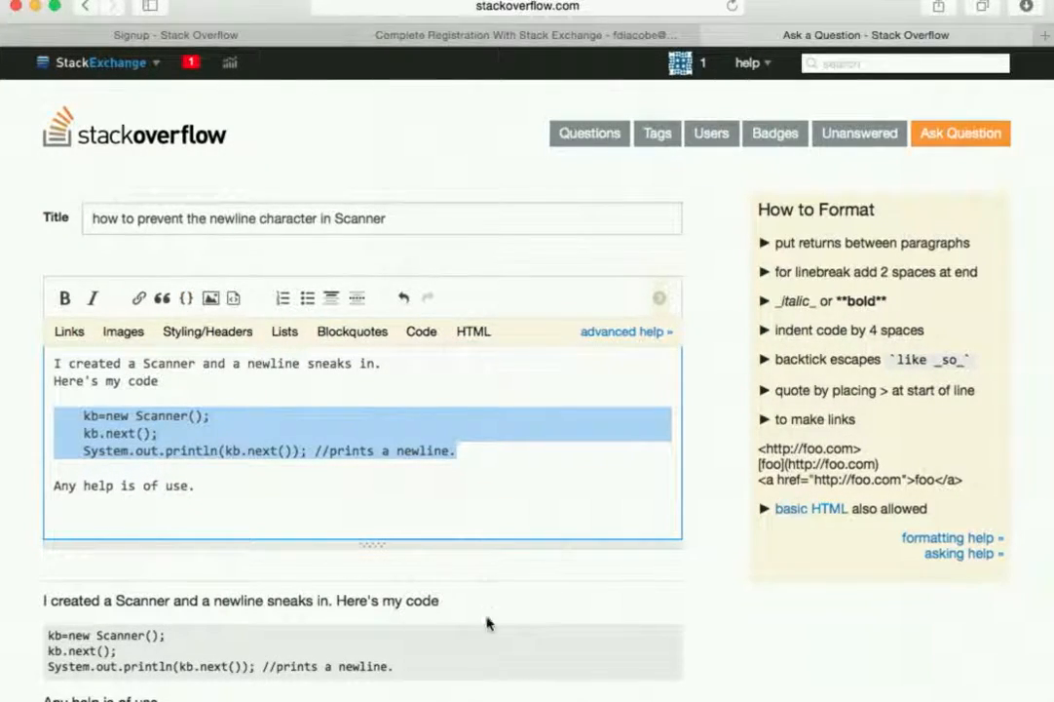
pyautogui.scroll(-3)
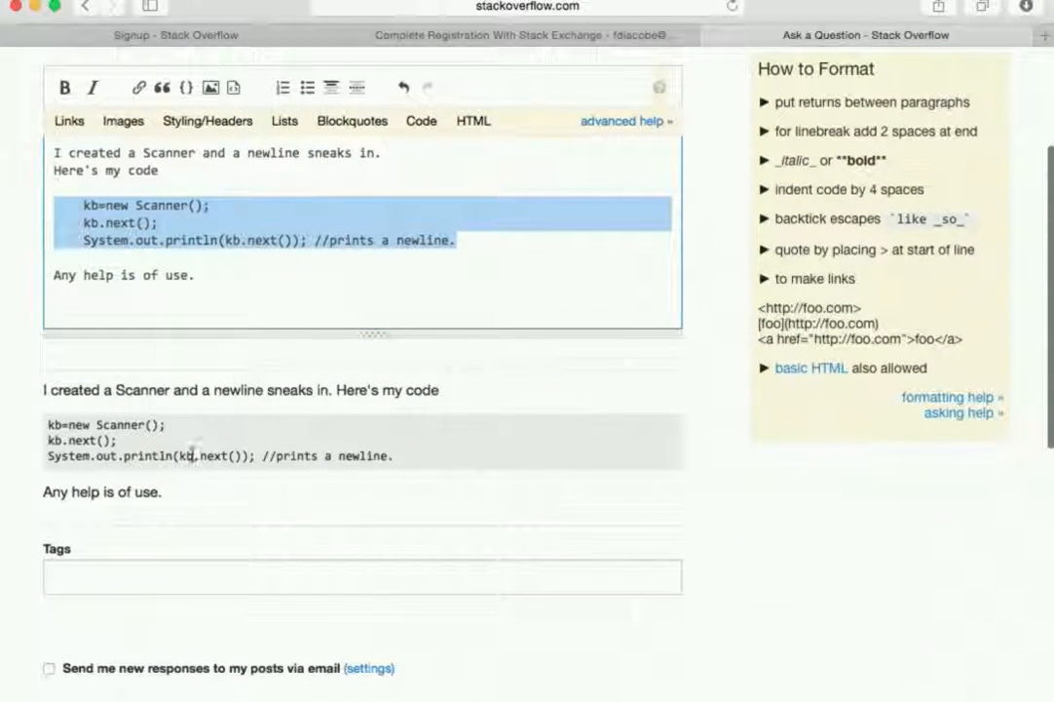
pyautogui.moveTo(487, 514)
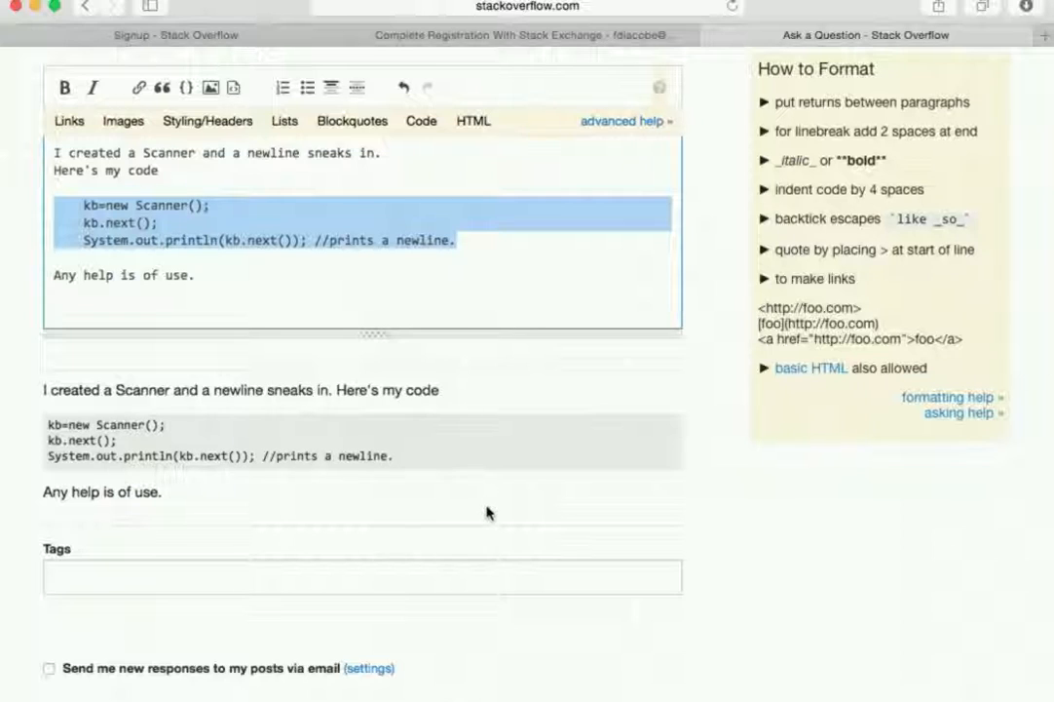
# Tag the question with java and homework.
pyautogui.write('java')
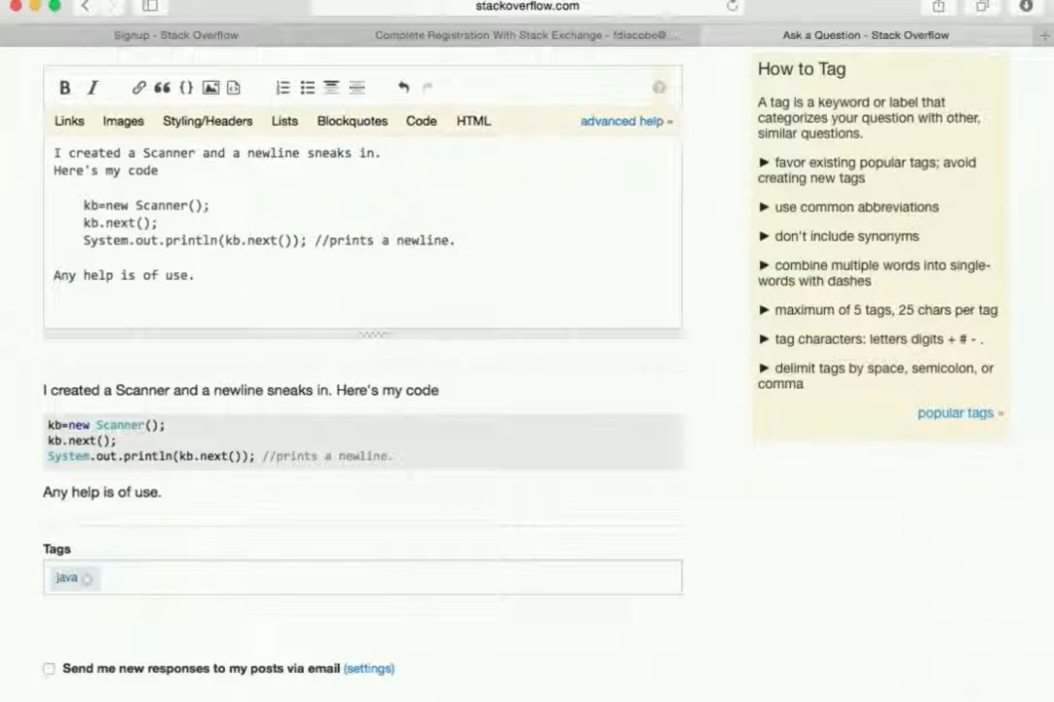
pyautogui.moveTo(449, 574)
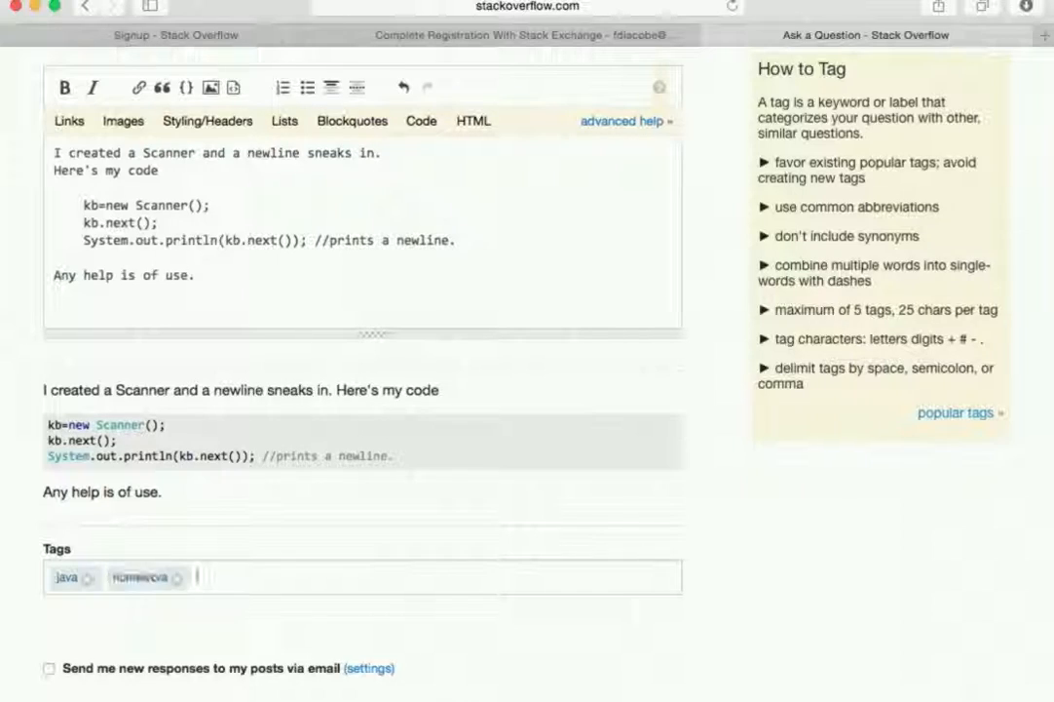
pyautogui.write('homework')
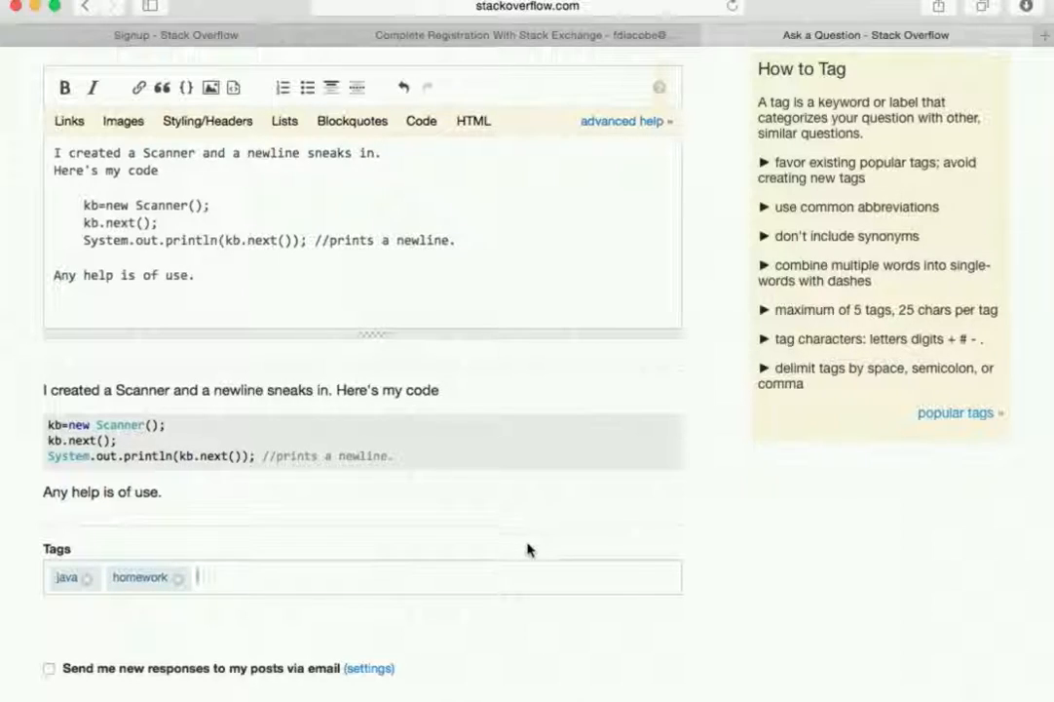
pyautogui.scroll(-3)
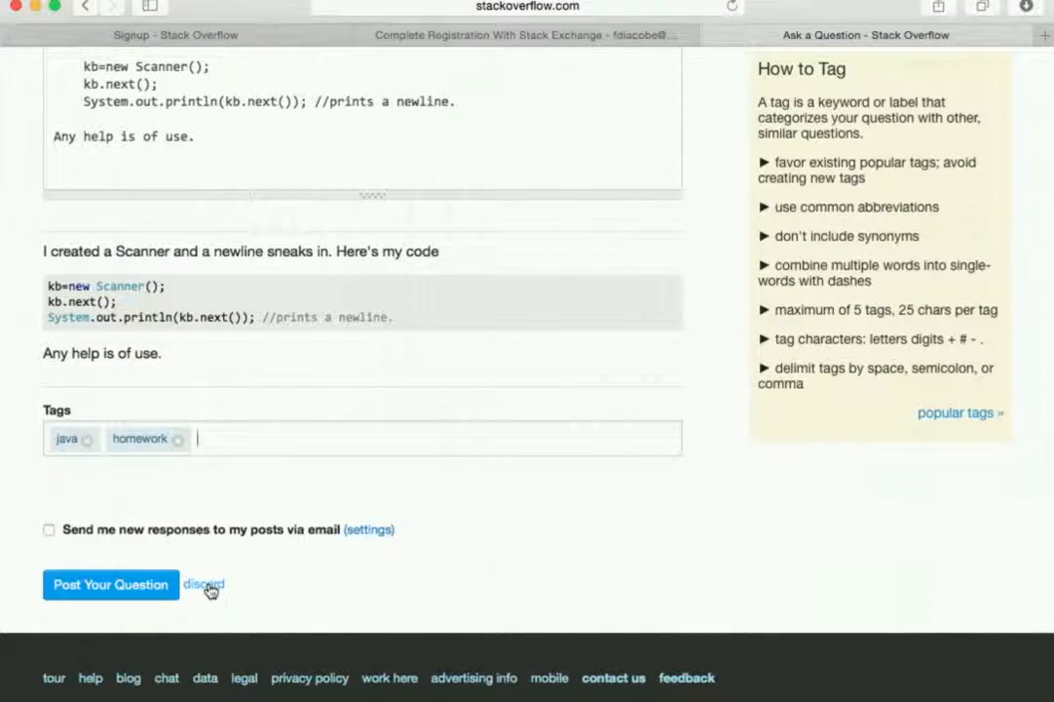
pyautogui.moveTo(378, 497)
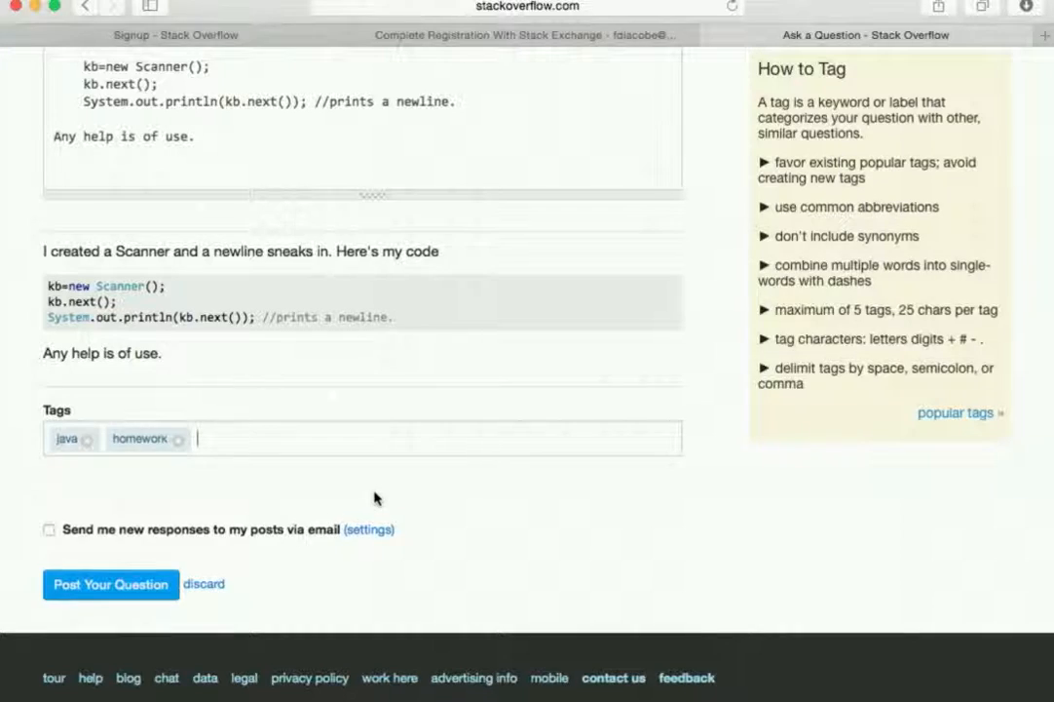
# Discard the drafted question and confirm throwing it away.
pyautogui.scroll(-3)
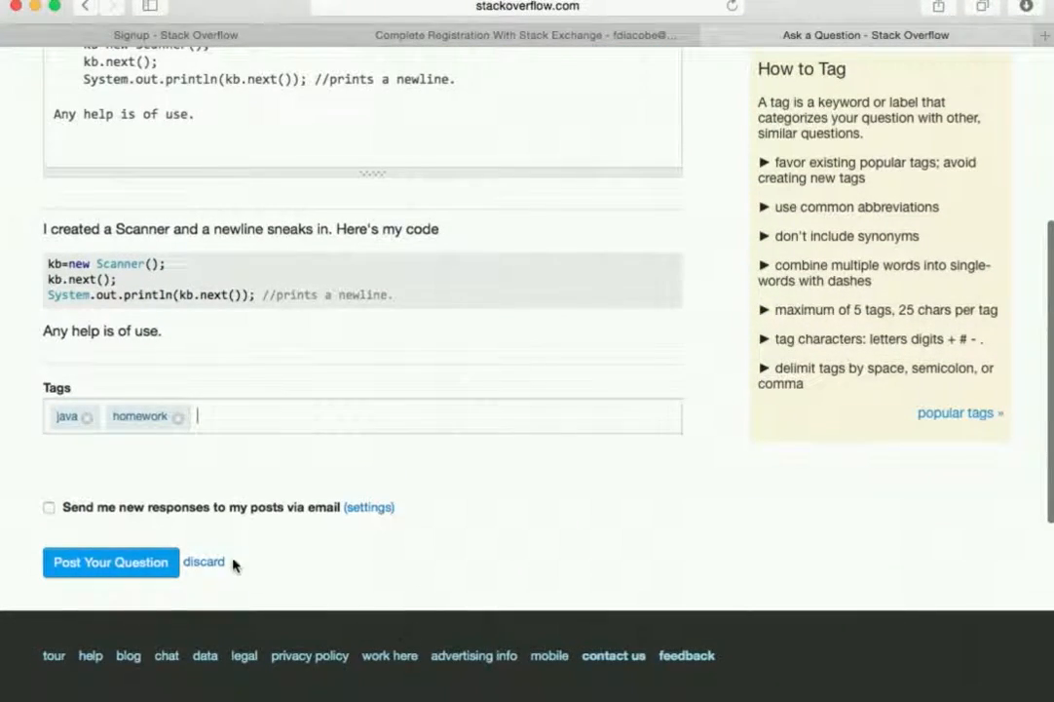
pyautogui.click(205, 561)
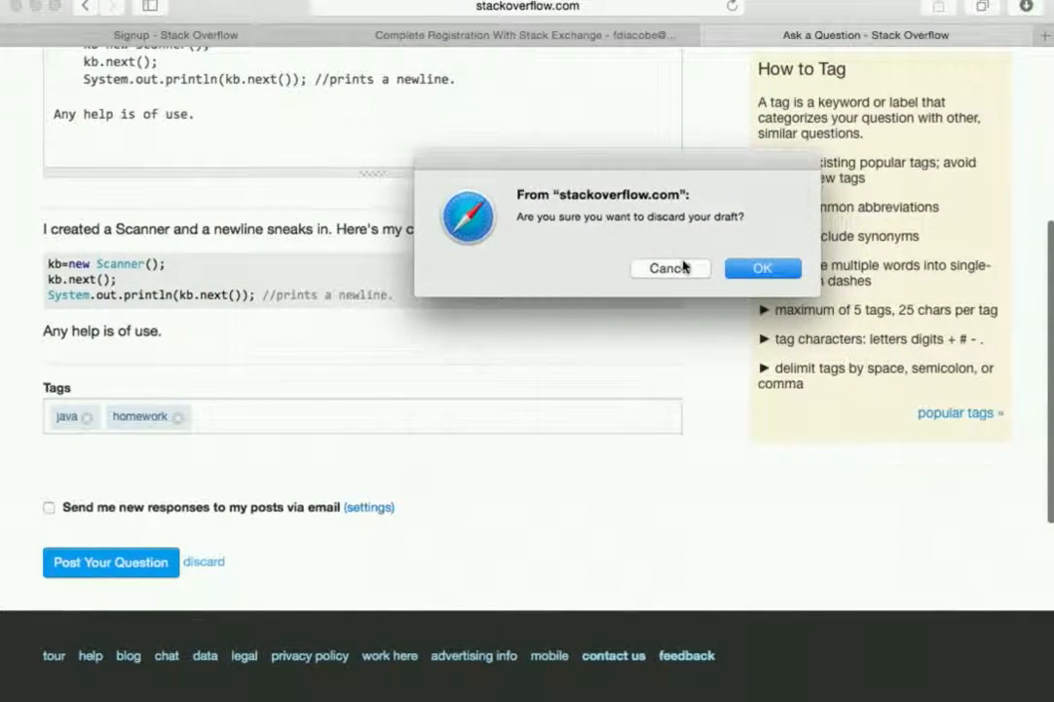
pyautogui.click(763, 268)
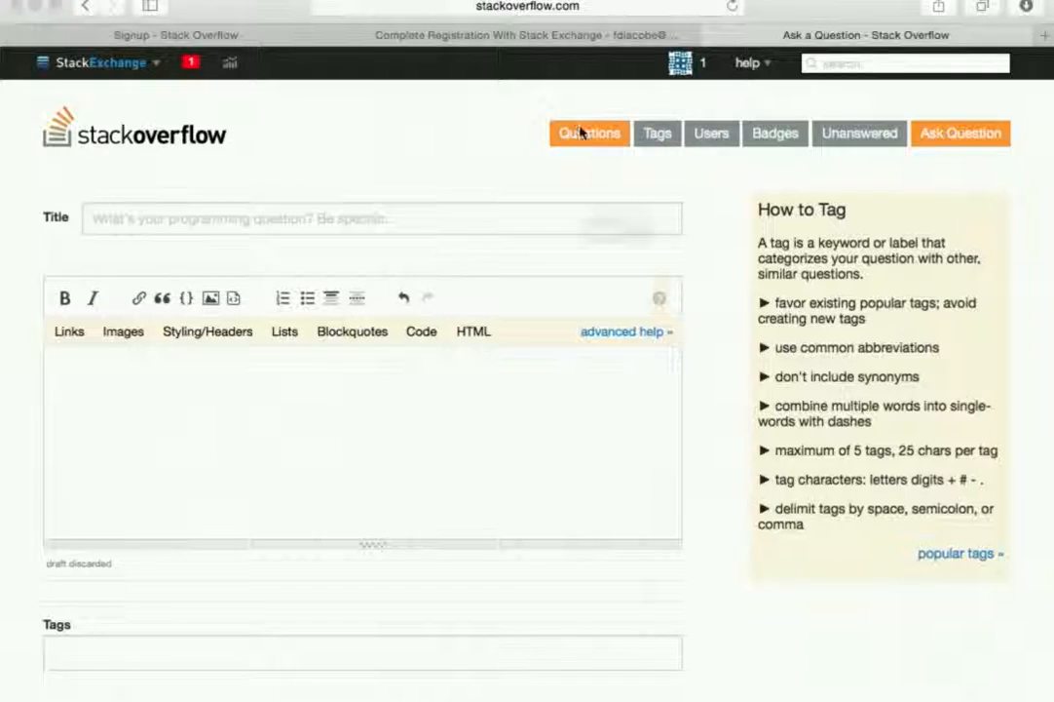
pyautogui.moveTo(711, 277)
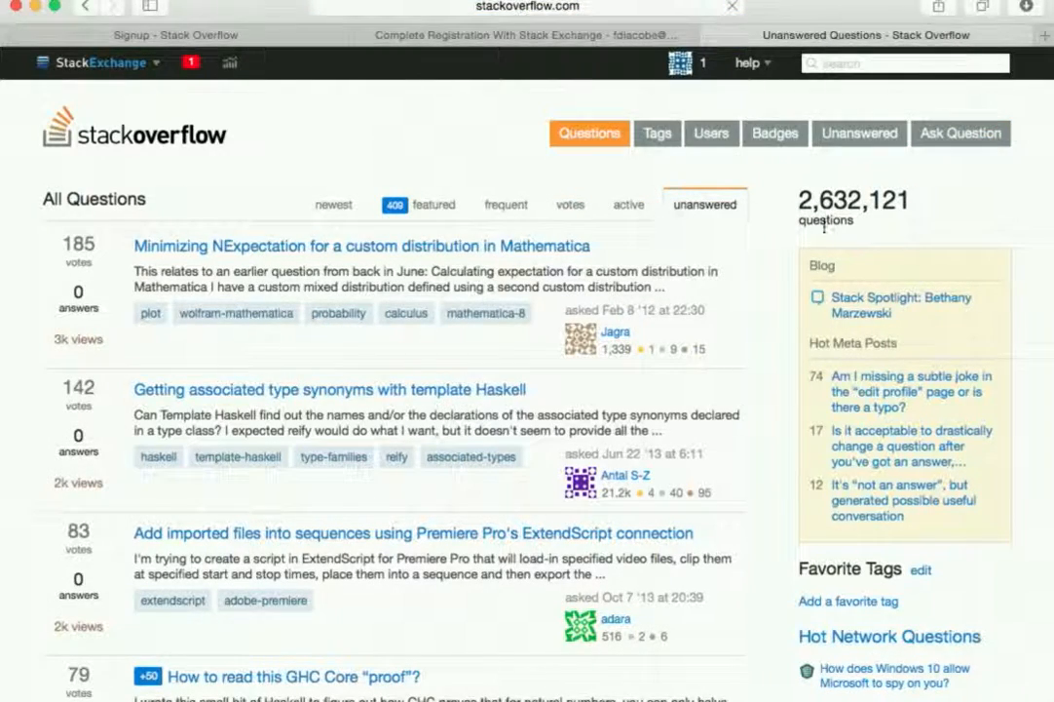
# Add java and homework as favorite tags in the questions list.
pyautogui.scroll(-3)
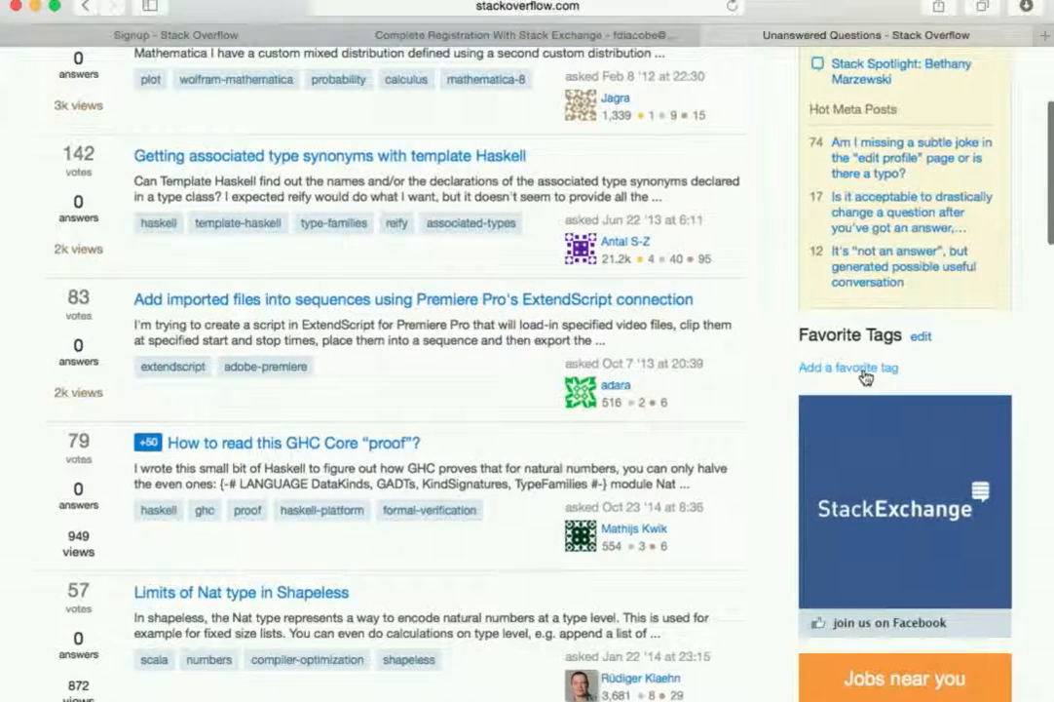
pyautogui.click(849, 367)
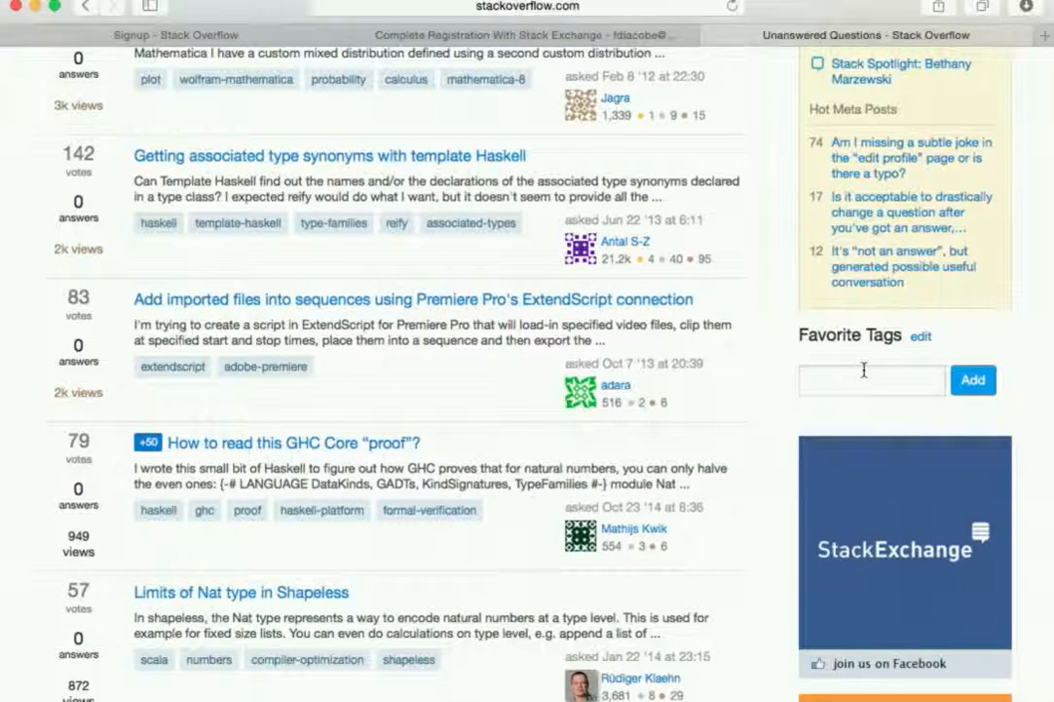
pyautogui.write('java')
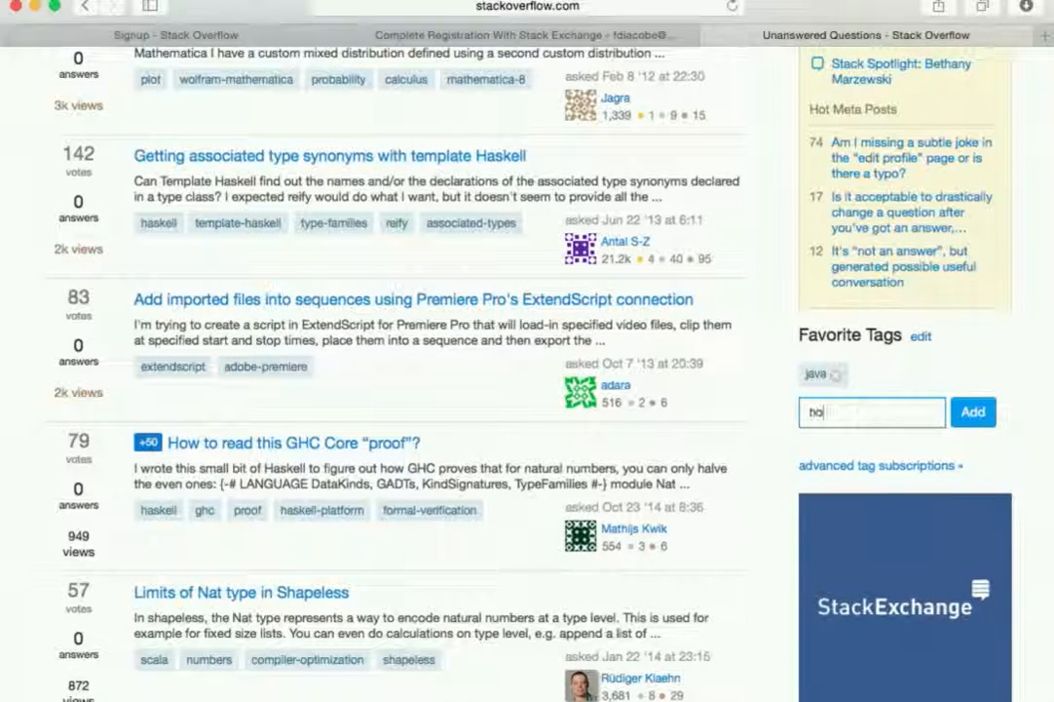
pyautogui.click(972, 411)
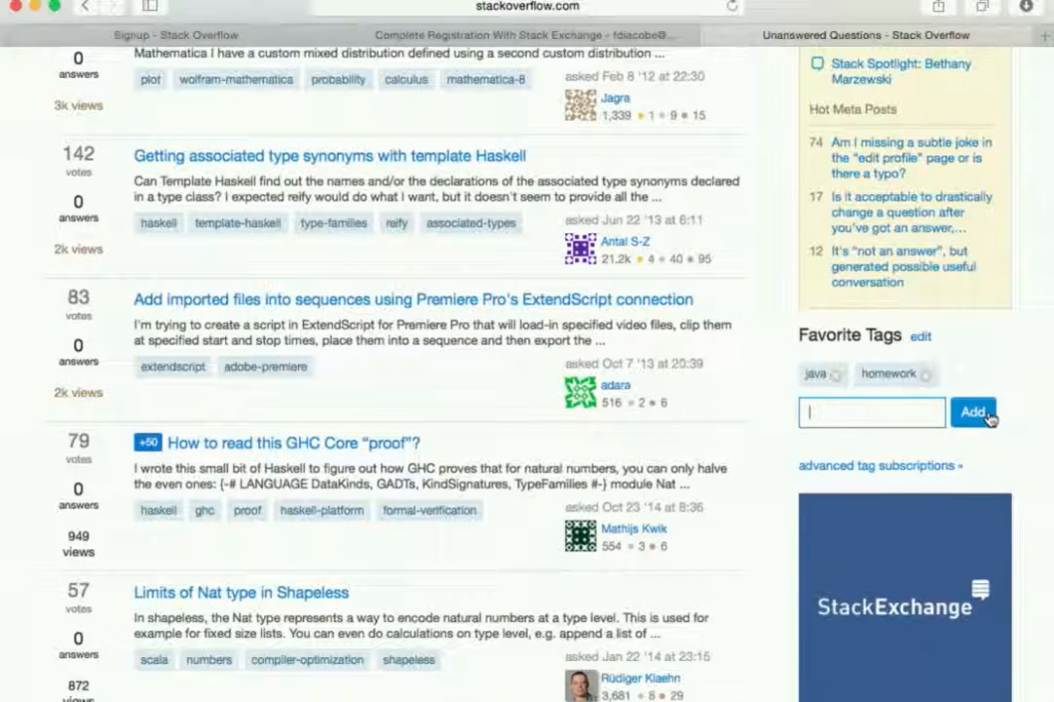
pyautogui.click(973, 413)
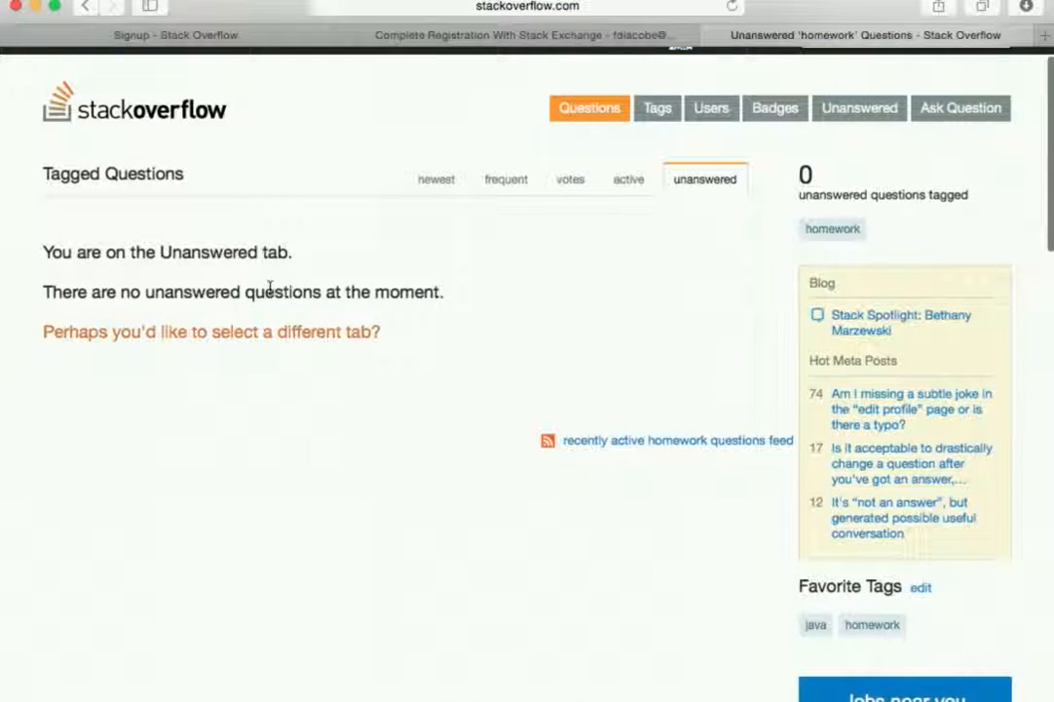
pyautogui.scroll(-3)
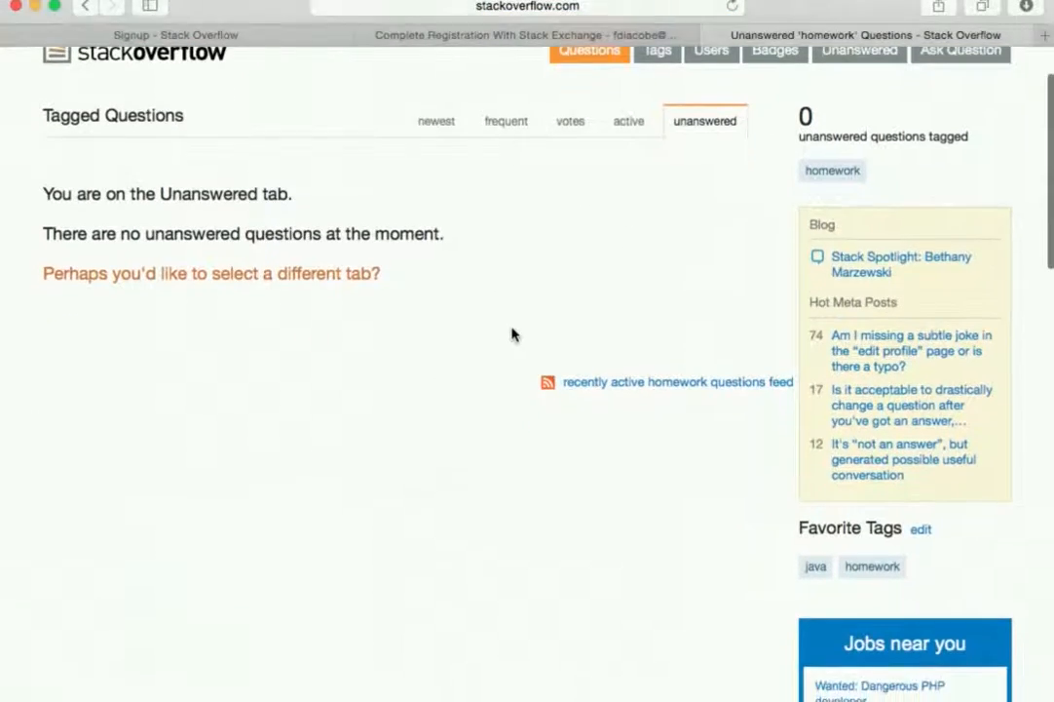
pyautogui.scroll(-3)
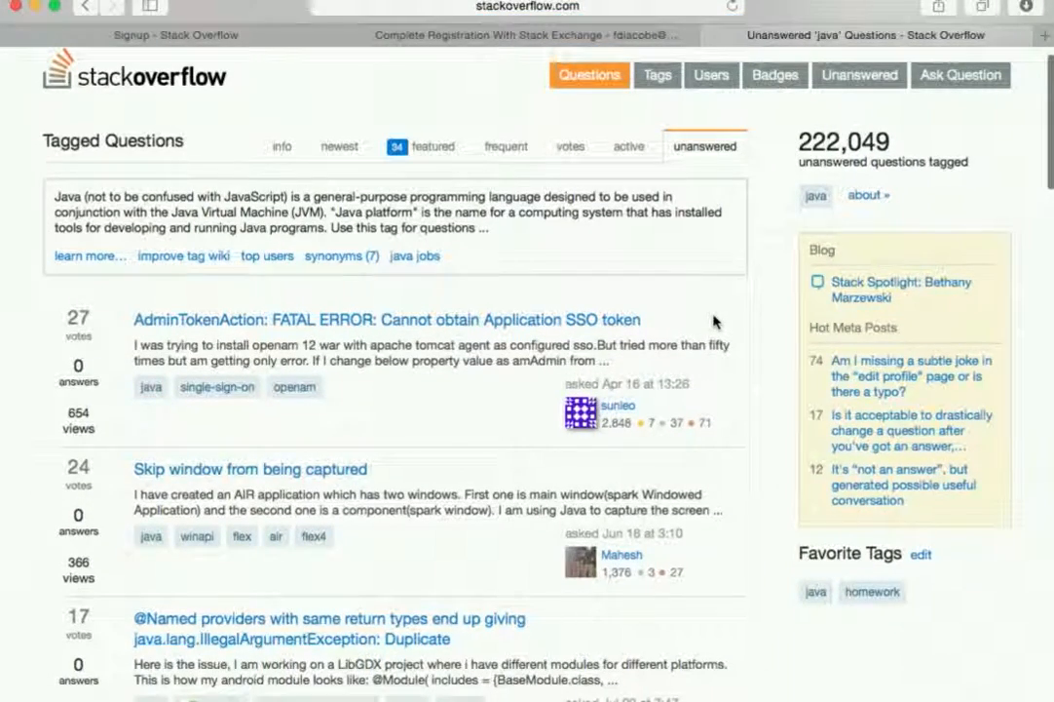
pyautogui.scroll(-3)
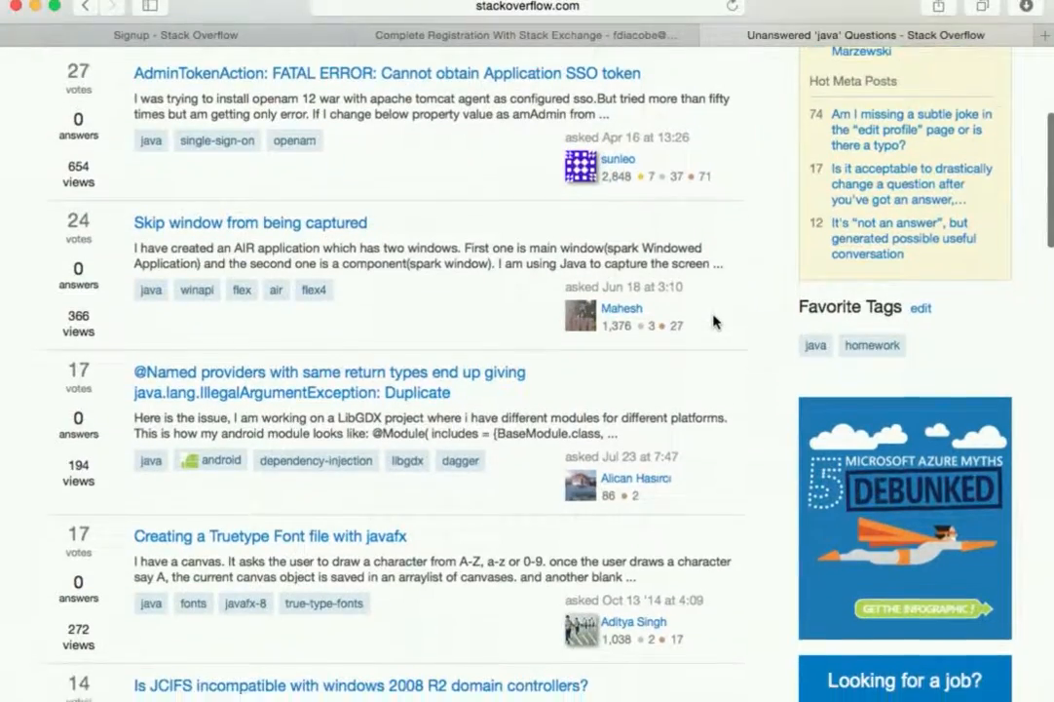
pyautogui.scroll(-3)
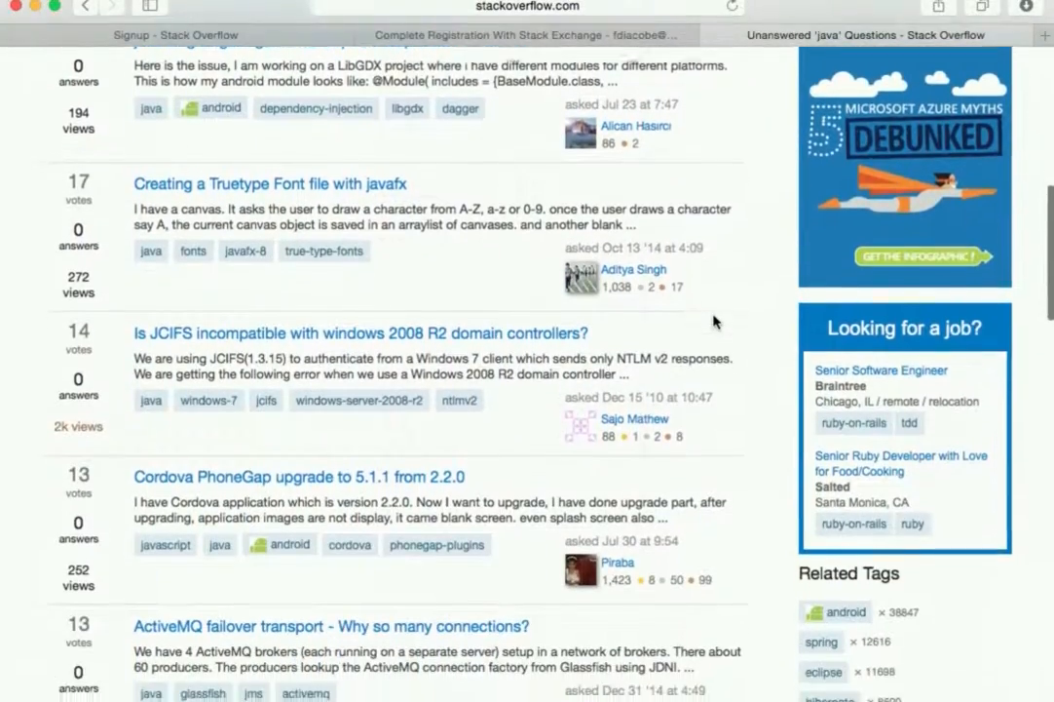
pyautogui.scroll(-3)
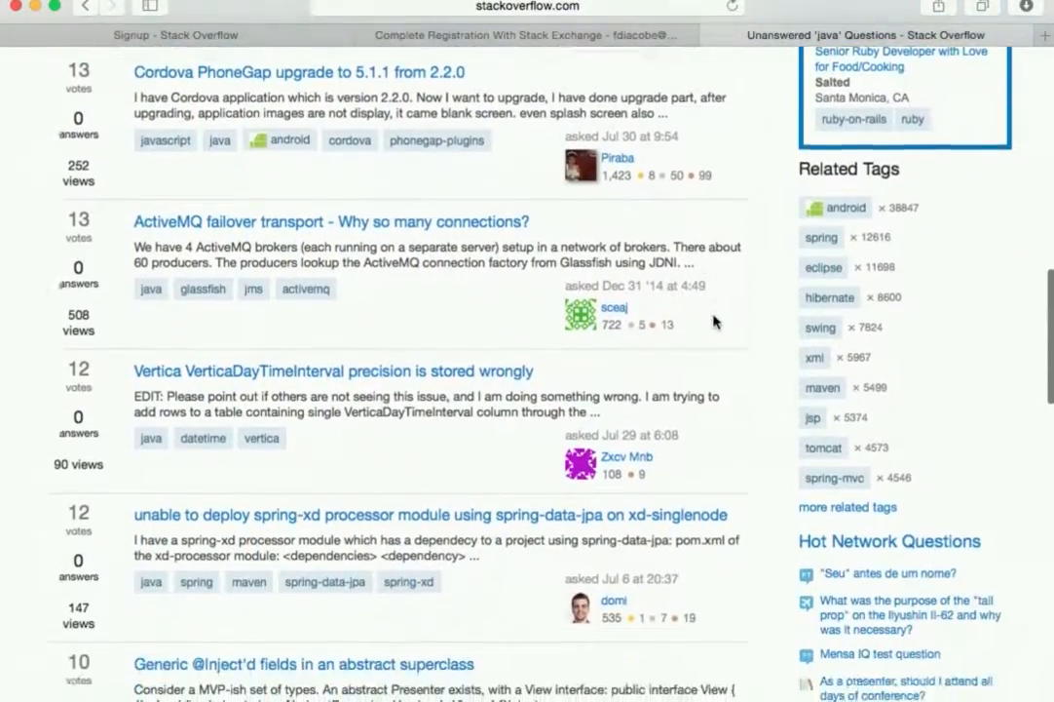
pyautogui.scroll(-3)
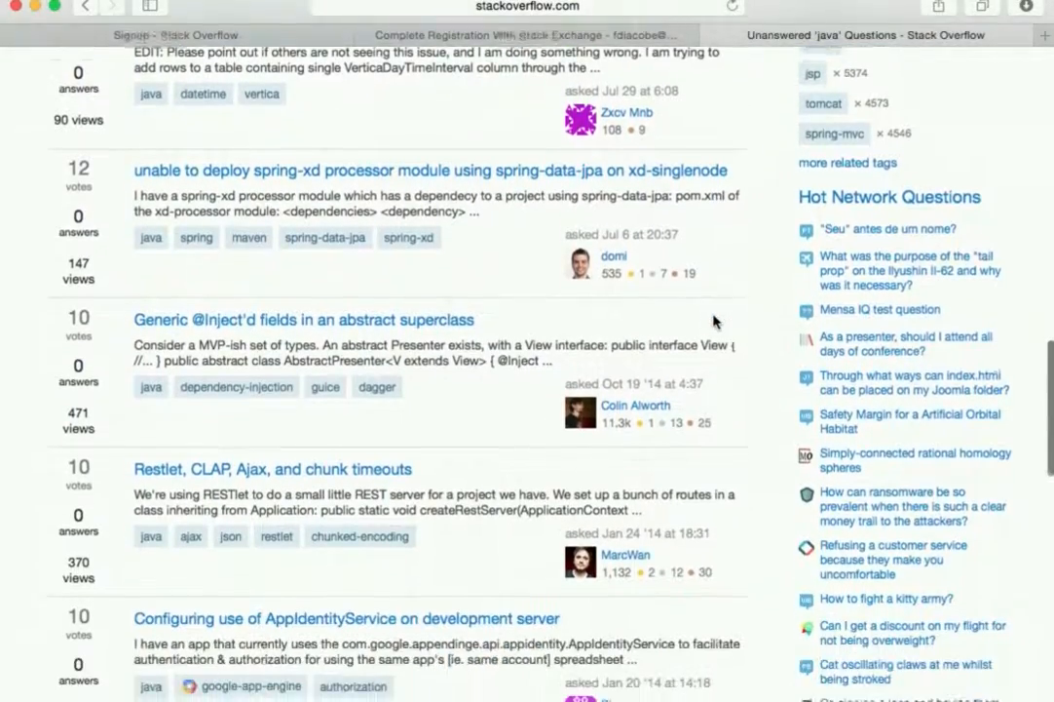
pyautogui.scroll(-3)
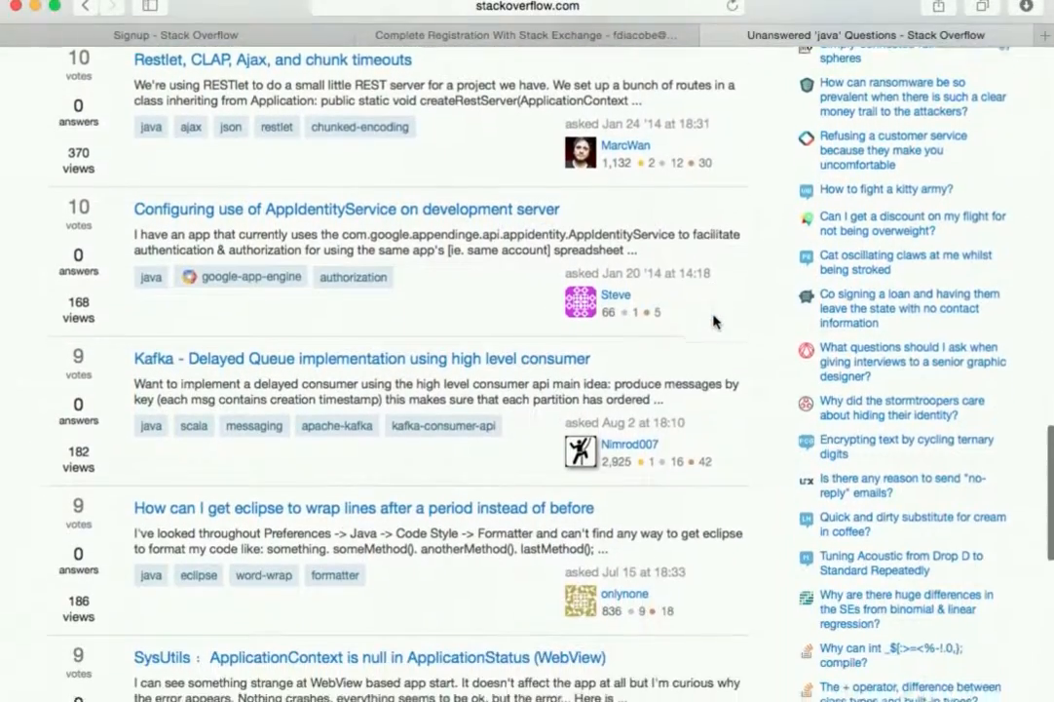
pyautogui.scroll(-3)
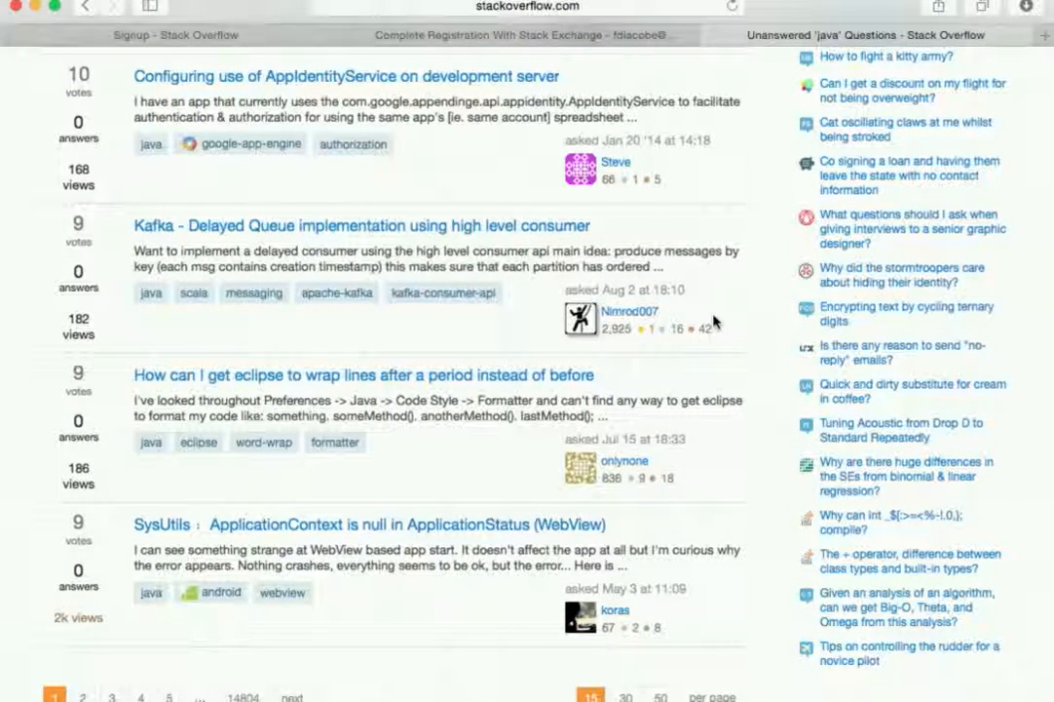
# Open the Kafka delayed queue question and scroll through to its comments.
pyautogui.click(360, 225)
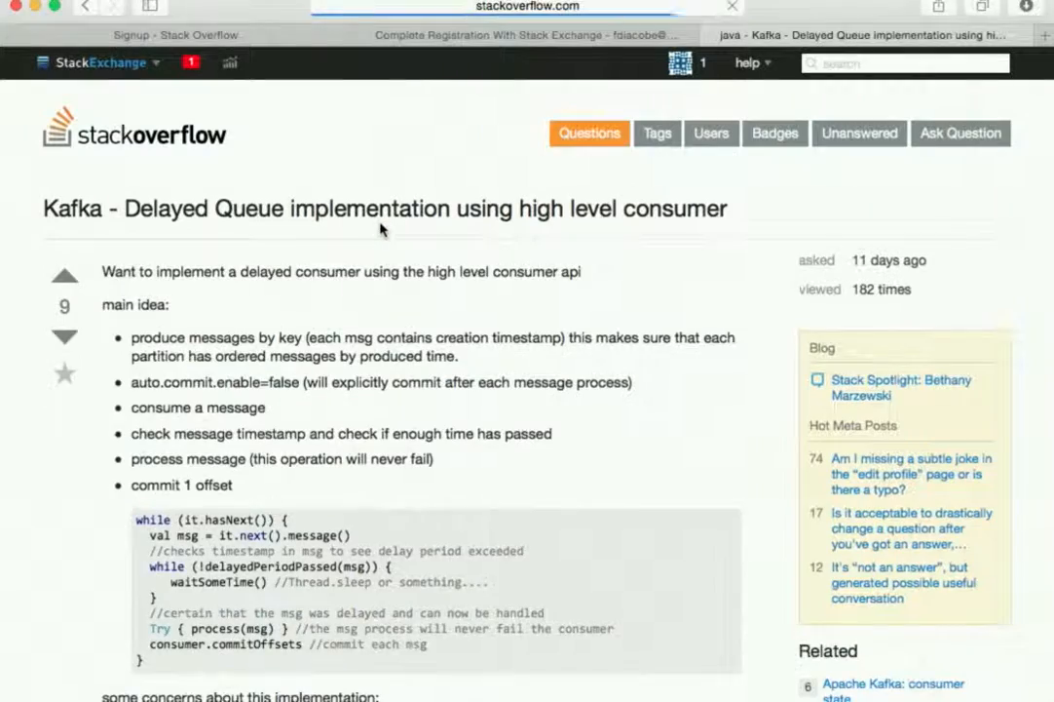
pyautogui.scroll(-3)
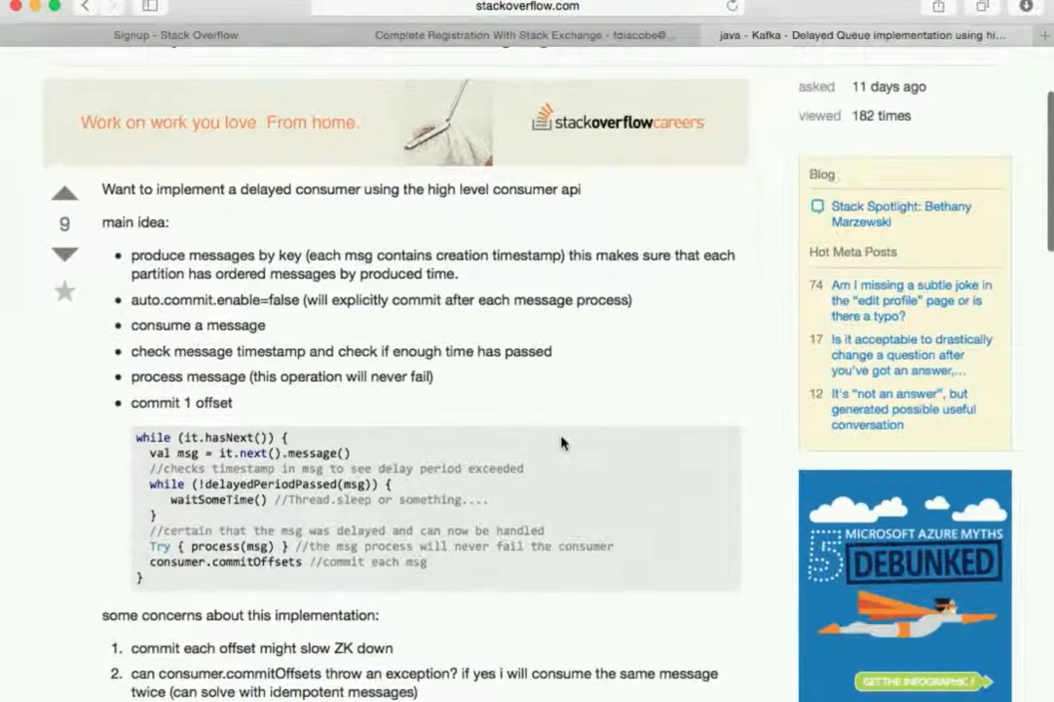
pyautogui.scroll(-3)
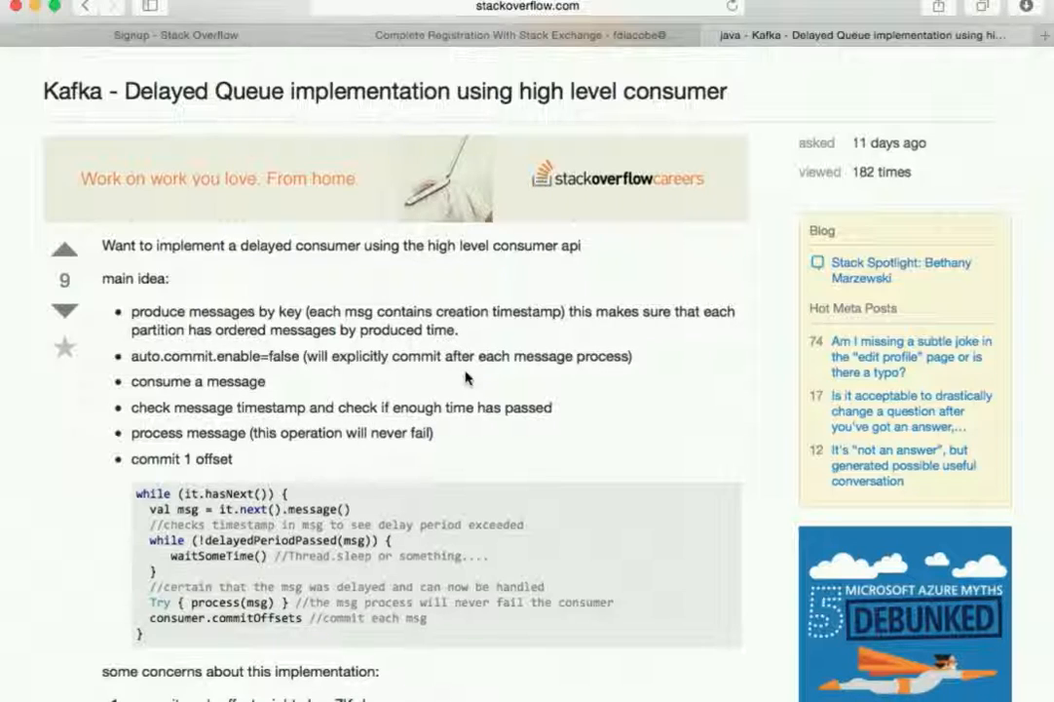
pyautogui.moveTo(64, 314)
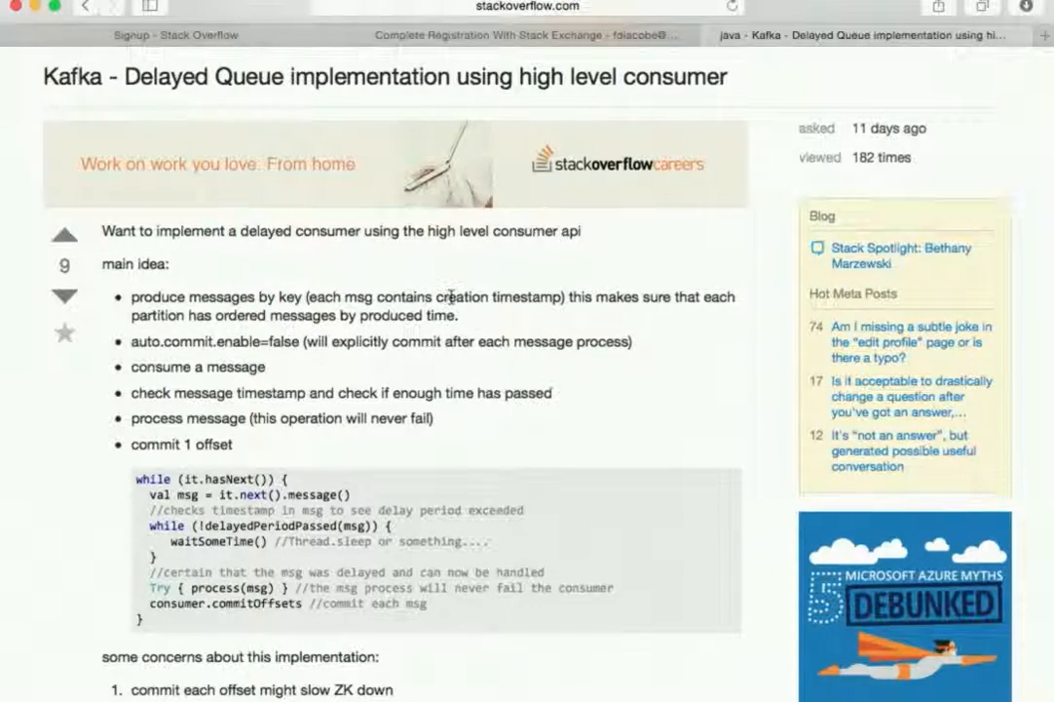
pyautogui.scroll(-3)
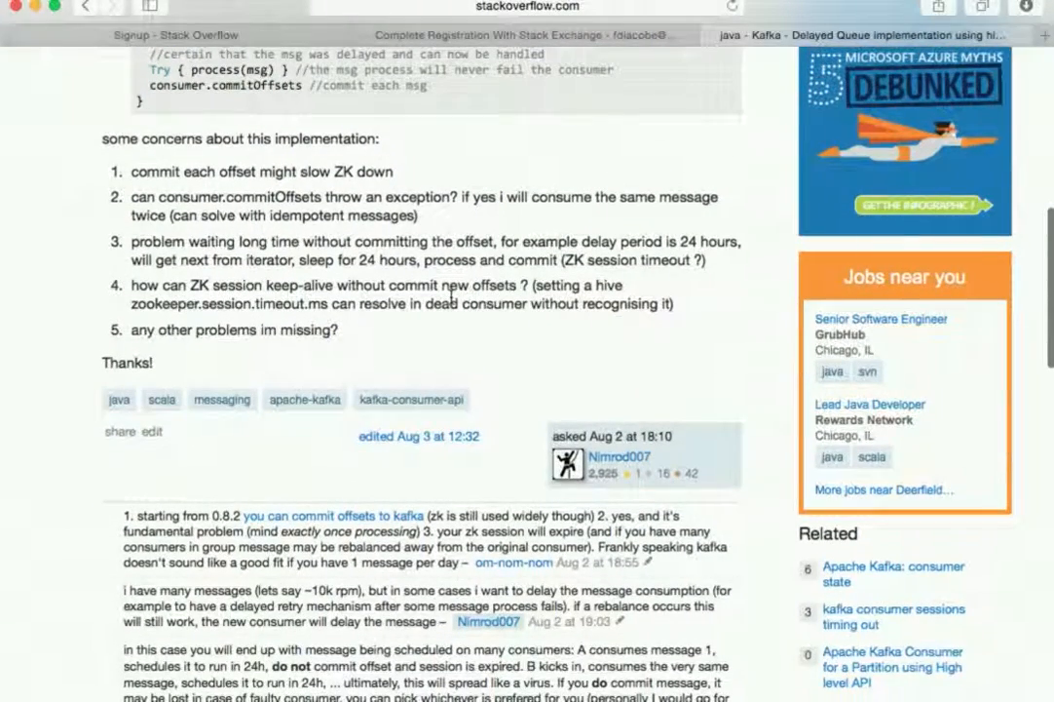
pyautogui.scroll(-3)
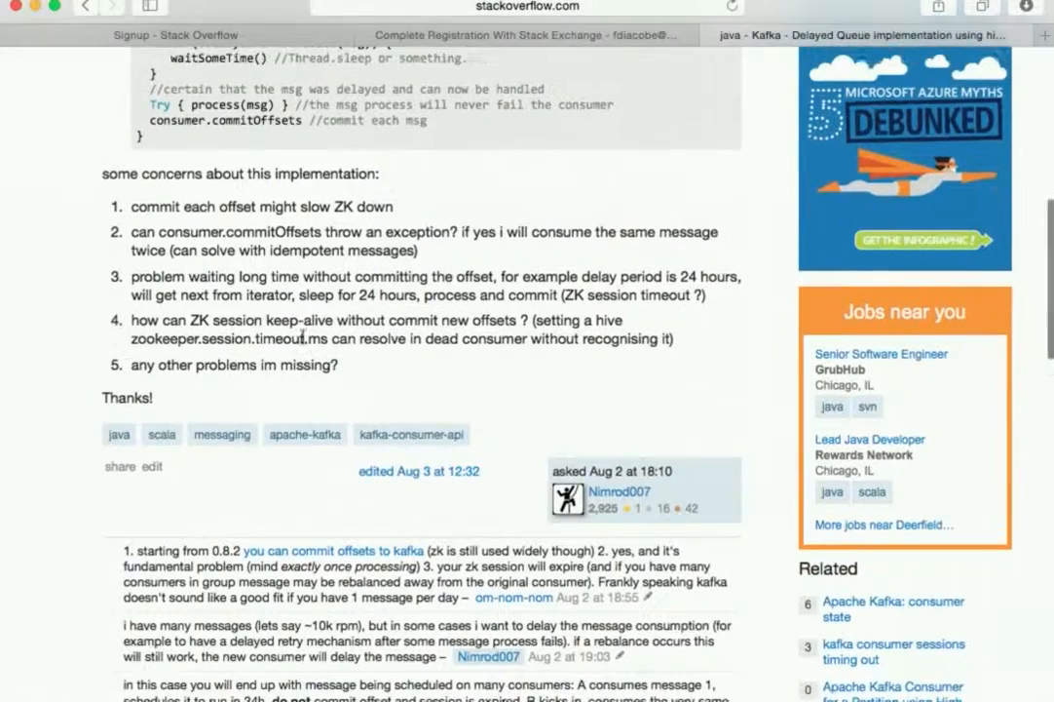
pyautogui.scroll(-3)
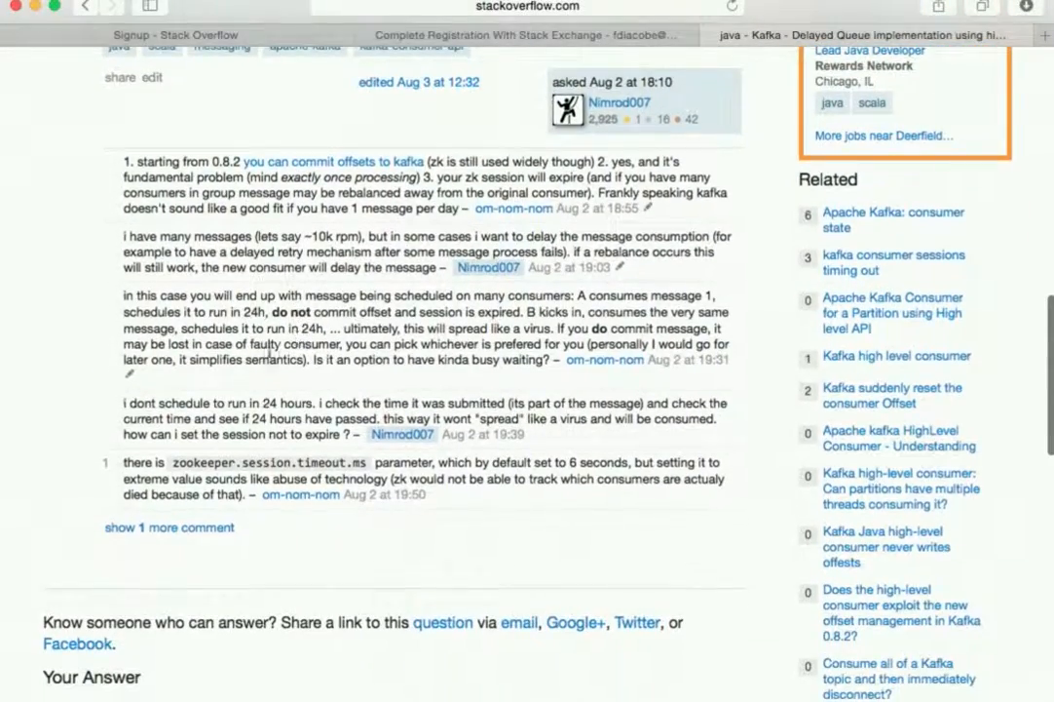
# Reveal the hidden comment, trigger the 50-reputation comment notice, and scroll to Your Answer.
pyautogui.click(169, 527)
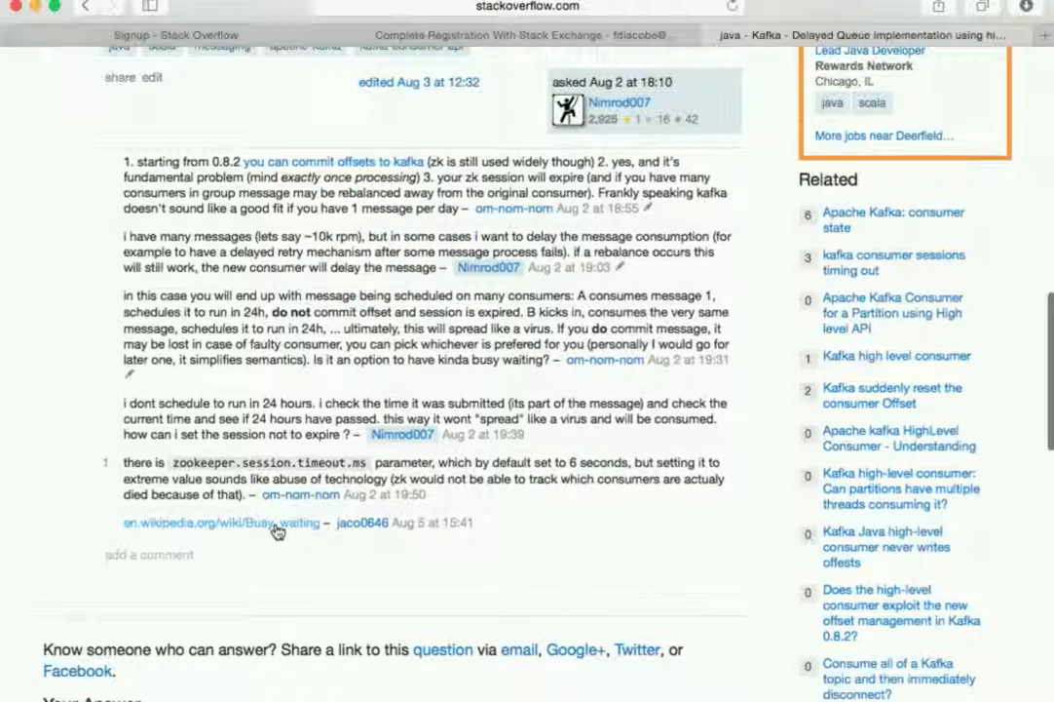
pyautogui.click(147, 554)
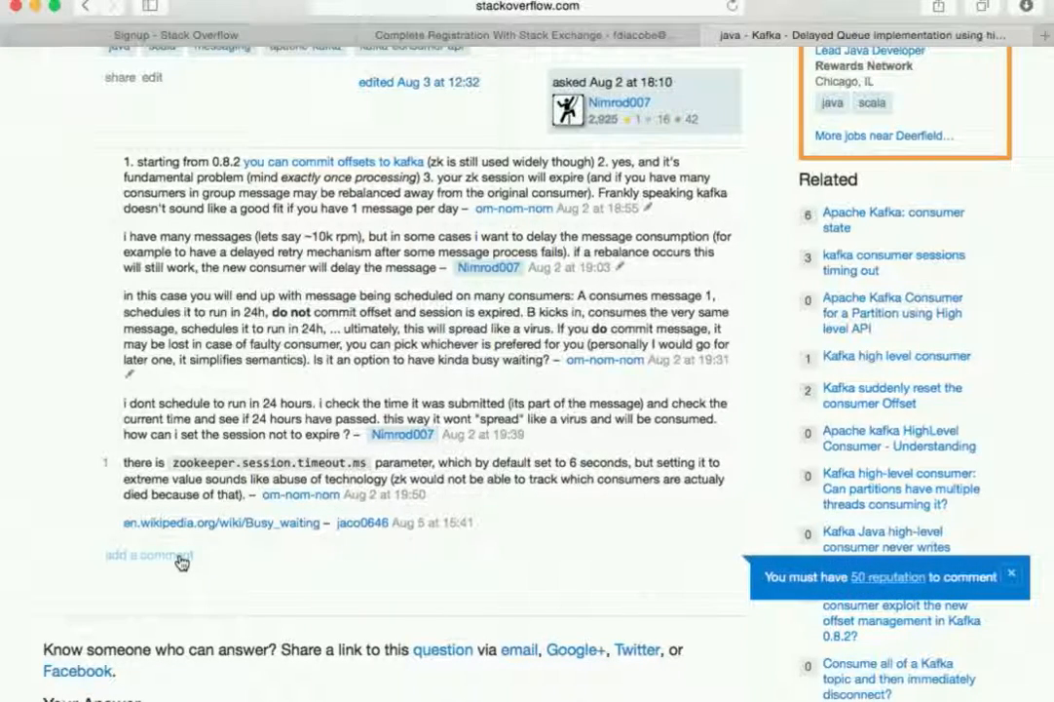
pyautogui.moveTo(872, 582)
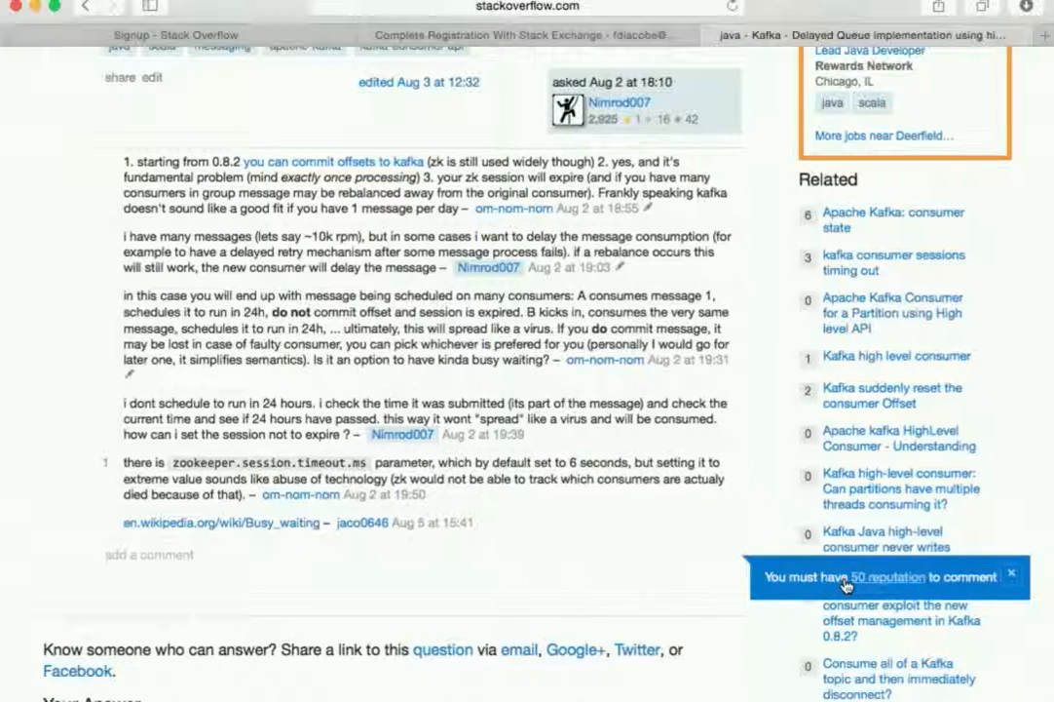
pyautogui.moveTo(556, 232)
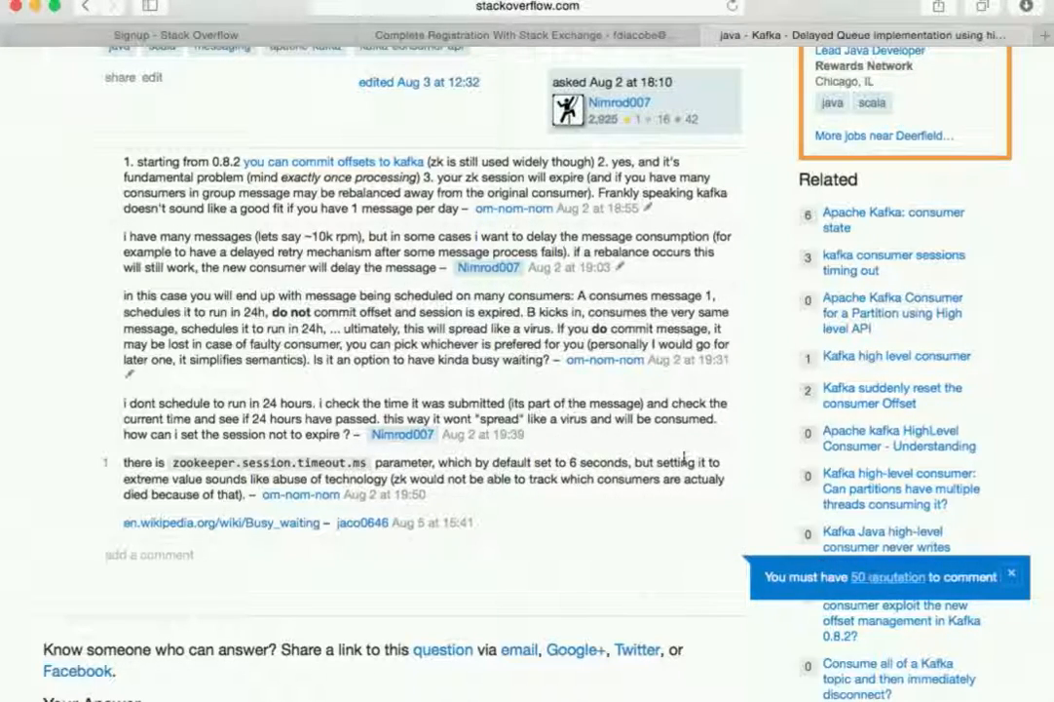
pyautogui.scroll(-3)
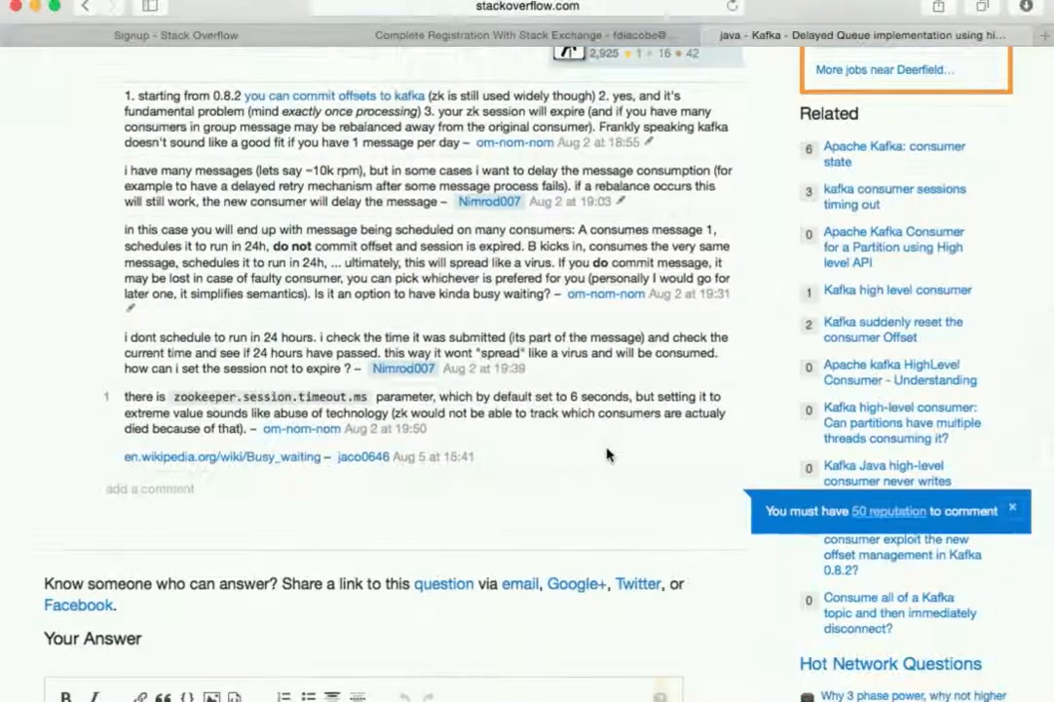
pyautogui.scroll(-3)
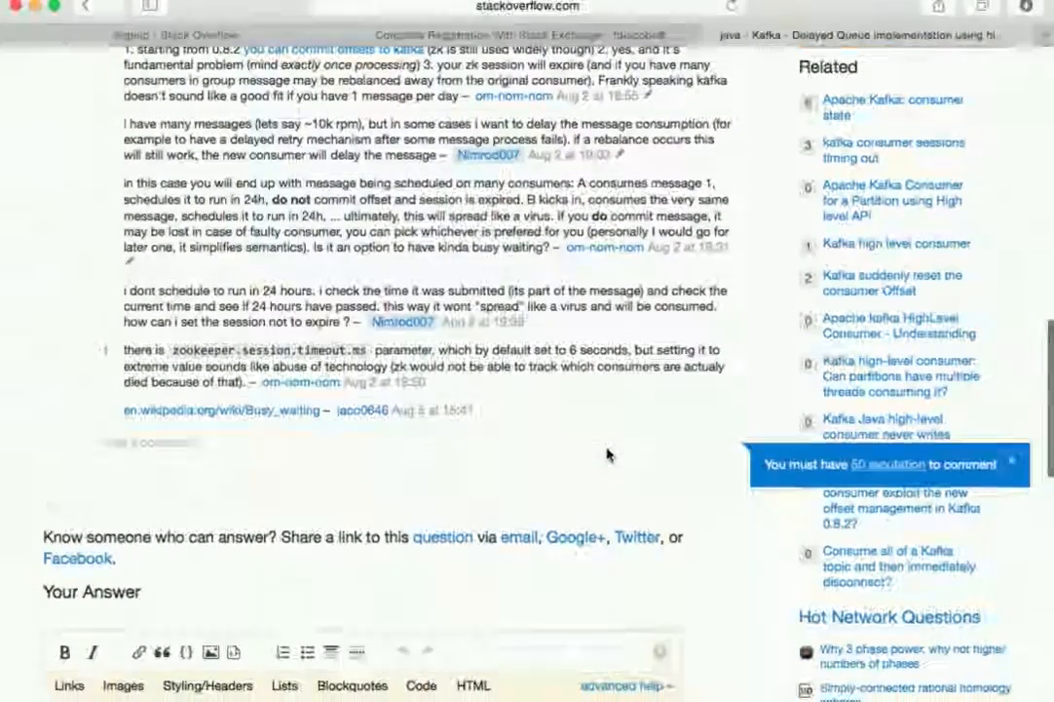
pyautogui.scroll(-3)
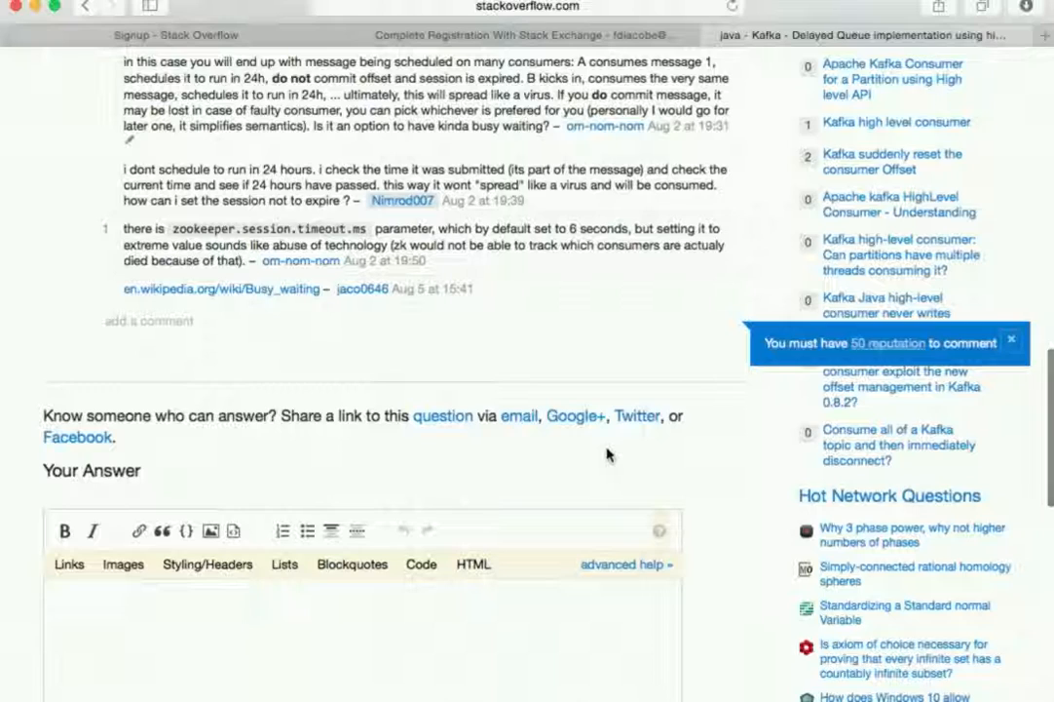
pyautogui.scroll(-3)
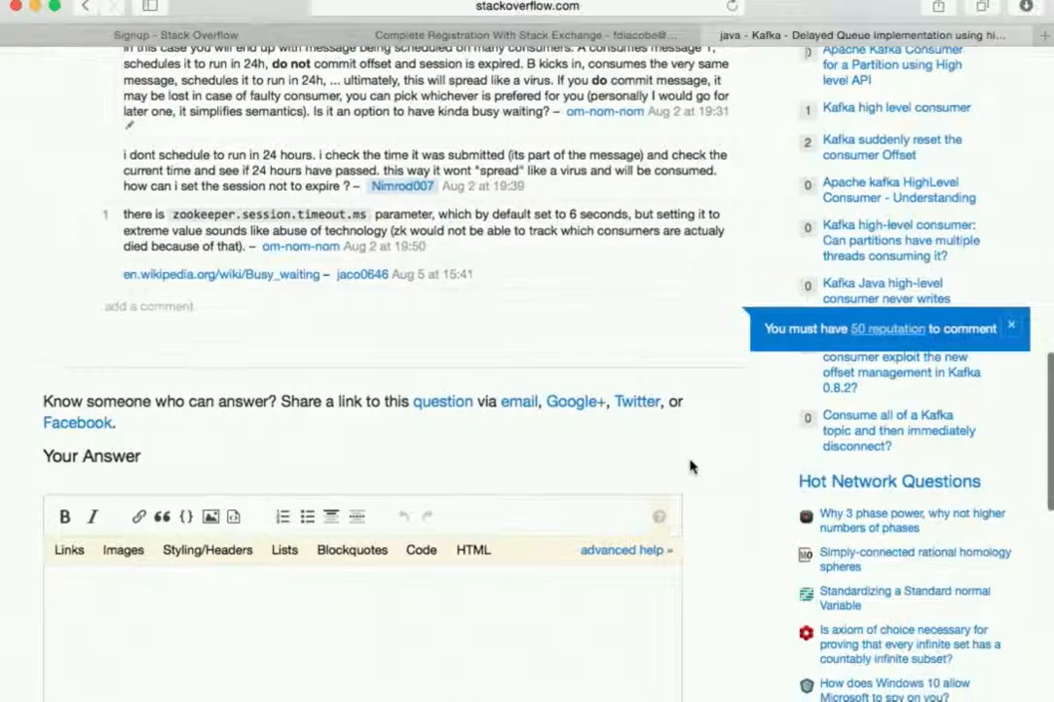
# Scroll down to the answer tips above the empty Your Answer editor.
pyautogui.scroll(-3)
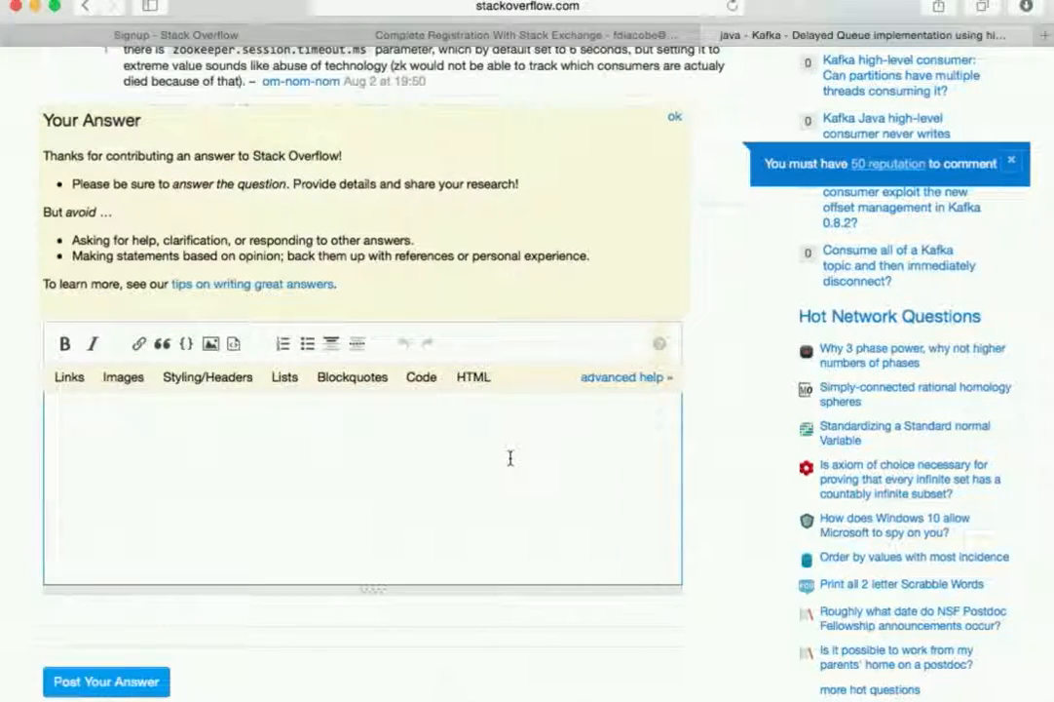
pyautogui.moveTo(643, 543)
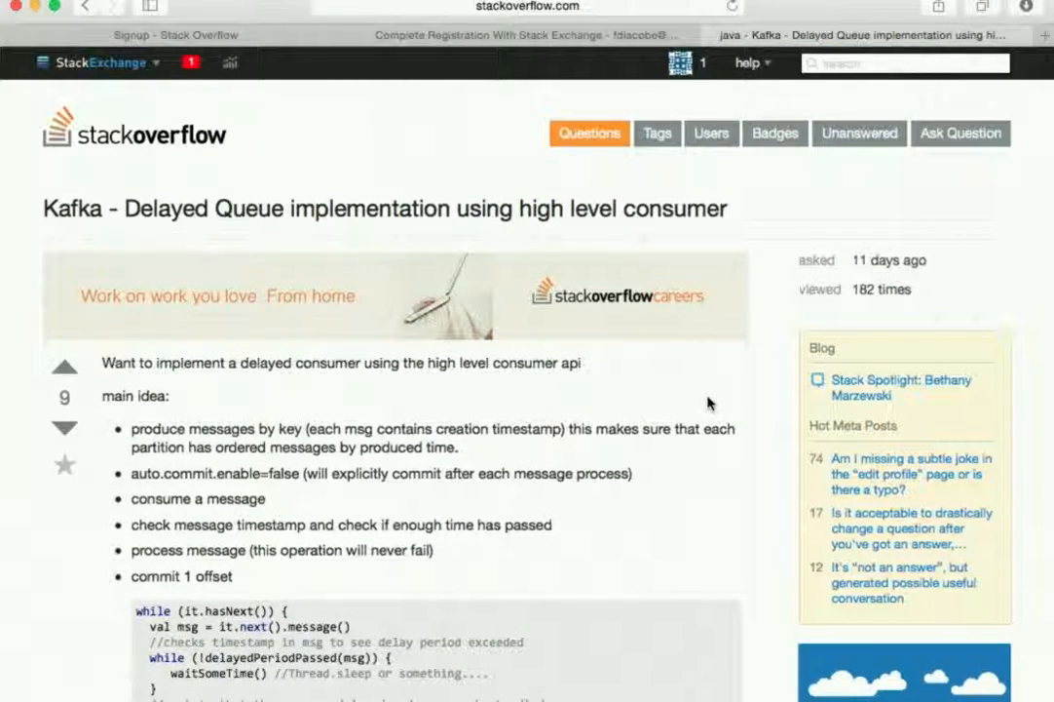
pyautogui.moveTo(677, 390)
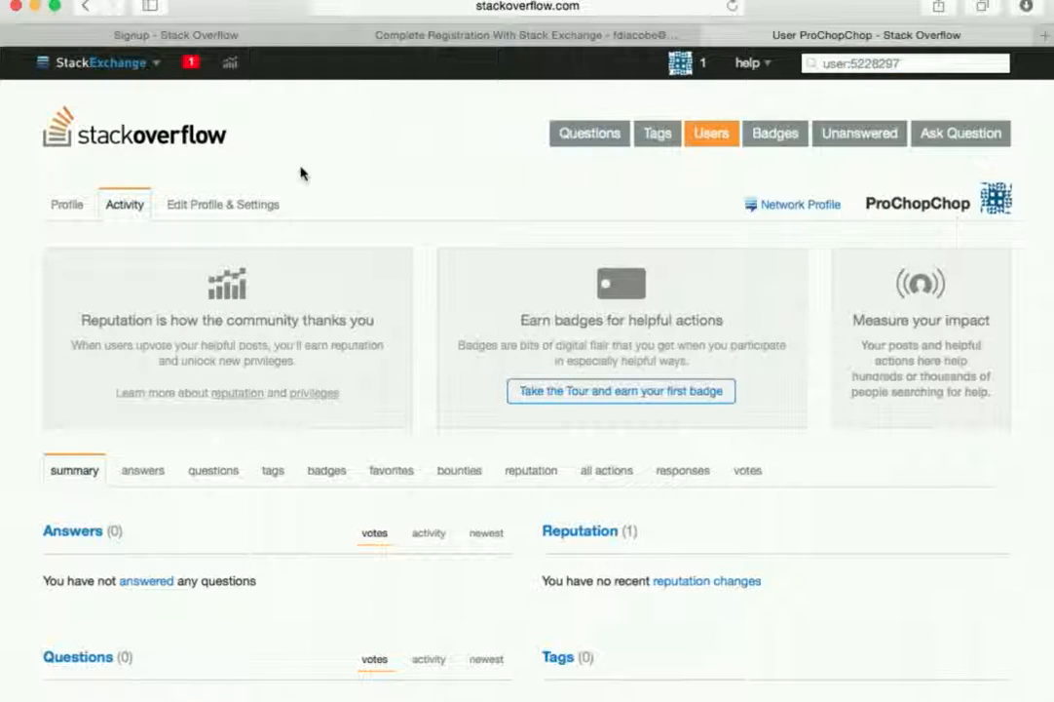
# Open ProChopChop's Edit Profile & Settings page and expand the help menu.
pyautogui.click(222, 204)
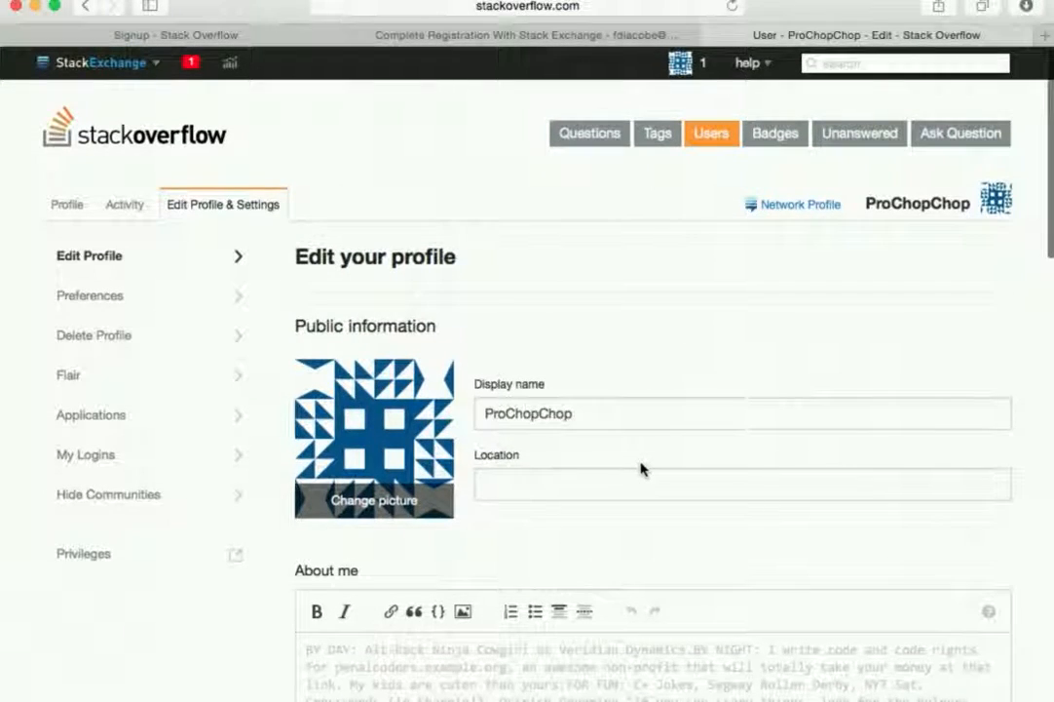
pyautogui.moveTo(373, 154)
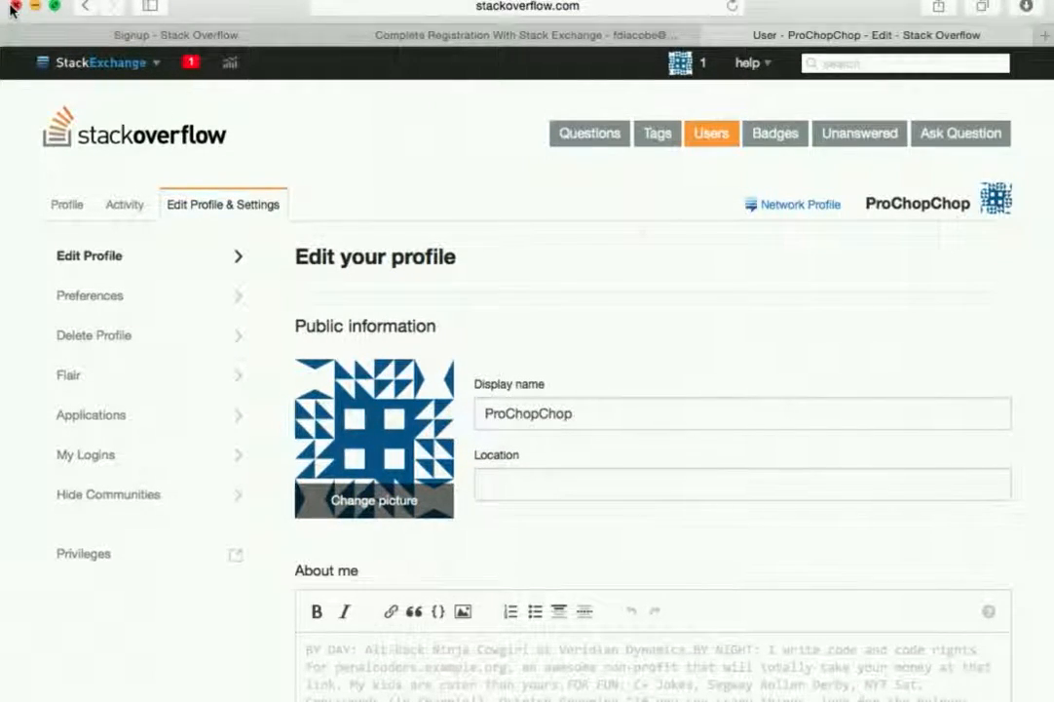
pyautogui.click(747, 62)
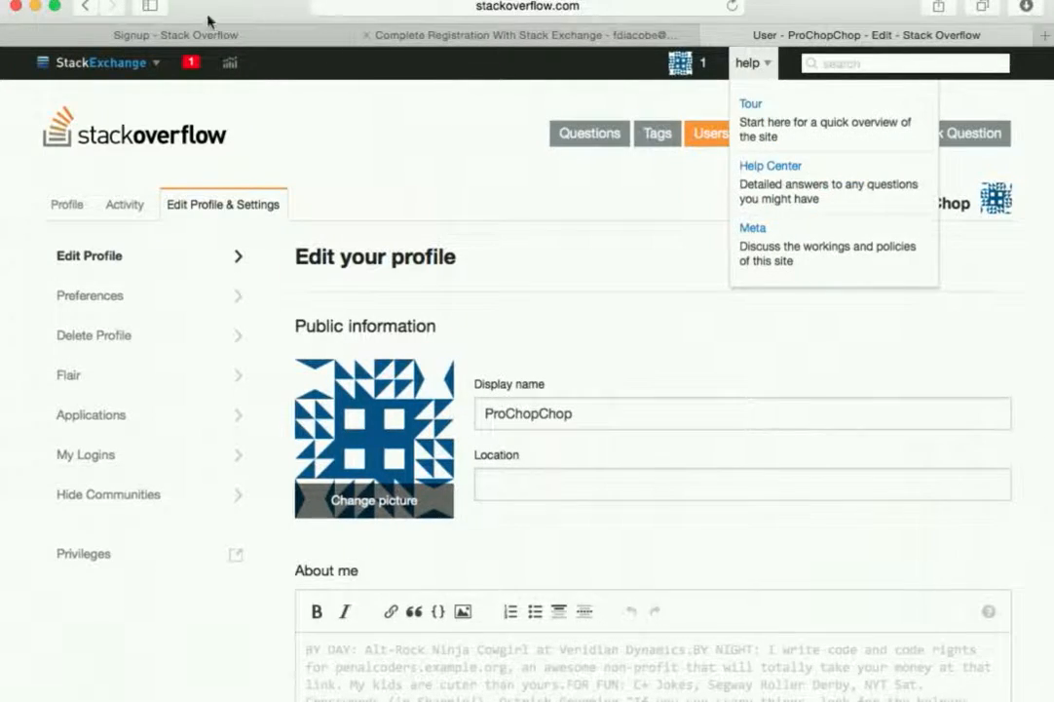